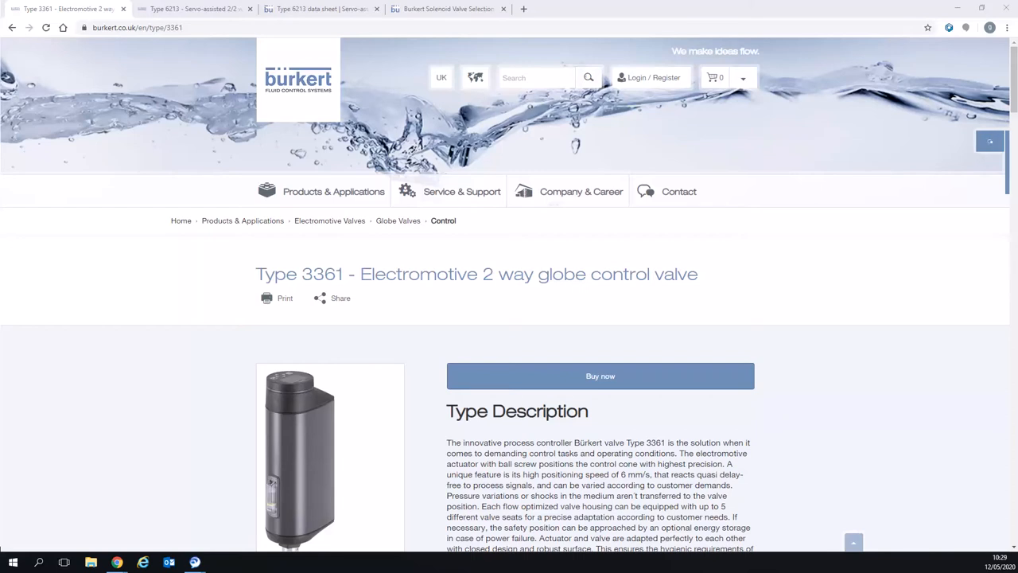
Expand the Type 3361 page's share icons and scroll down to Applications & Tools.
click(989, 141)
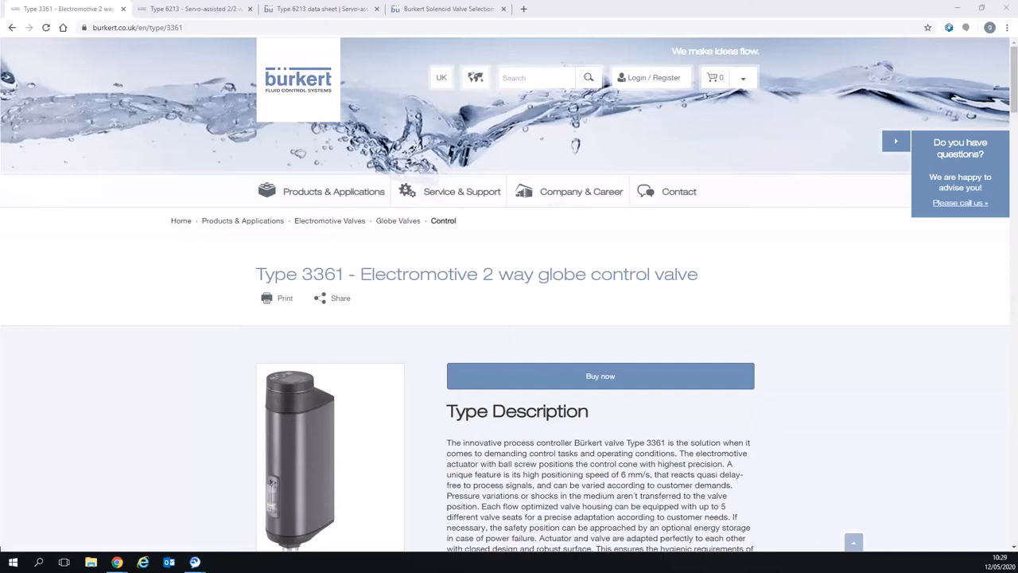
mouse_move(379, 473)
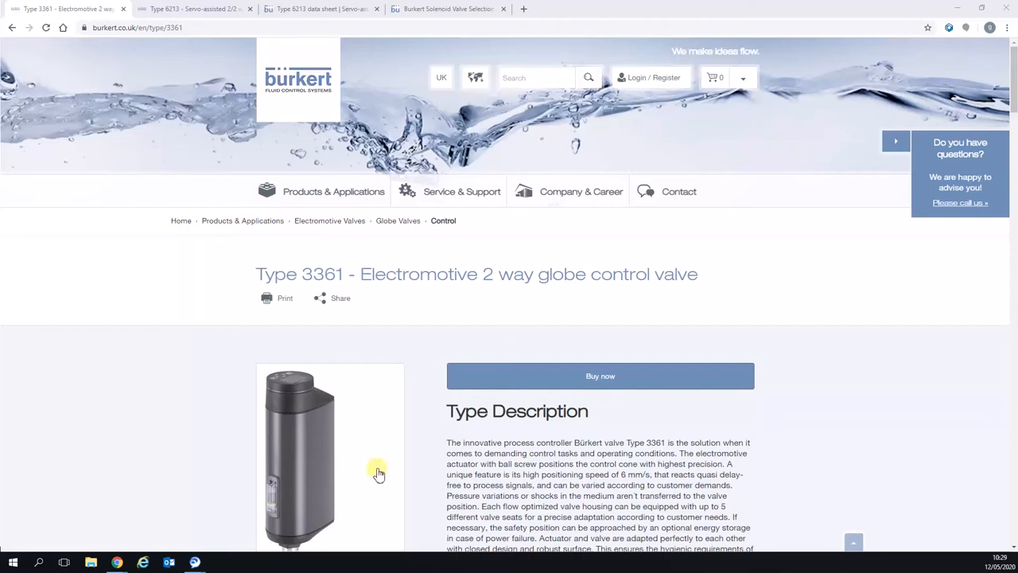
mouse_move(133, 352)
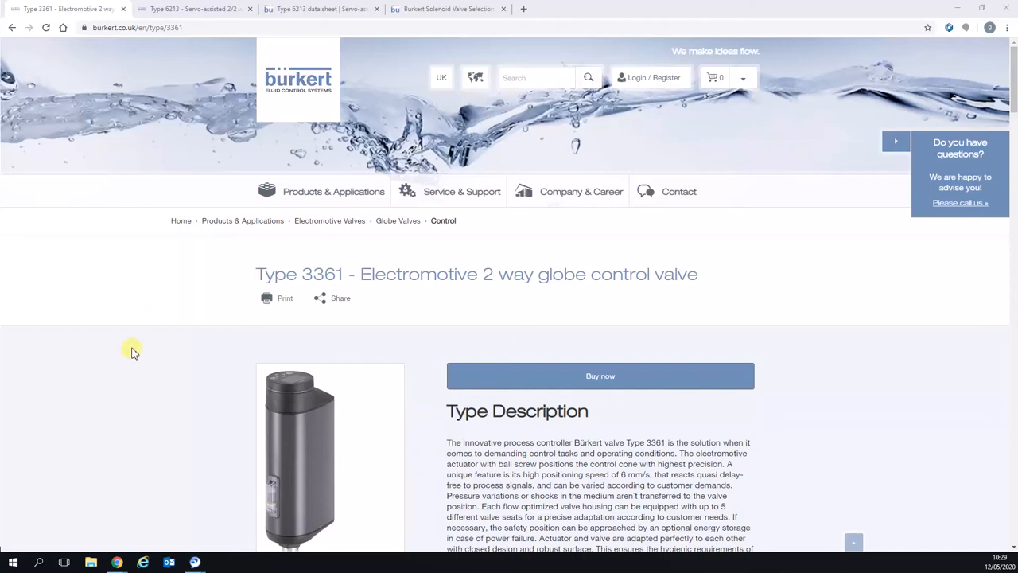
click(339, 298)
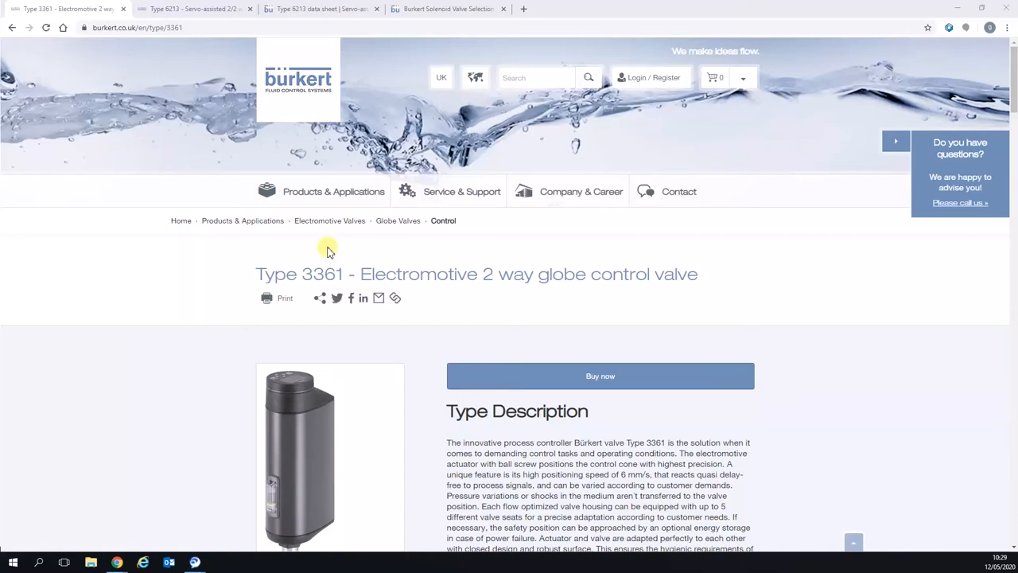
mouse_move(213, 322)
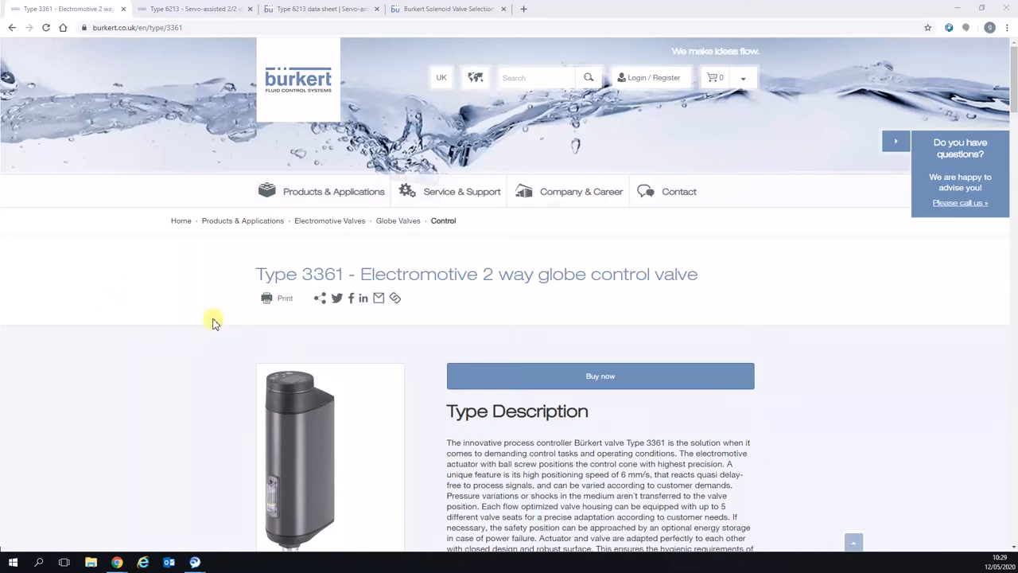
scroll(down, 3)
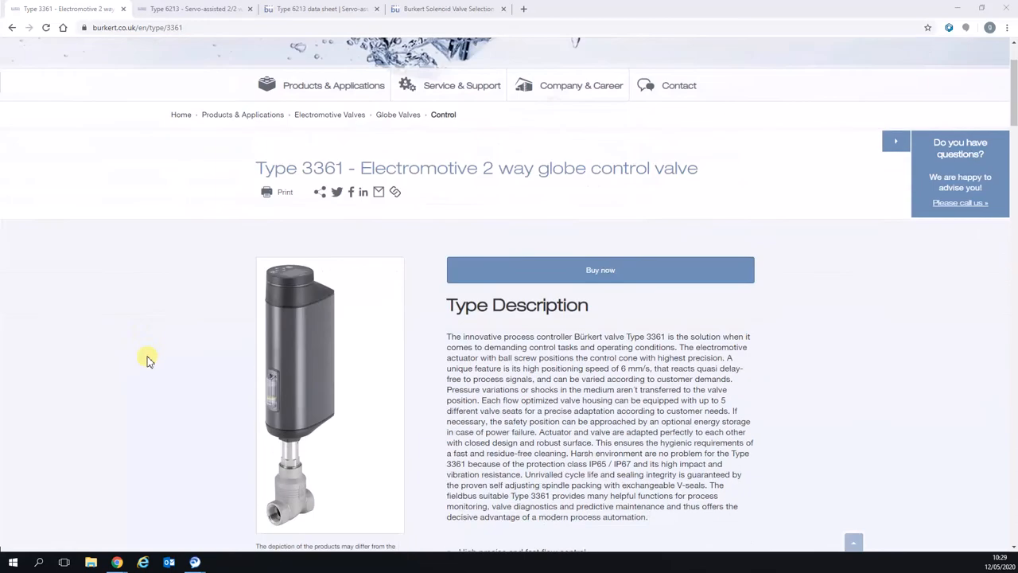
scroll(down, 3)
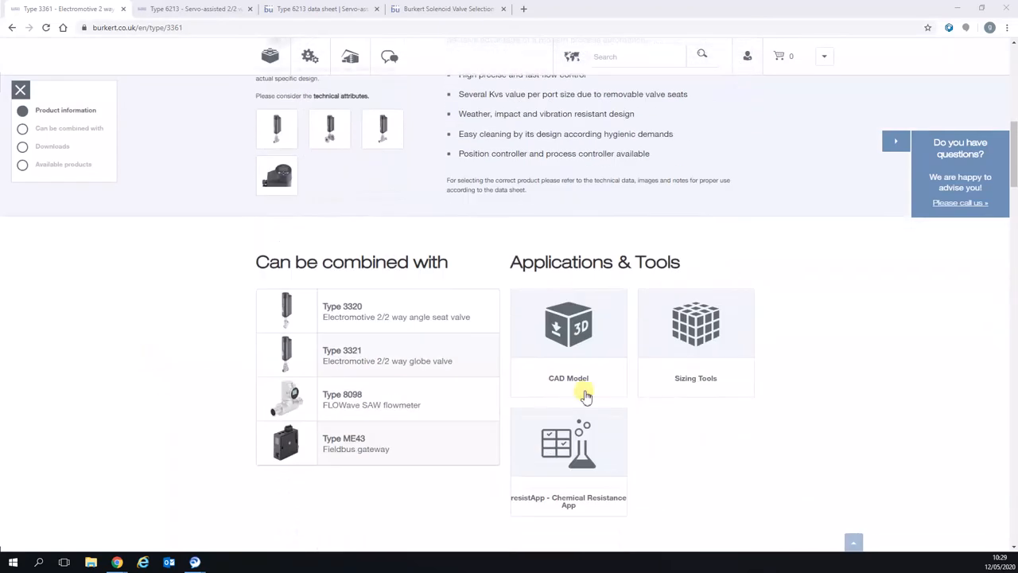
mouse_move(737, 310)
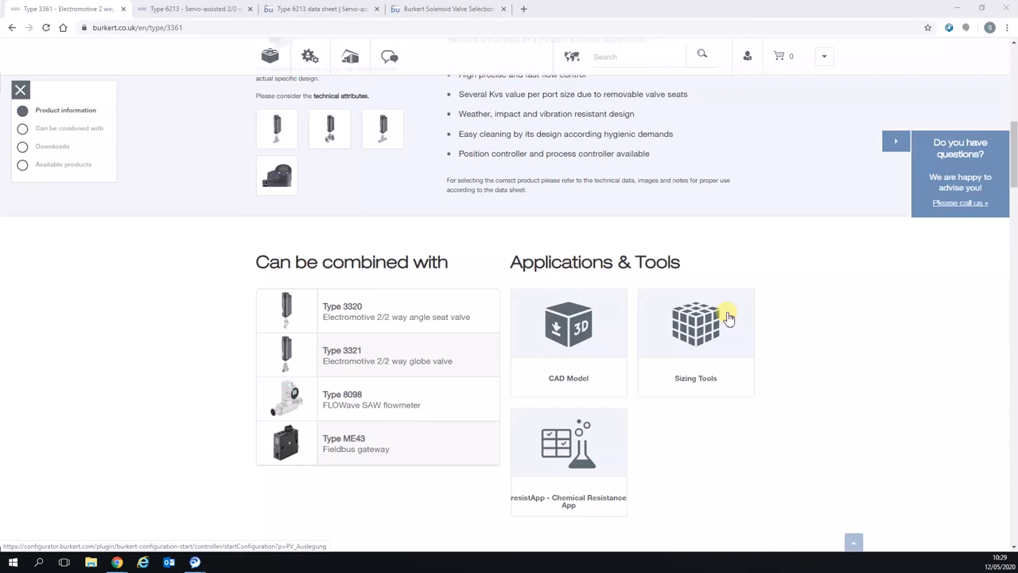
mouse_move(207, 346)
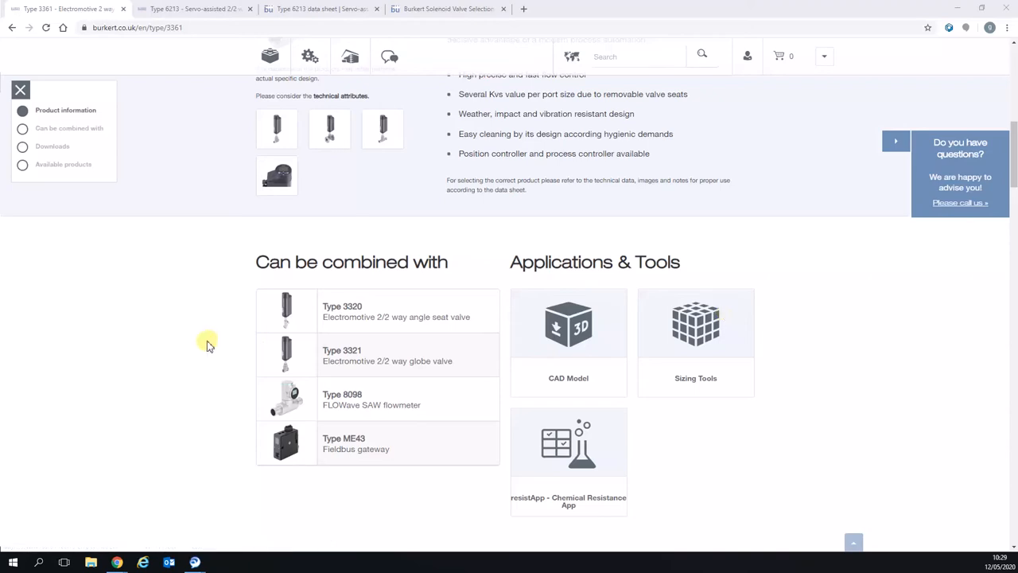
Switch to the Type 6213 tab and scroll down to its data sheets and manuals.
click(195, 9)
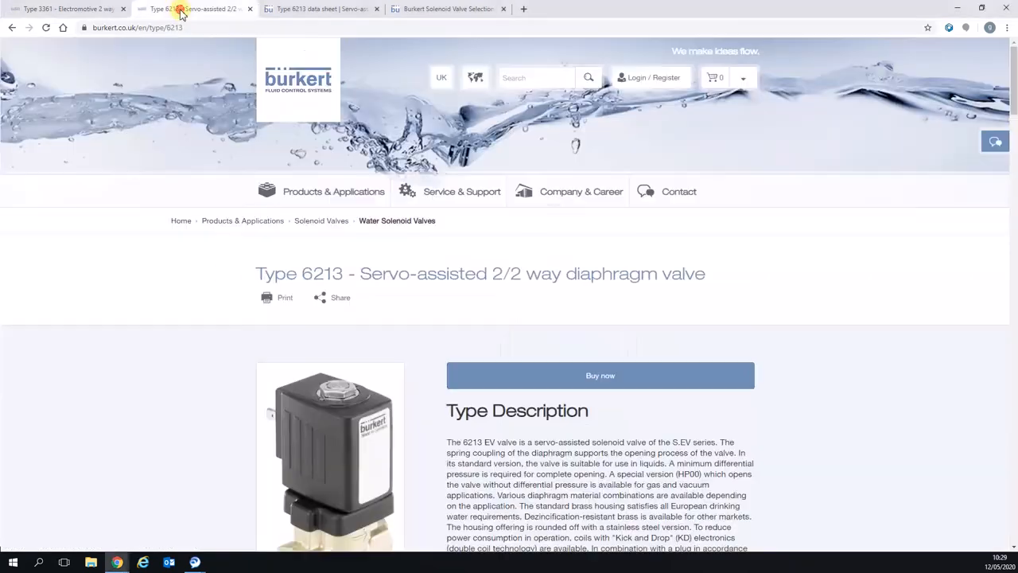
click(994, 141)
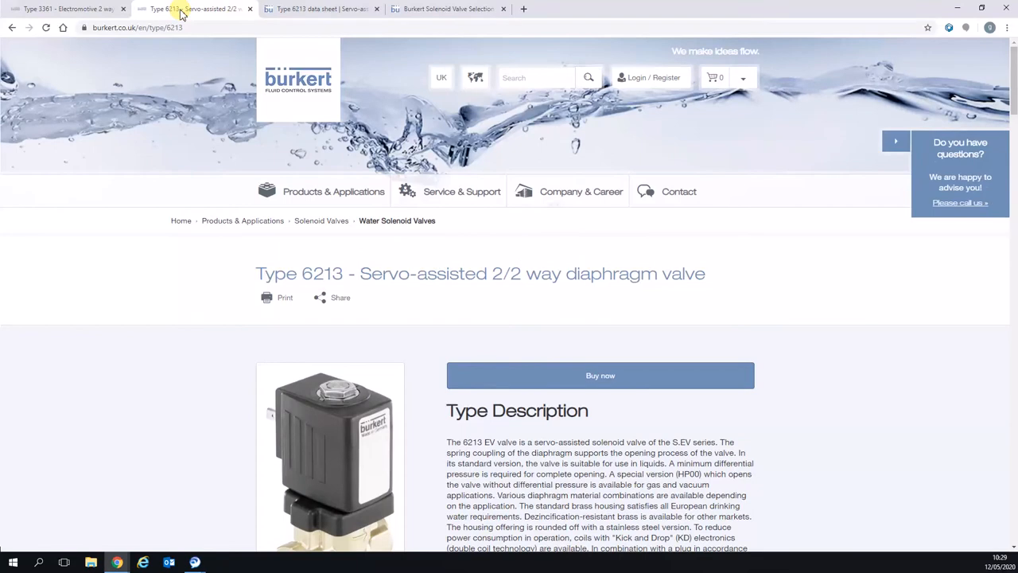
mouse_move(182, 311)
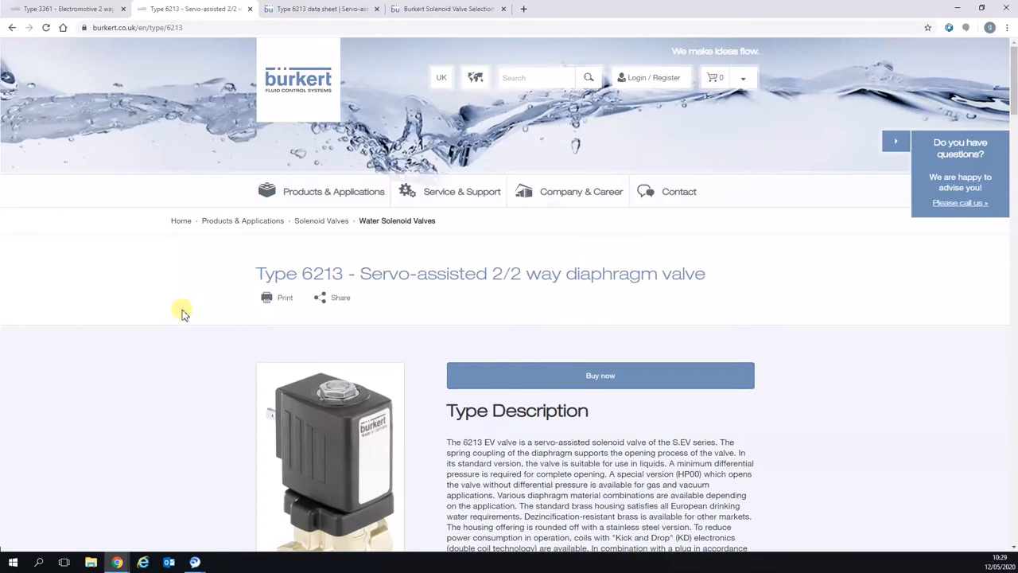
mouse_move(172, 350)
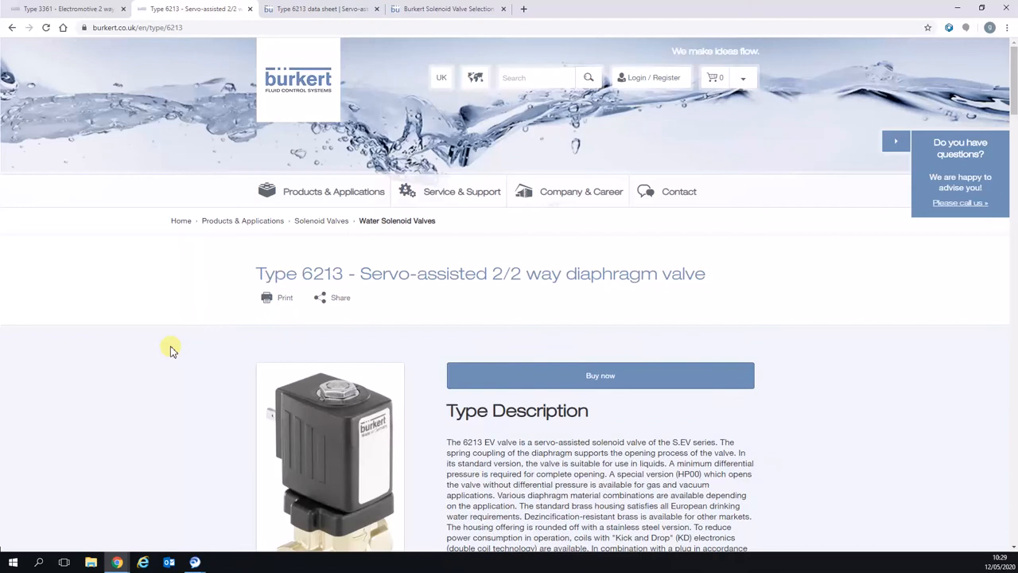
scroll(down, 3)
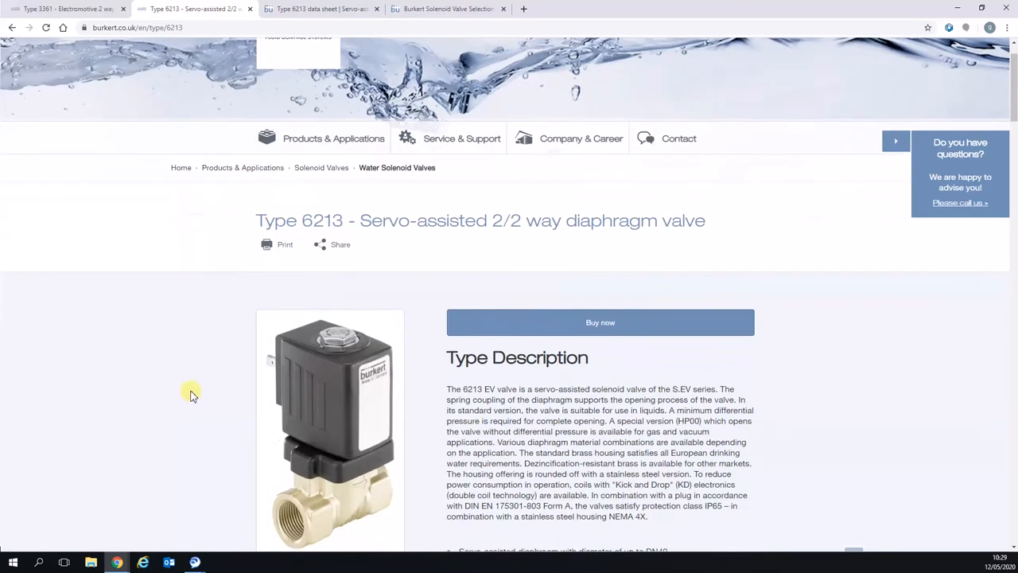
scroll(down, 3)
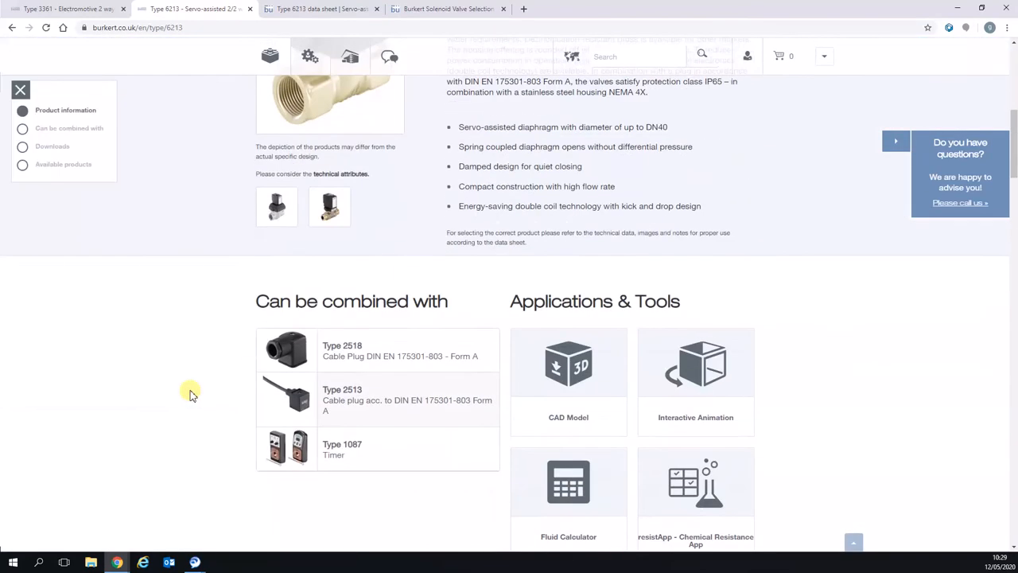
scroll(down, 3)
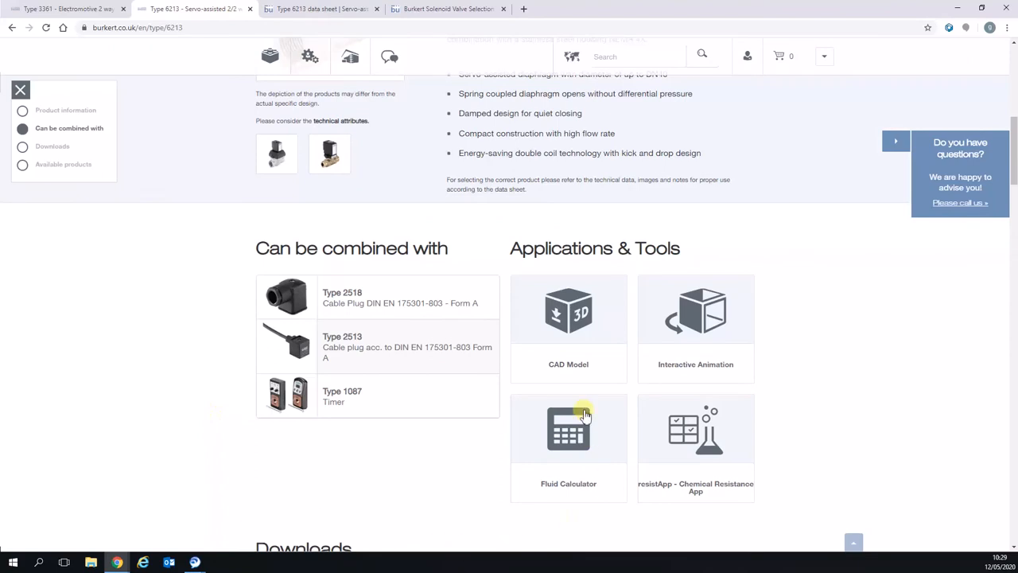
mouse_move(589, 428)
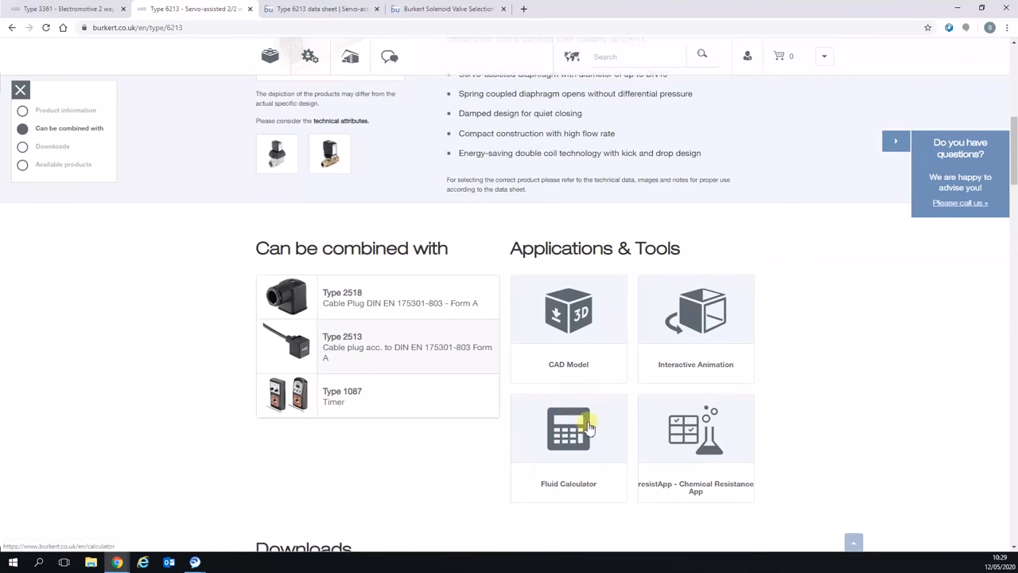
scroll(down, 3)
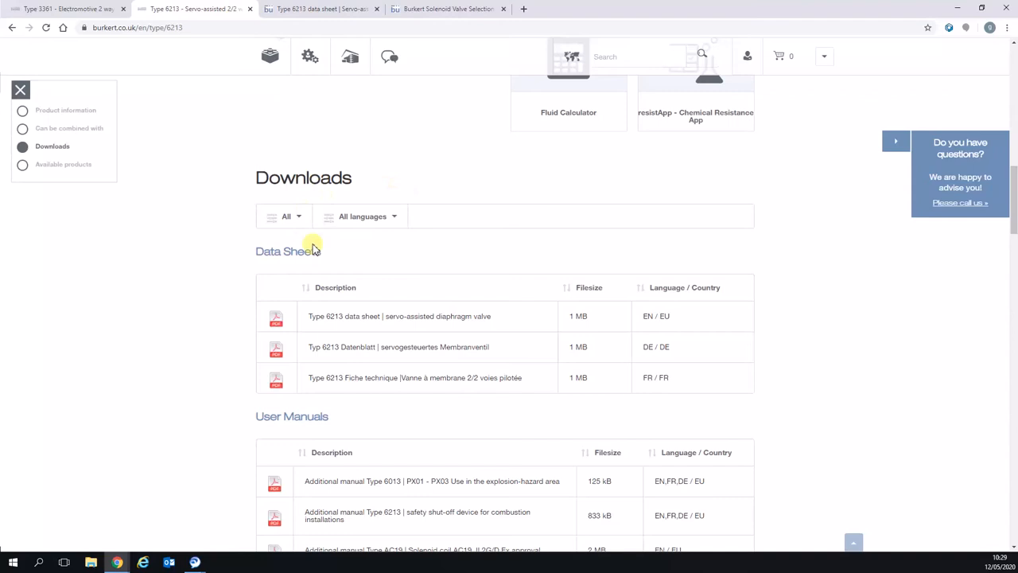
Filter the Type 6213 downloads to type Data Sheets and language EN.
click(286, 215)
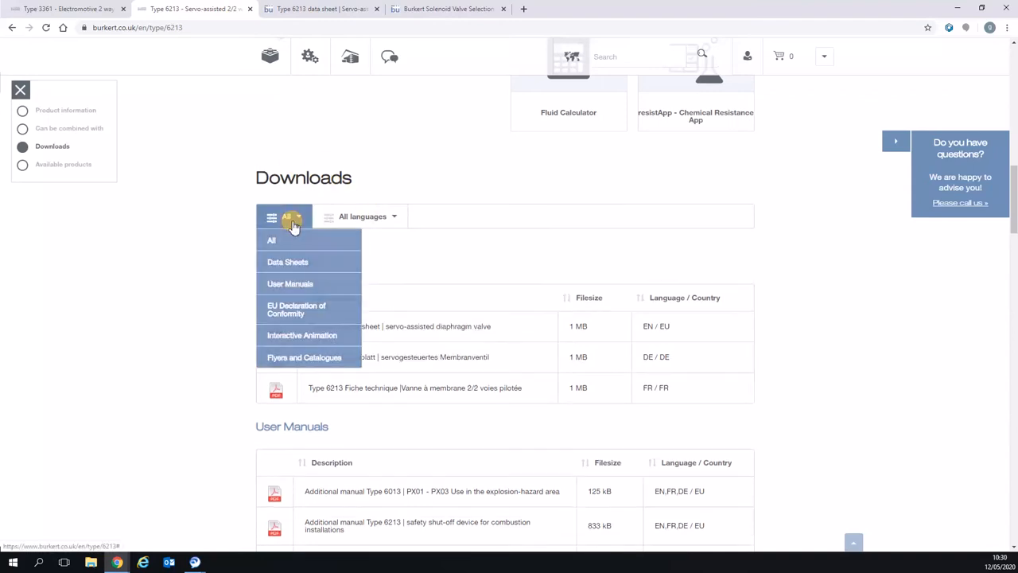
mouse_move(287, 262)
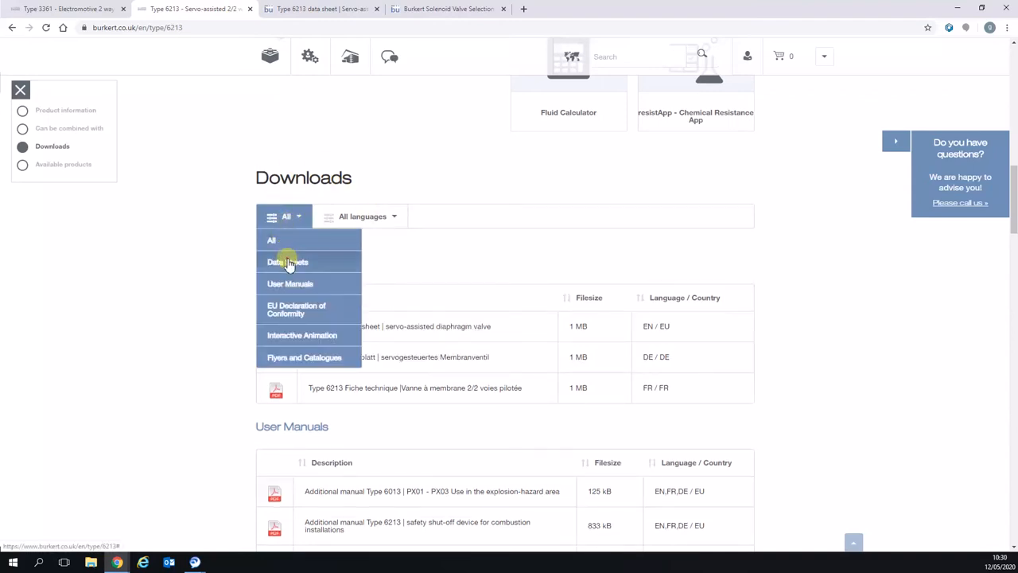
click(286, 261)
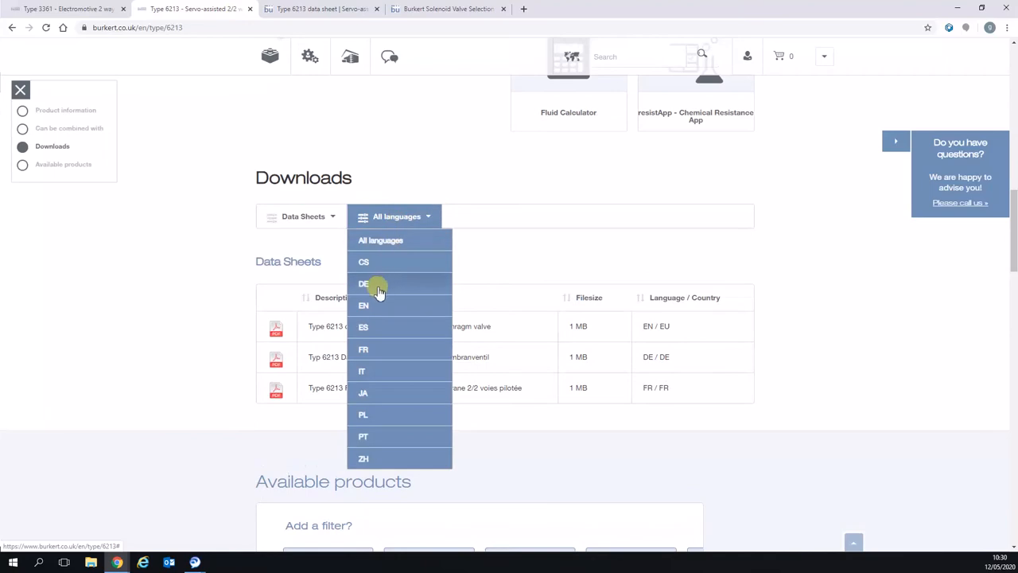
click(363, 306)
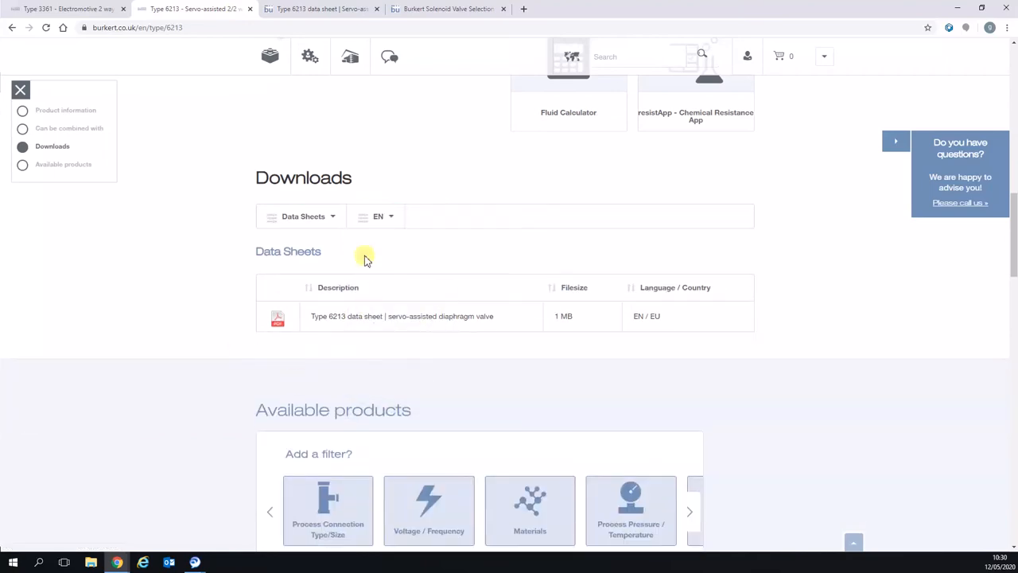
mouse_move(331, 264)
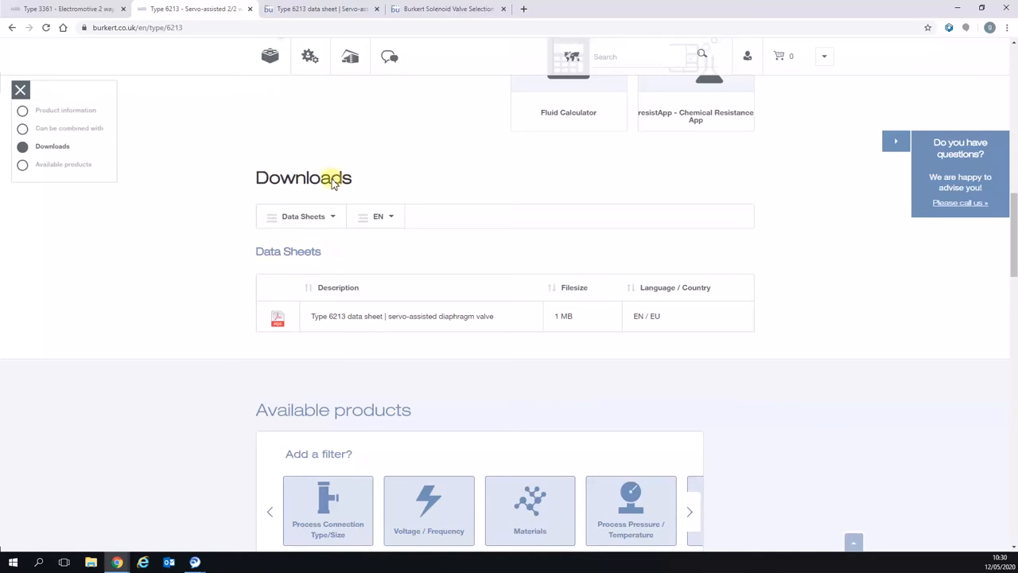
Open the English Type 6213 data sheet PDF and scroll through its ordering table.
click(277, 316)
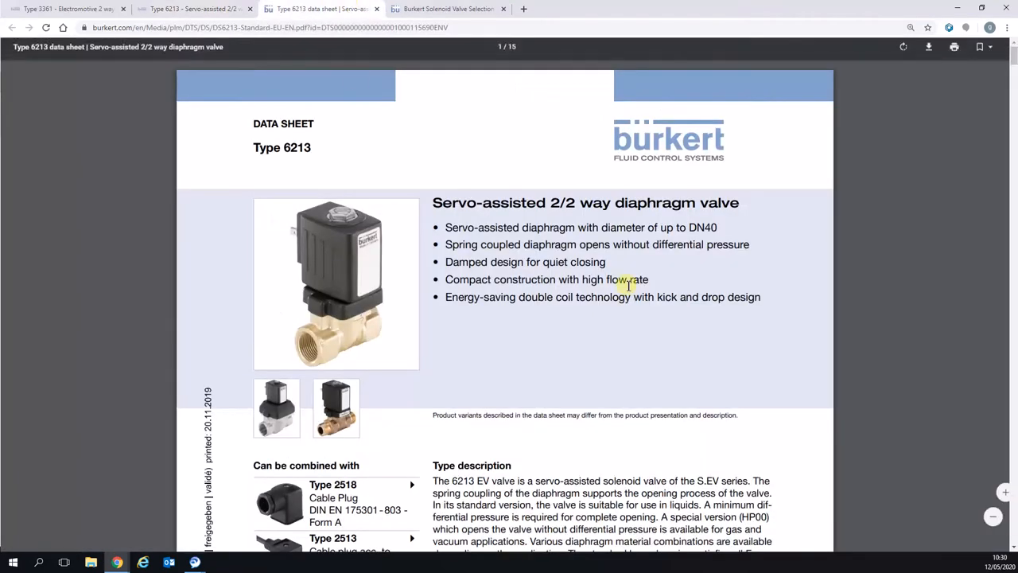
scroll(down, 3)
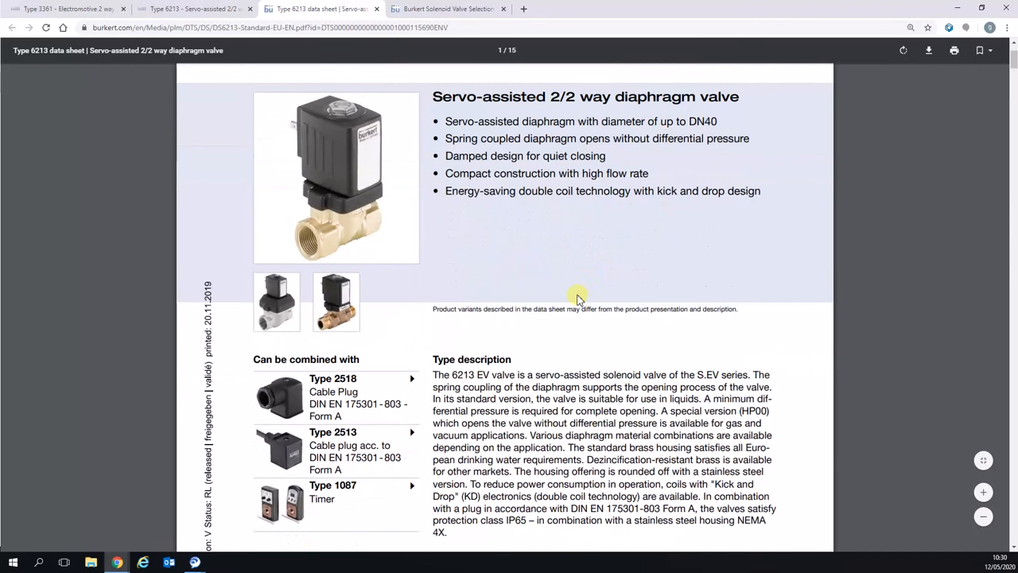
scroll(down, 3)
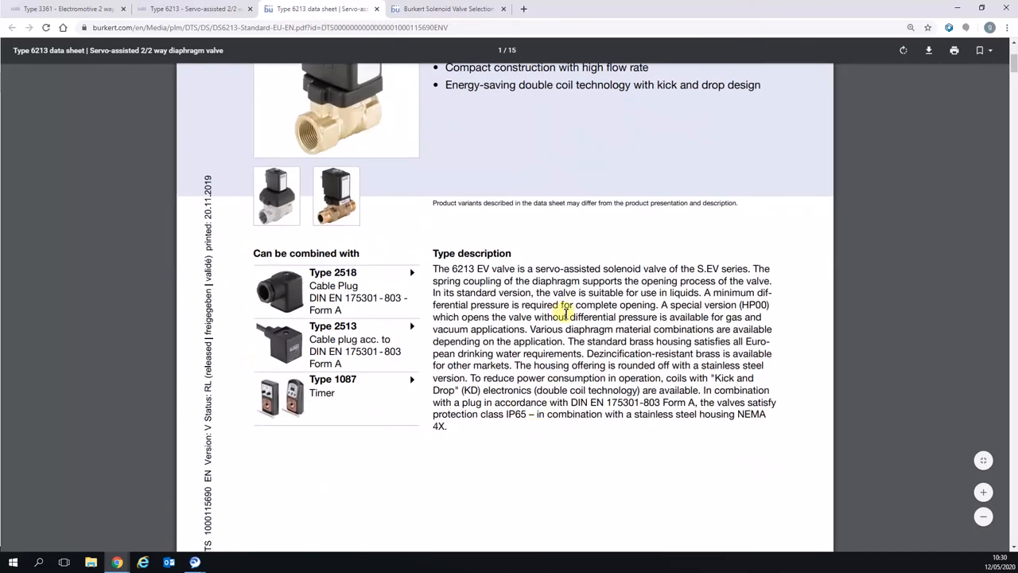
scroll(down, 3)
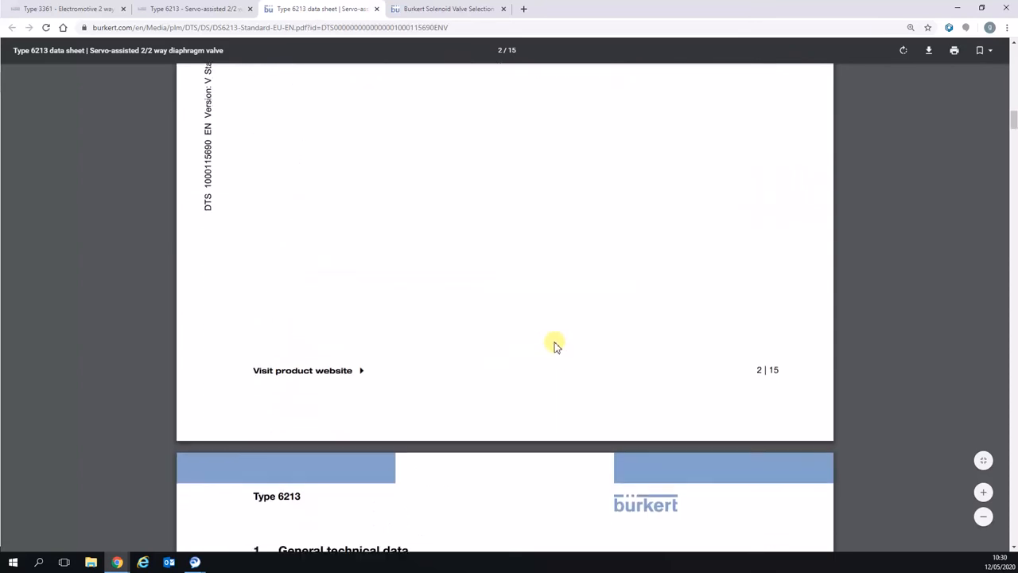
scroll(down, 3)
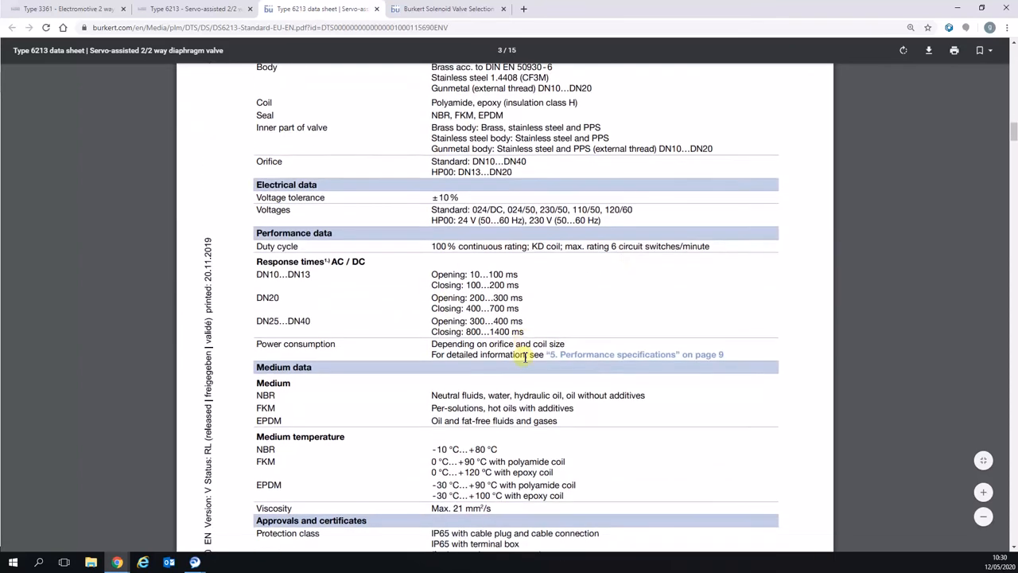
scroll(down, 3)
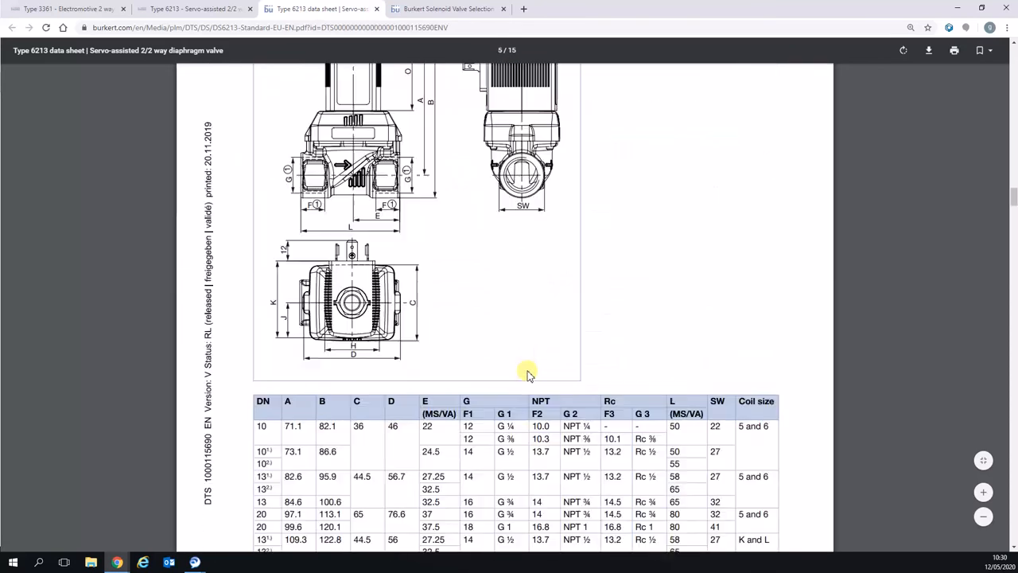
scroll(down, 3)
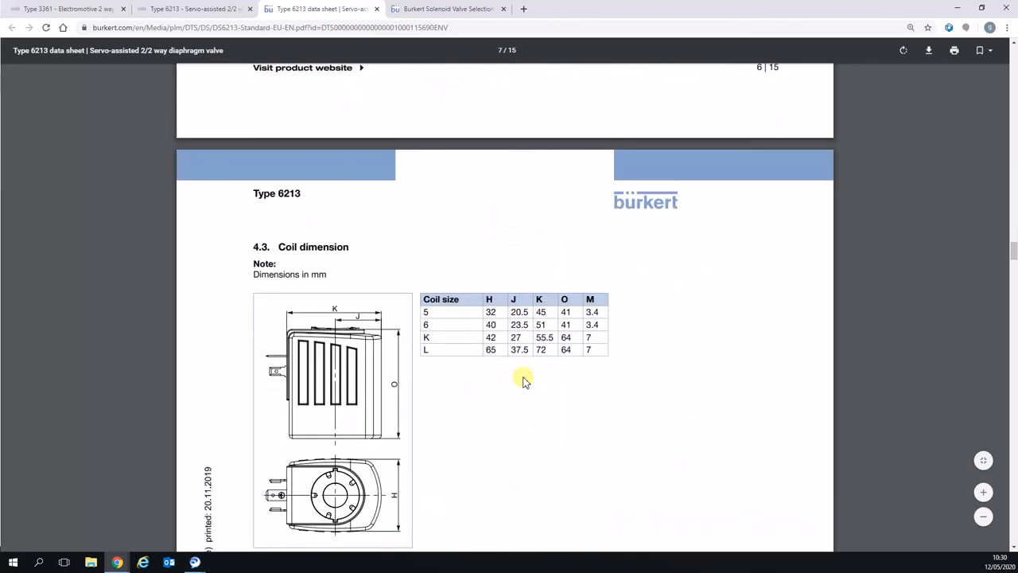
scroll(down, 3)
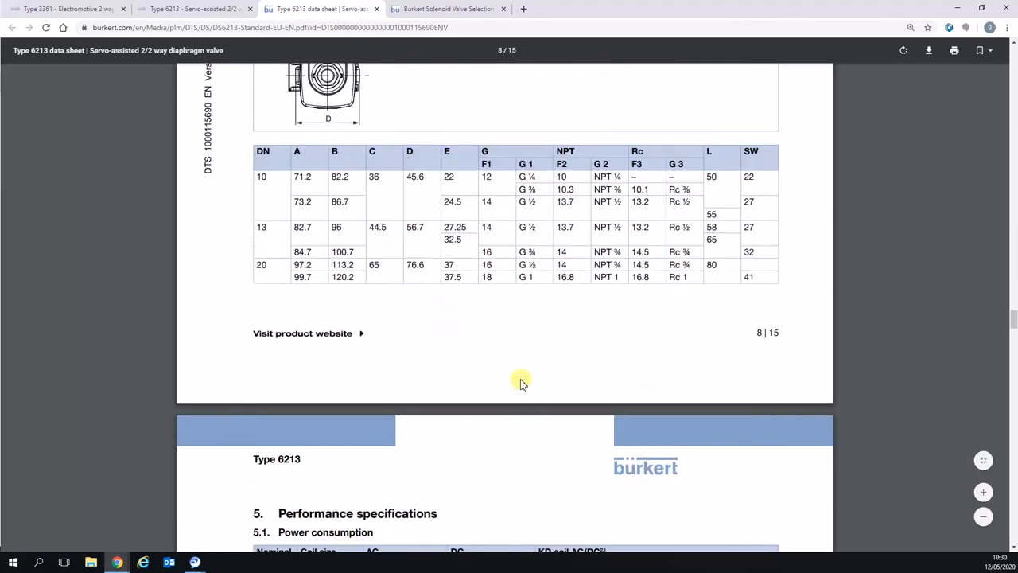
scroll(down, 3)
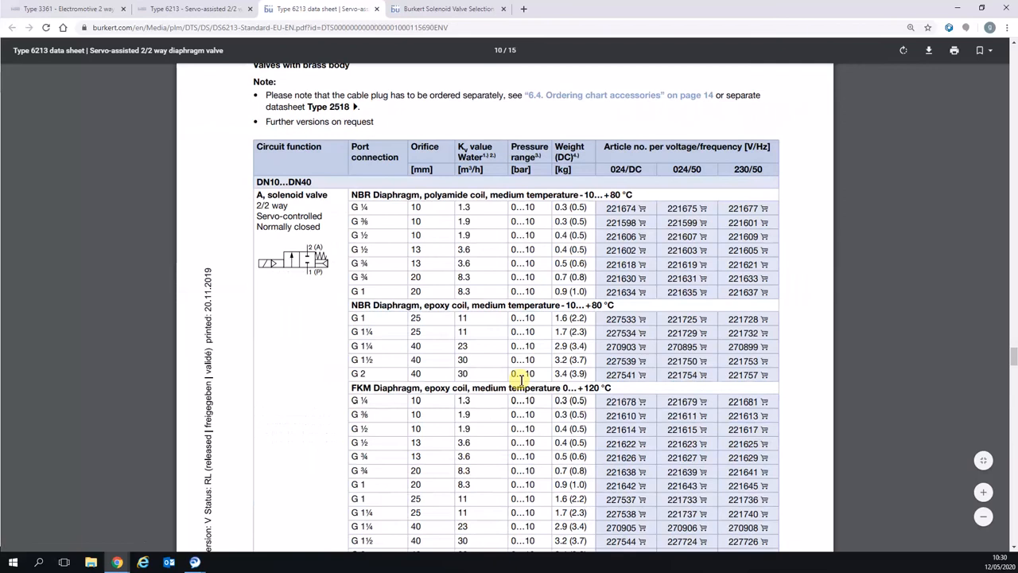
scroll(down, 3)
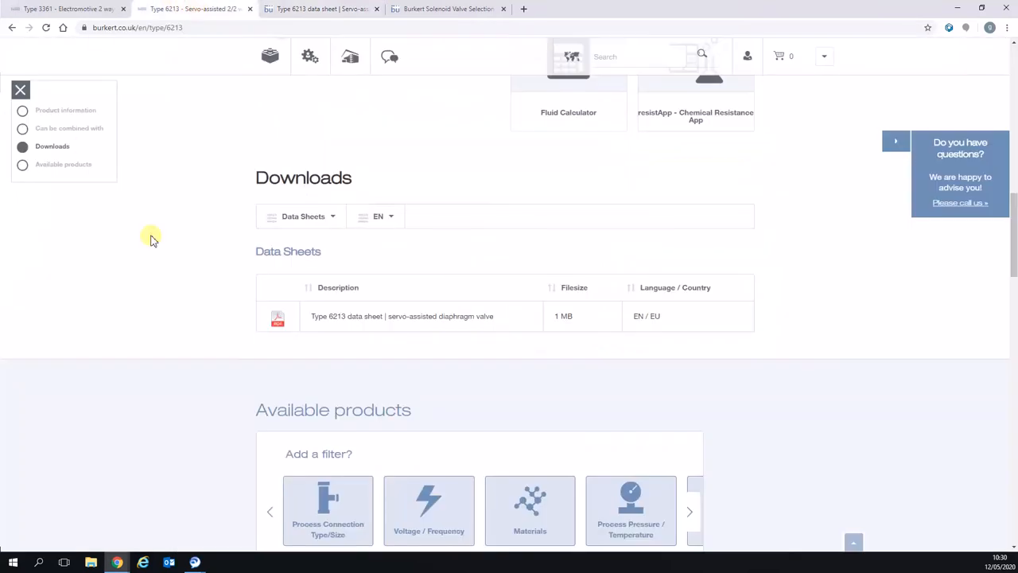
Expand the Fluid Calculator's medium dropdown and scroll down the list toward Water.
scroll(up, 3)
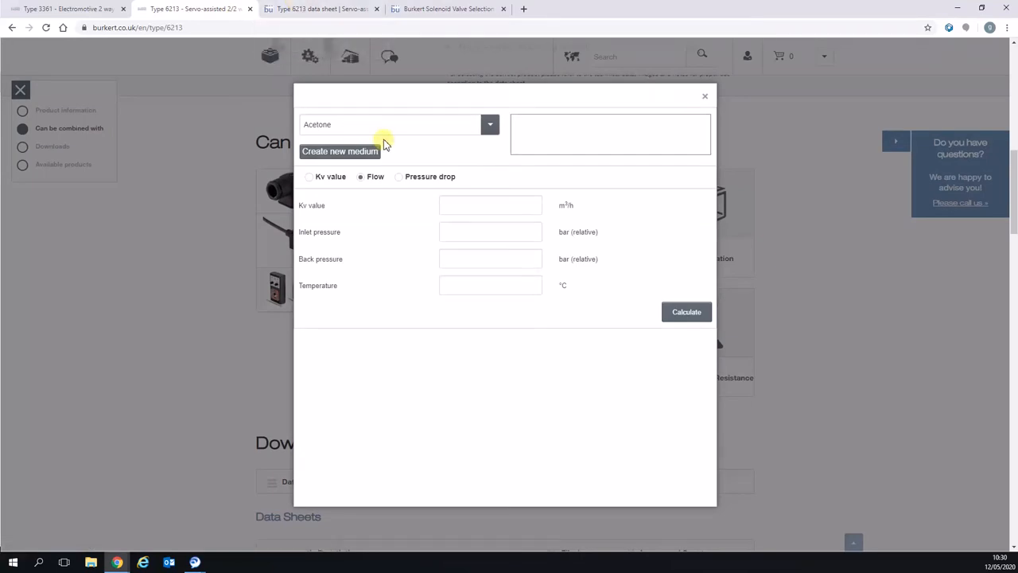
mouse_move(422, 173)
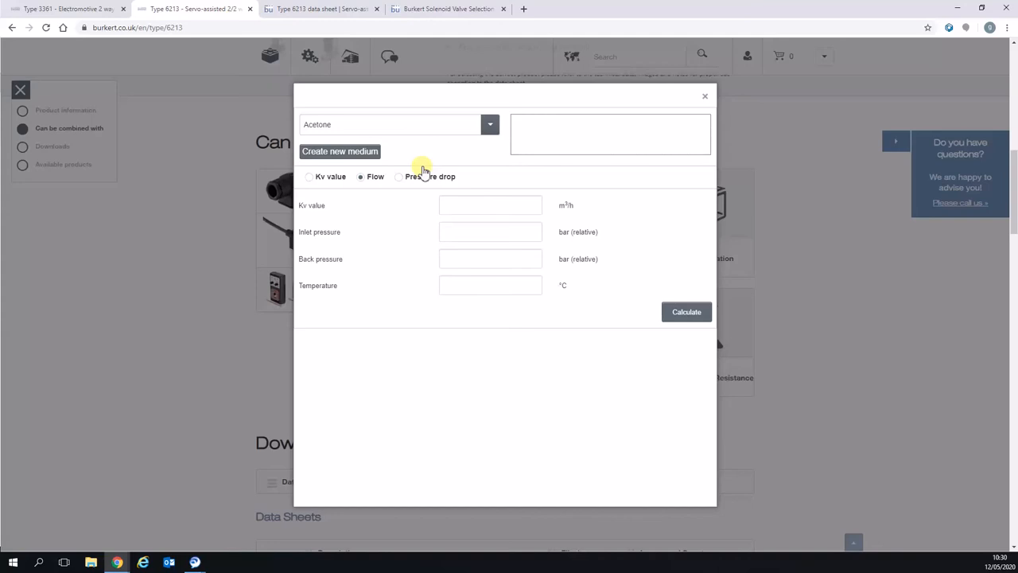
mouse_move(509, 231)
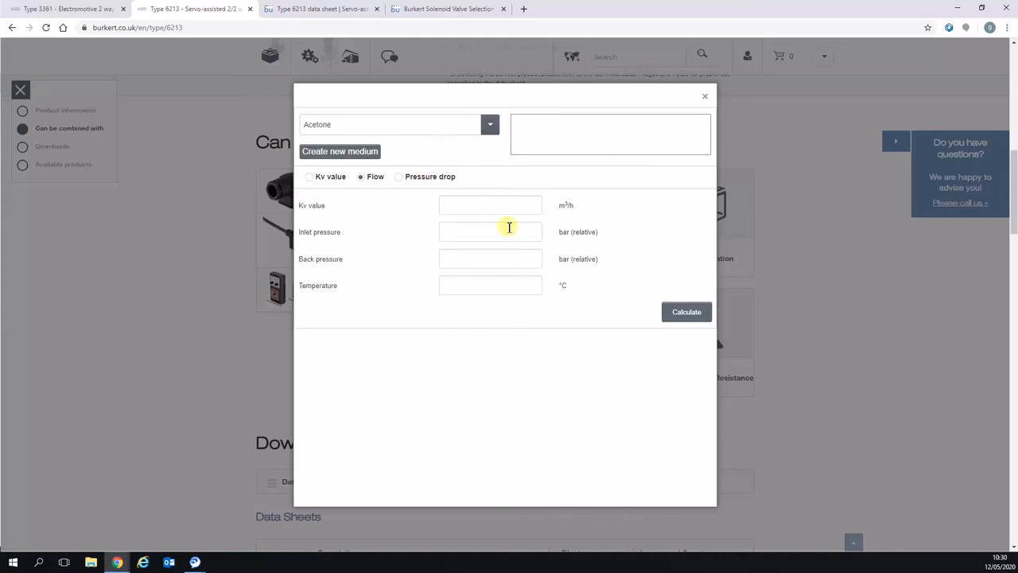
mouse_move(479, 345)
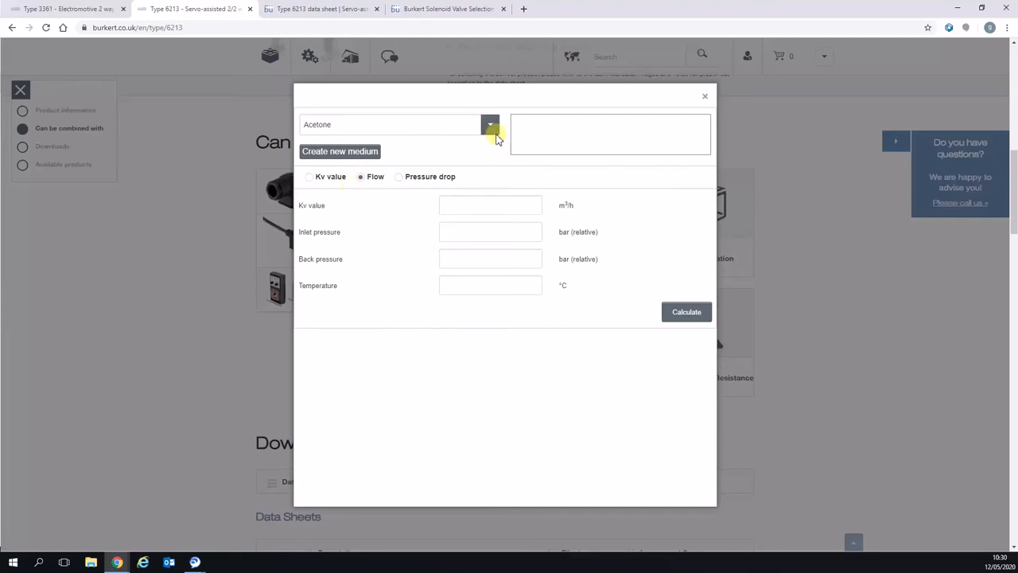
click(490, 124)
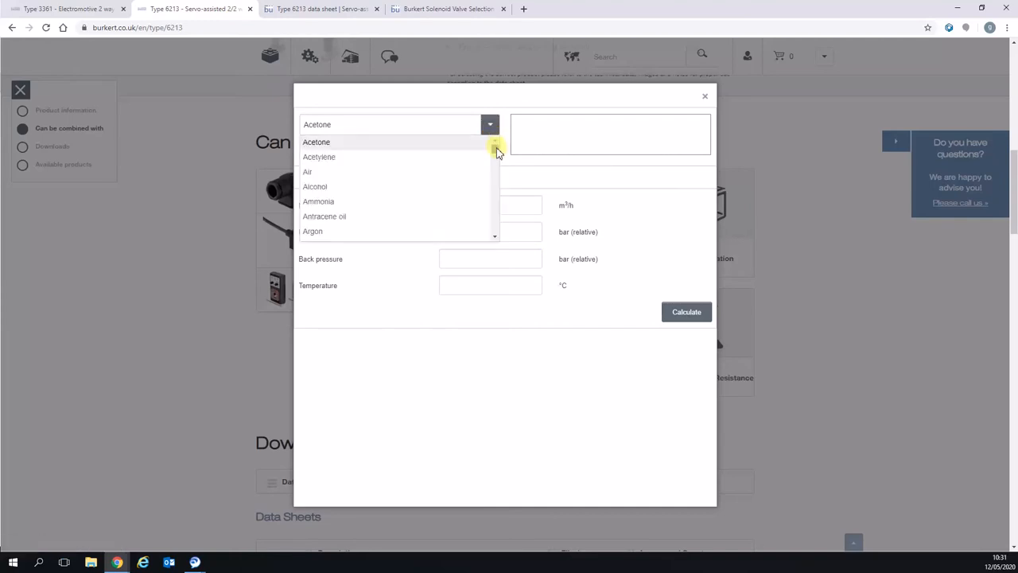
scroll(down, 3)
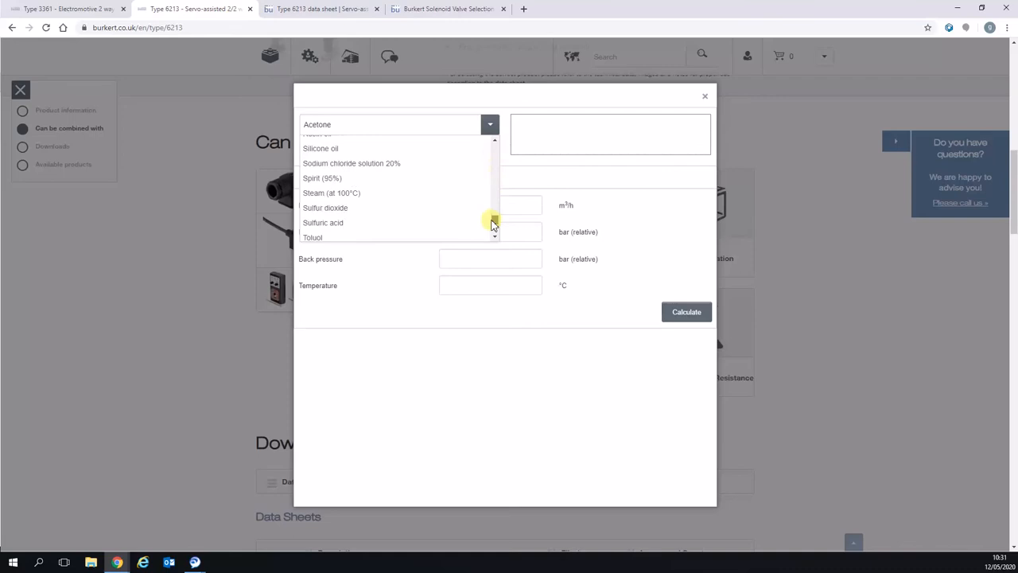
scroll(down, 3)
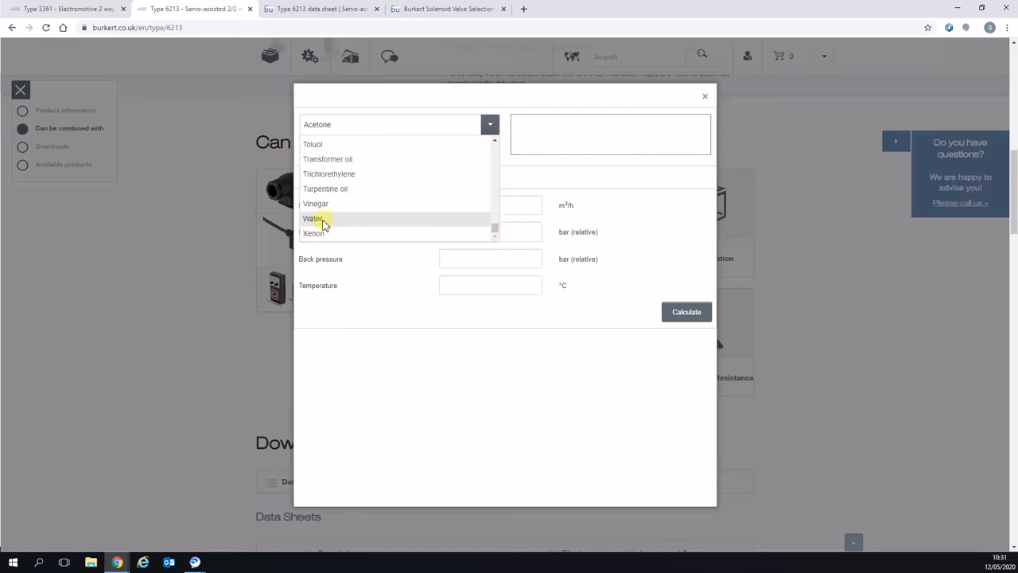
Pick Water from the calculator's medium list.
click(312, 219)
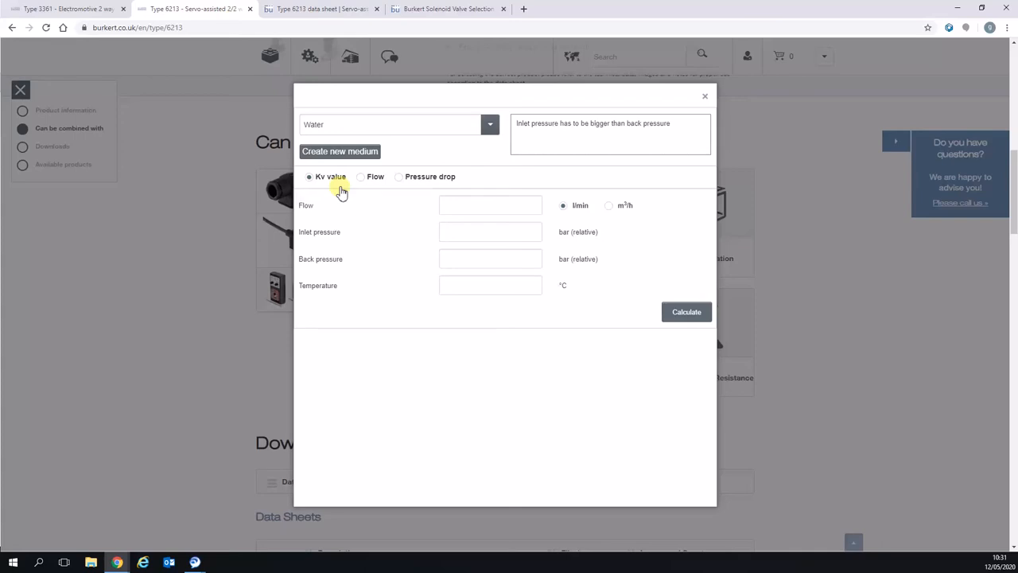
mouse_move(431, 207)
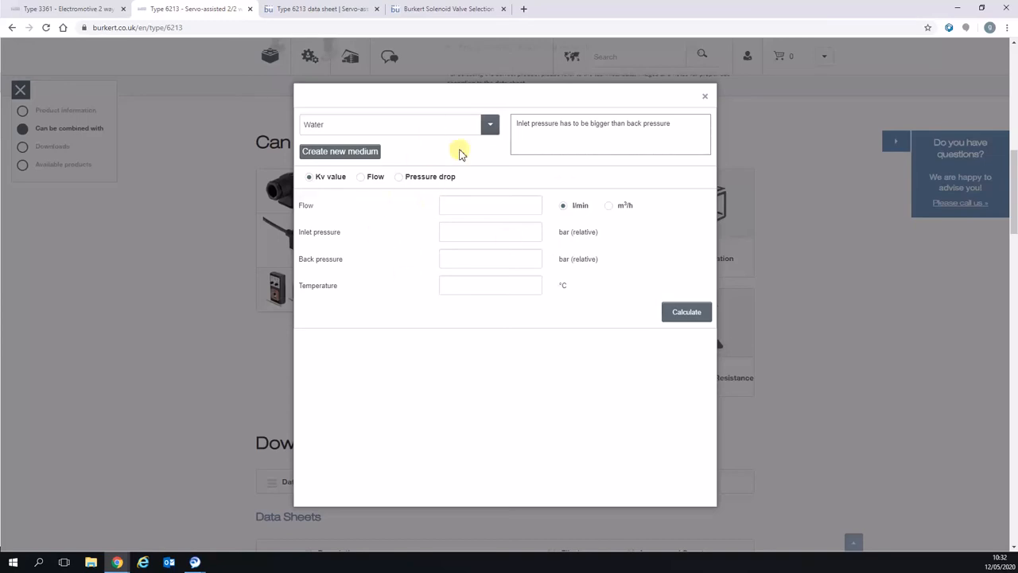
mouse_move(412, 173)
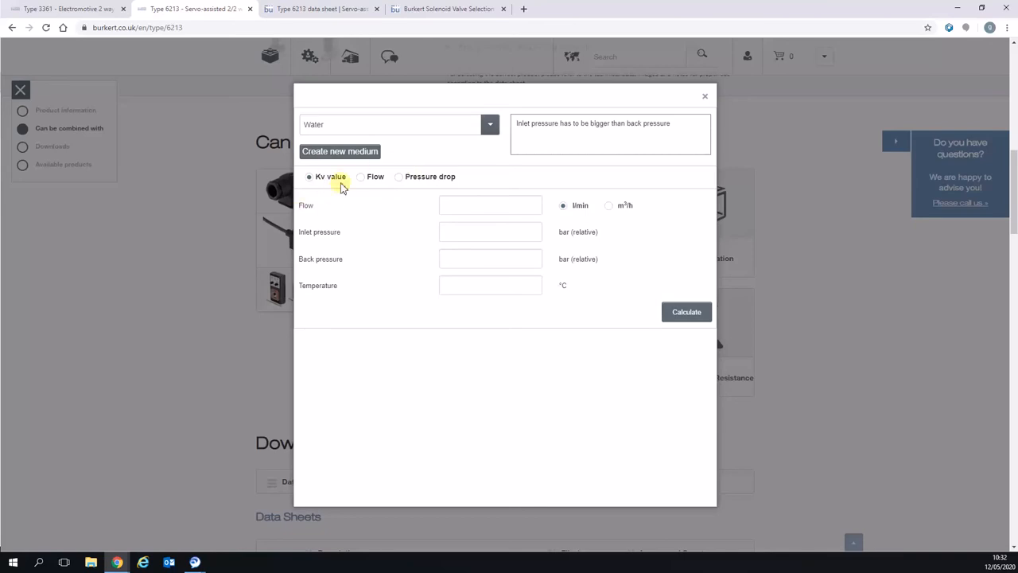
mouse_move(275, 164)
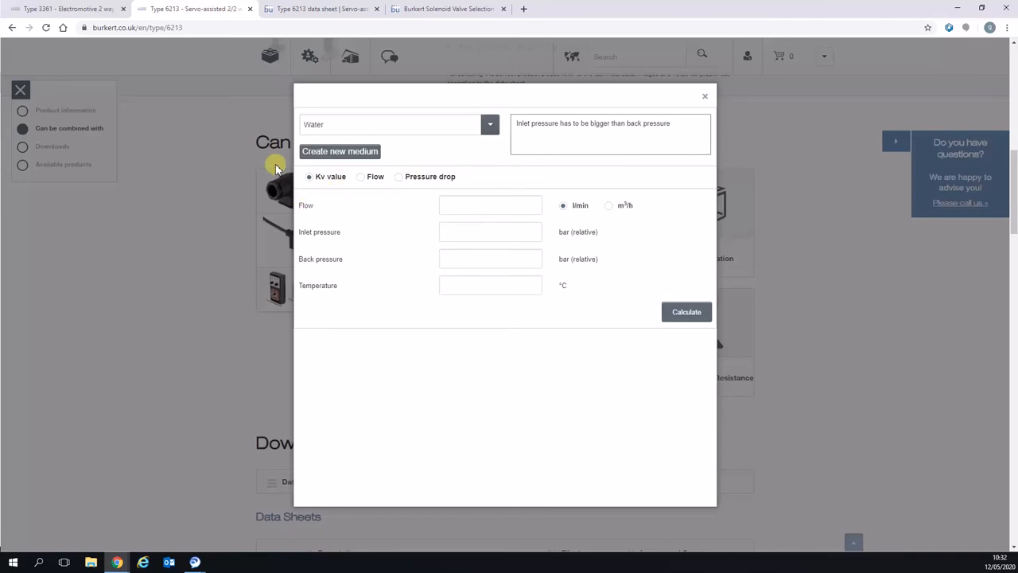
mouse_move(365, 5)
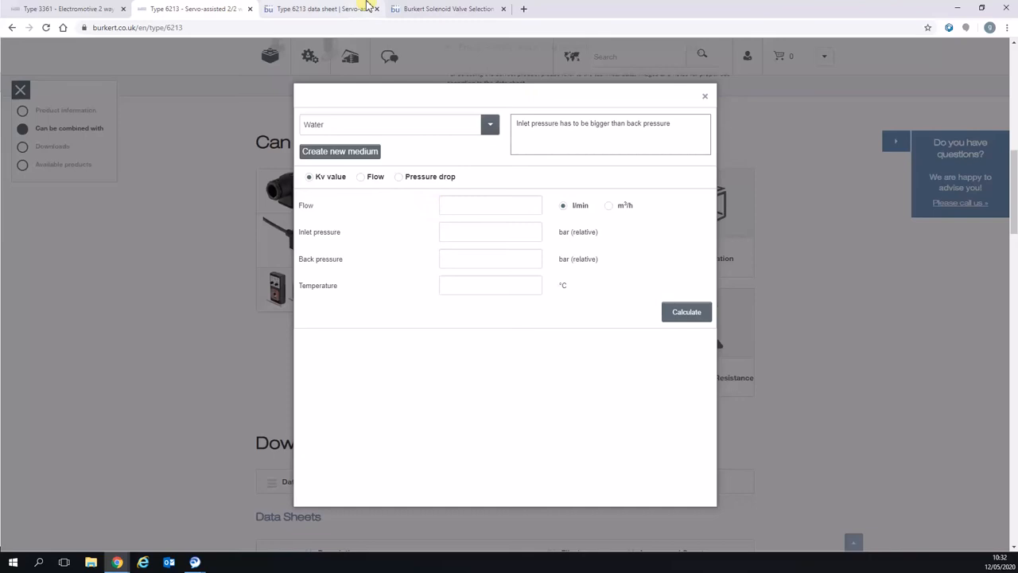
mouse_move(322, 9)
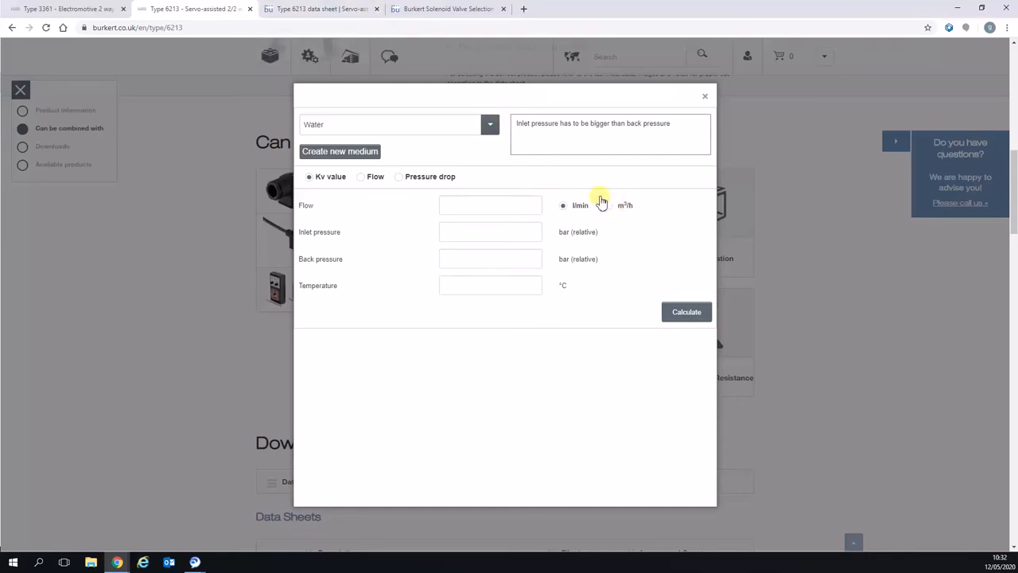
mouse_move(610, 211)
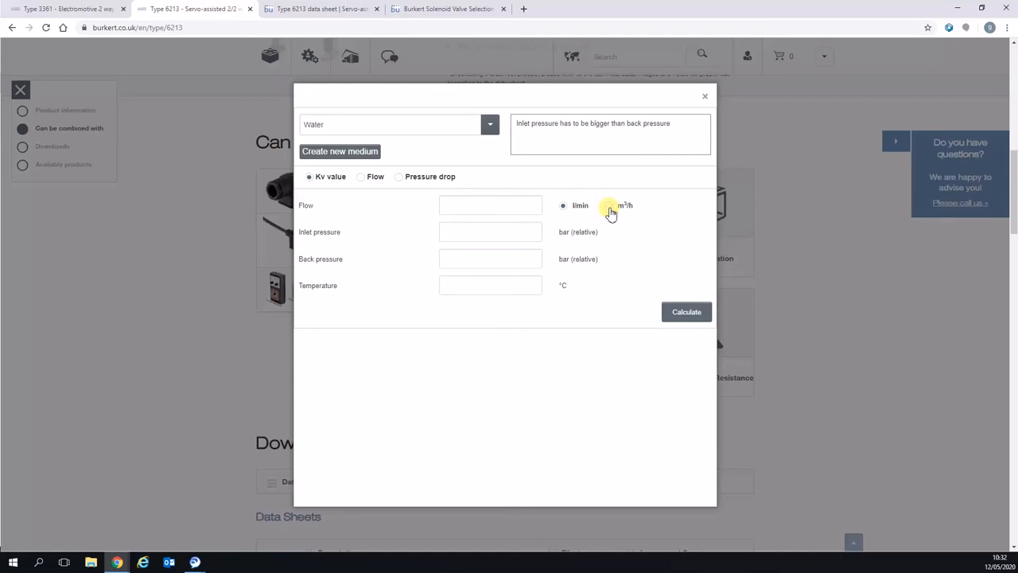
Enter water flow in m³/h with 4 bar inlet, 3 bar back pressure and 20 °C.
click(609, 205)
text(10)
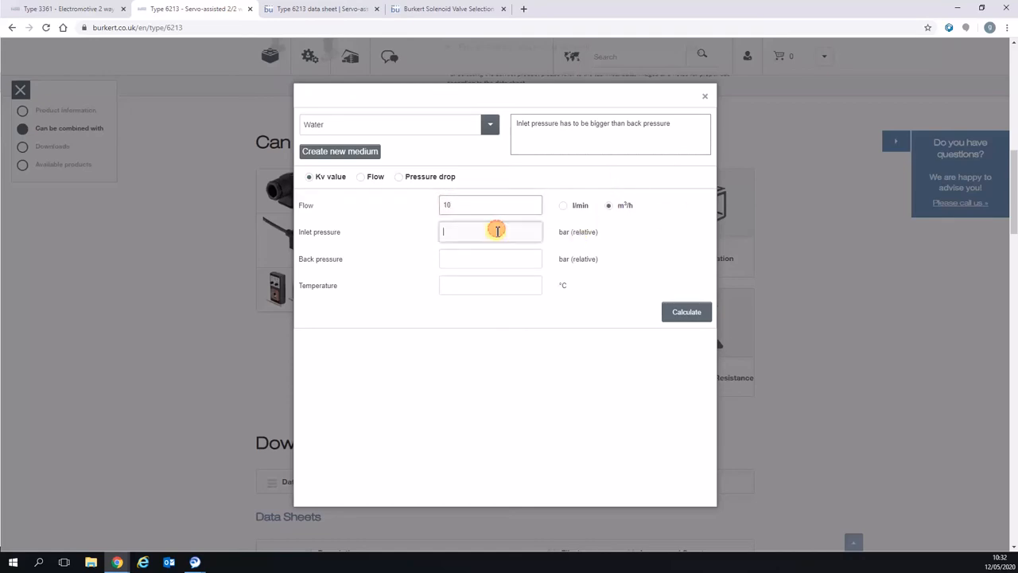
text(4)
click(491, 258)
text(3)
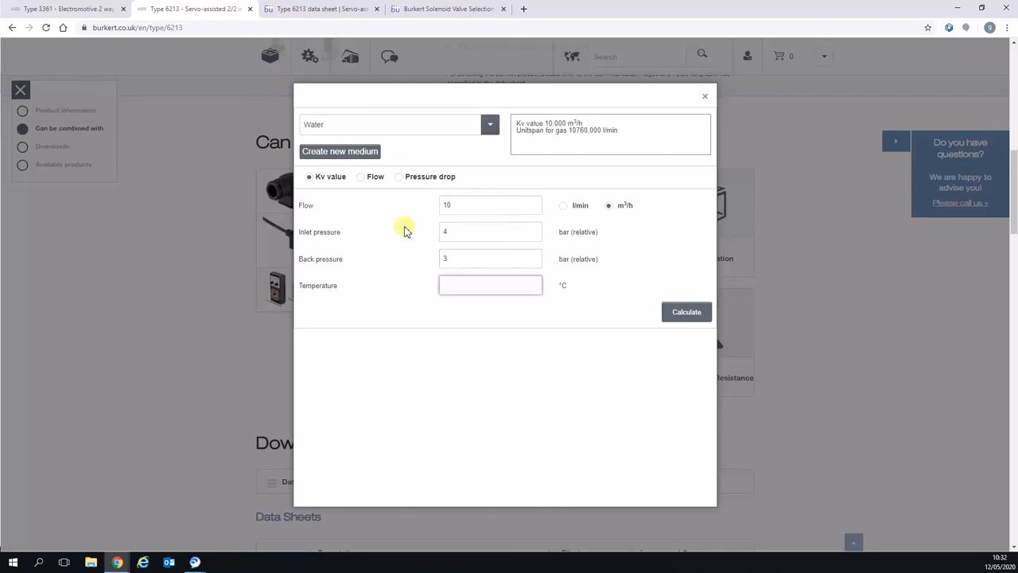
text(2)
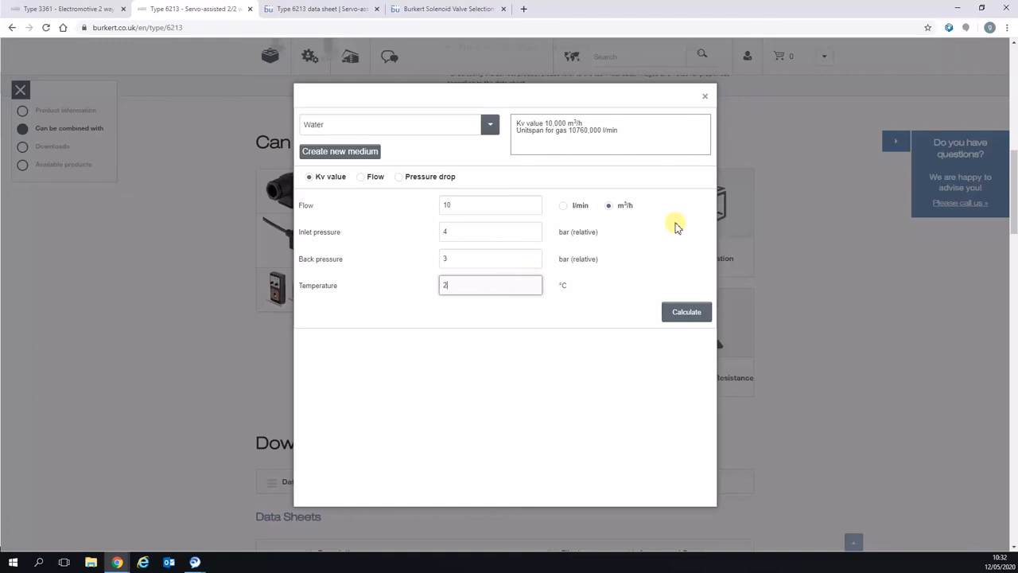
text(0)
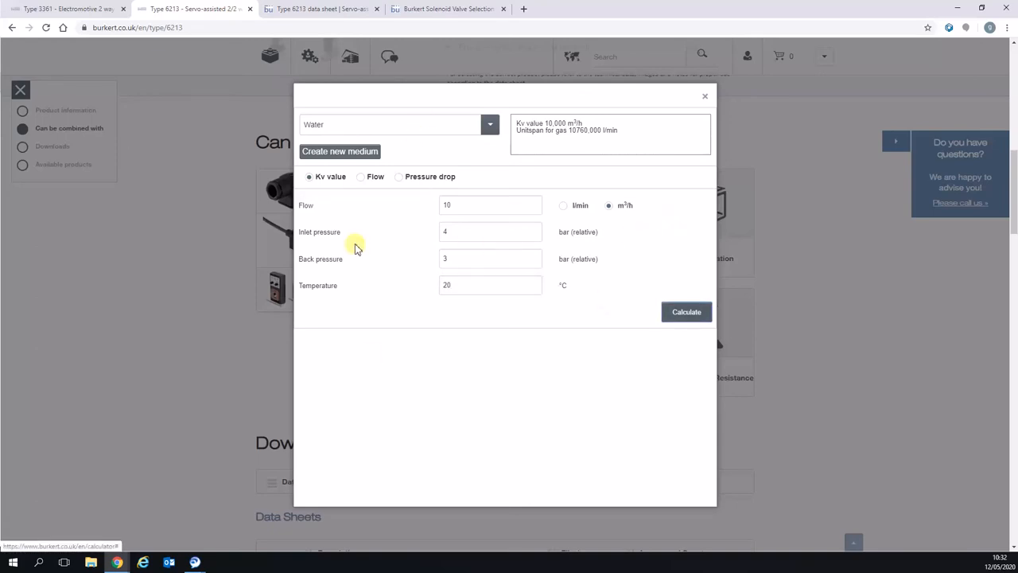
mouse_move(483, 280)
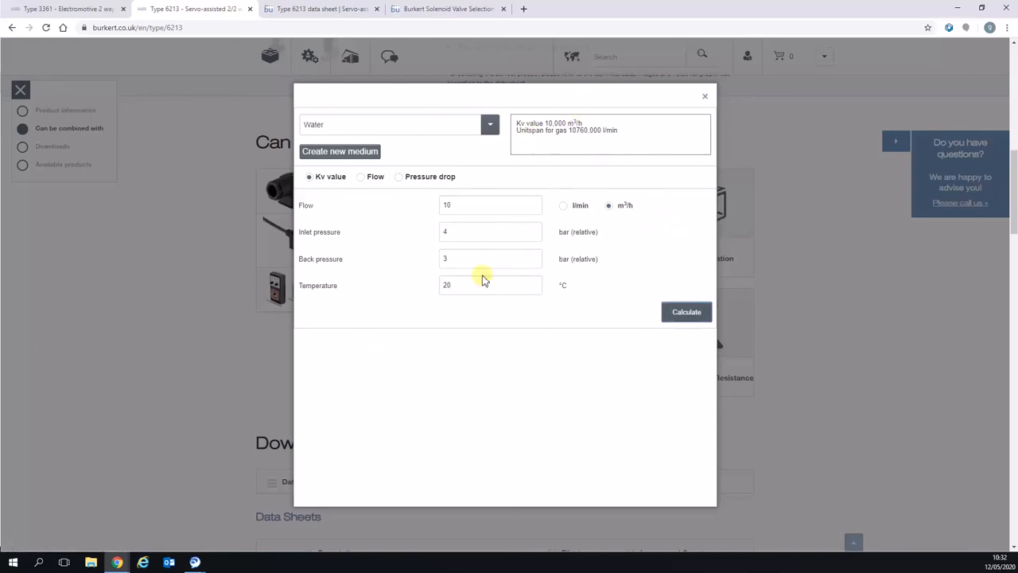
mouse_move(412, 177)
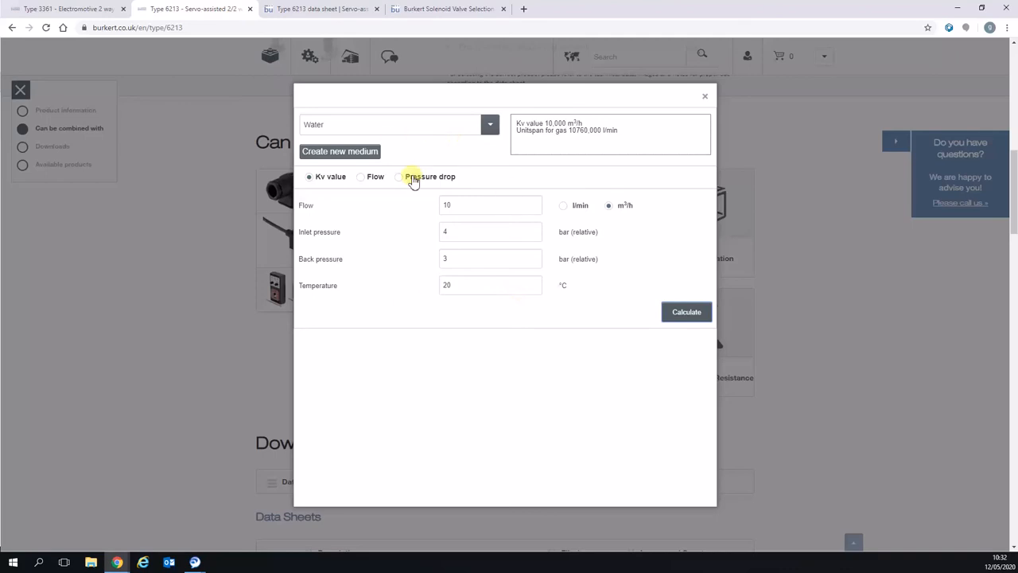
mouse_move(429, 172)
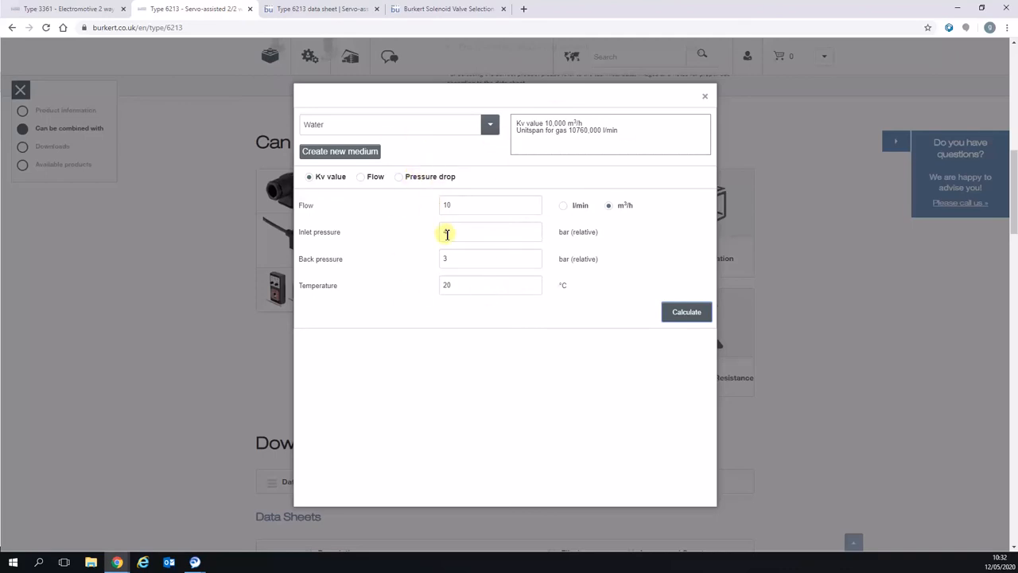
text(4)
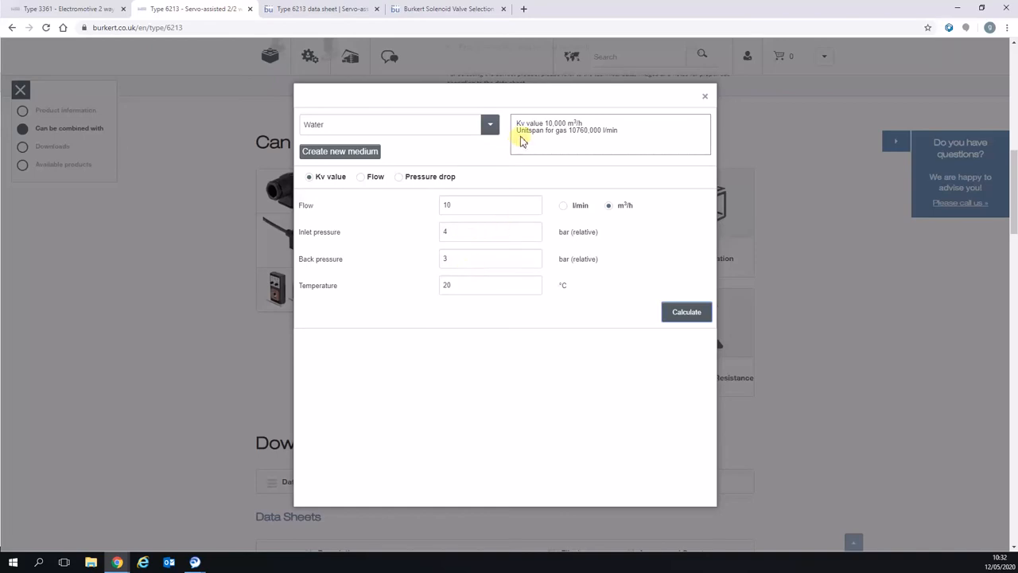
mouse_move(521, 121)
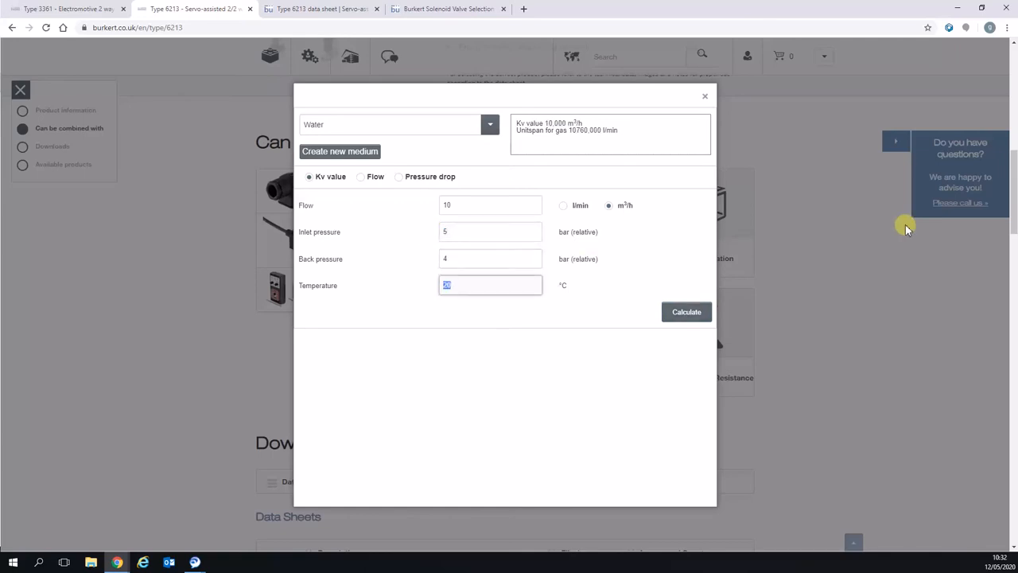
mouse_move(483, 100)
text(3)
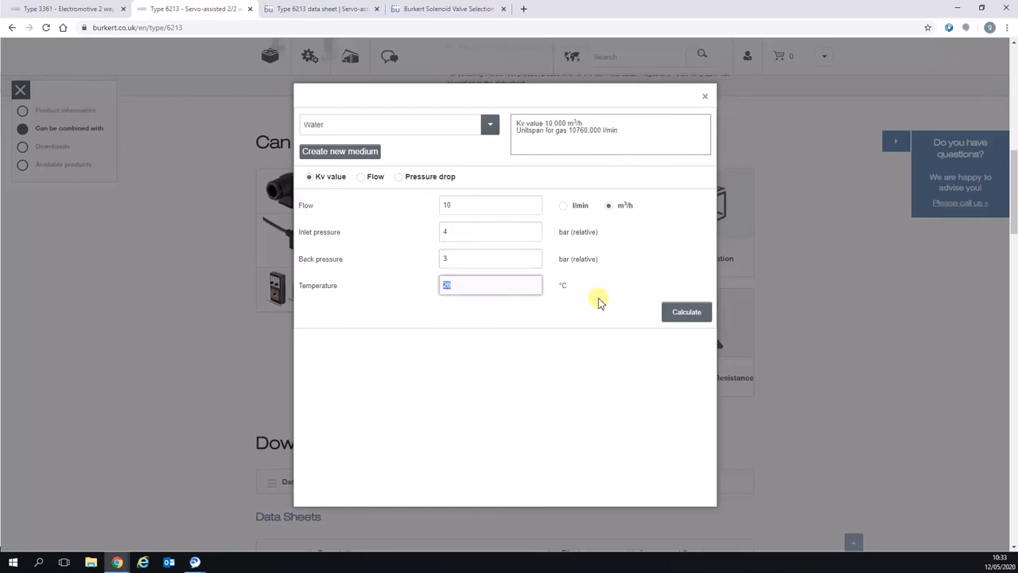
mouse_move(556, 198)
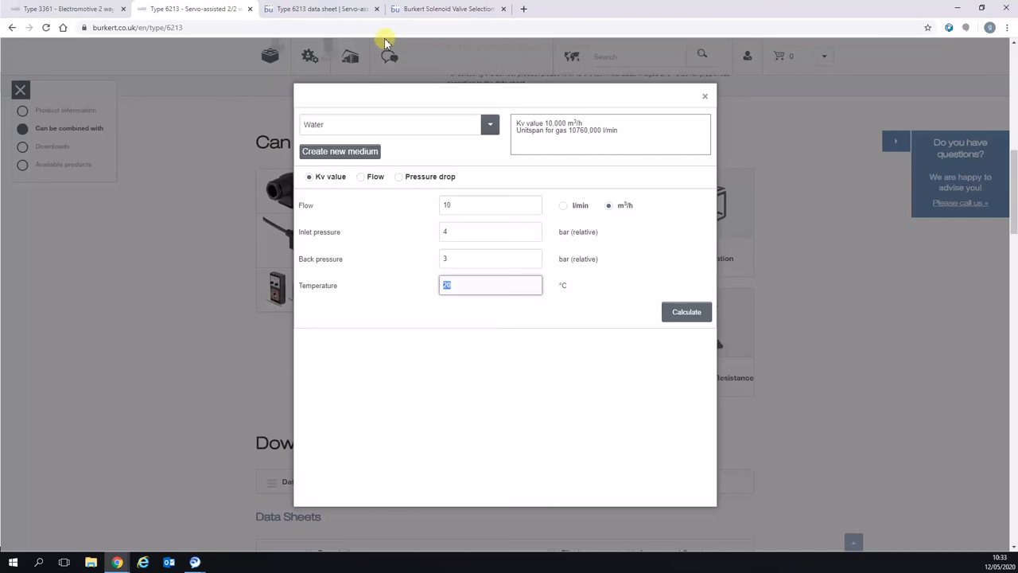
mouse_move(322, 8)
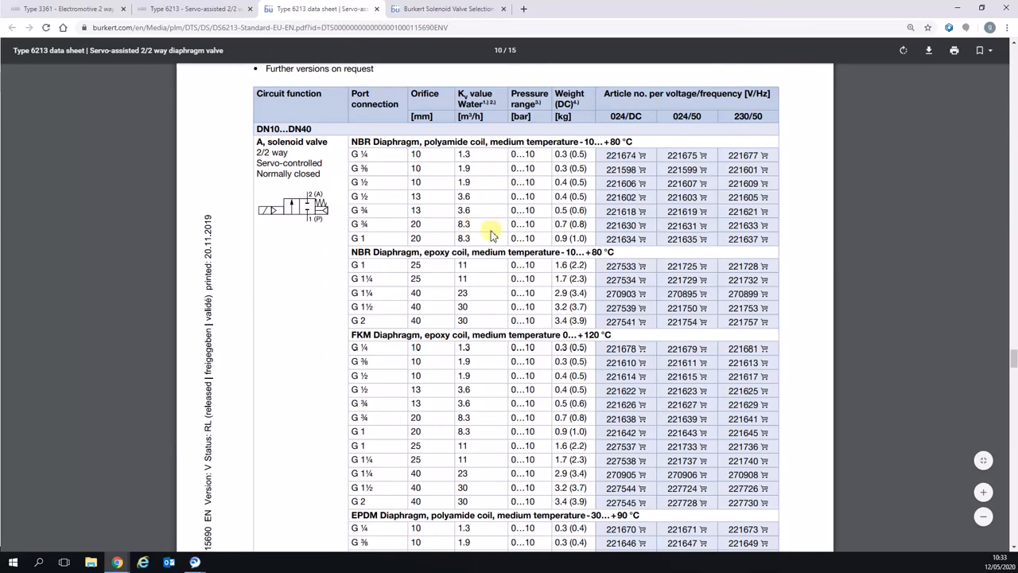
mouse_move(356, 284)
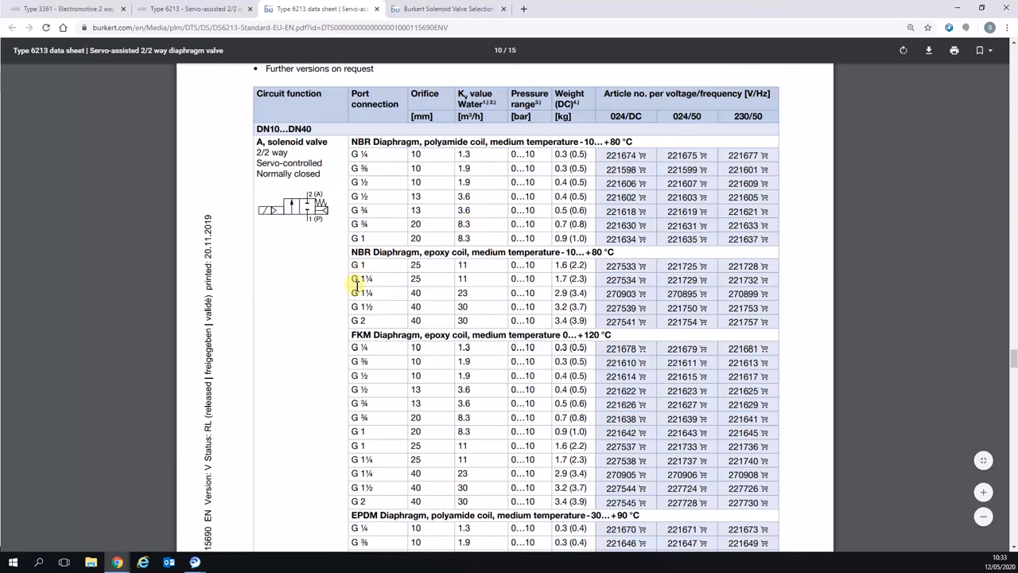
mouse_move(451, 300)
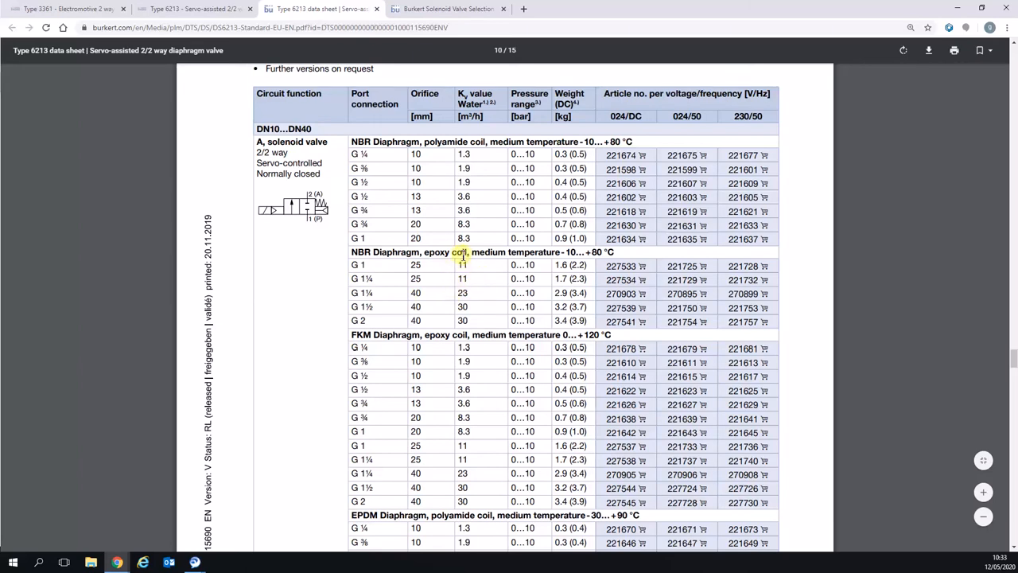
click(194, 8)
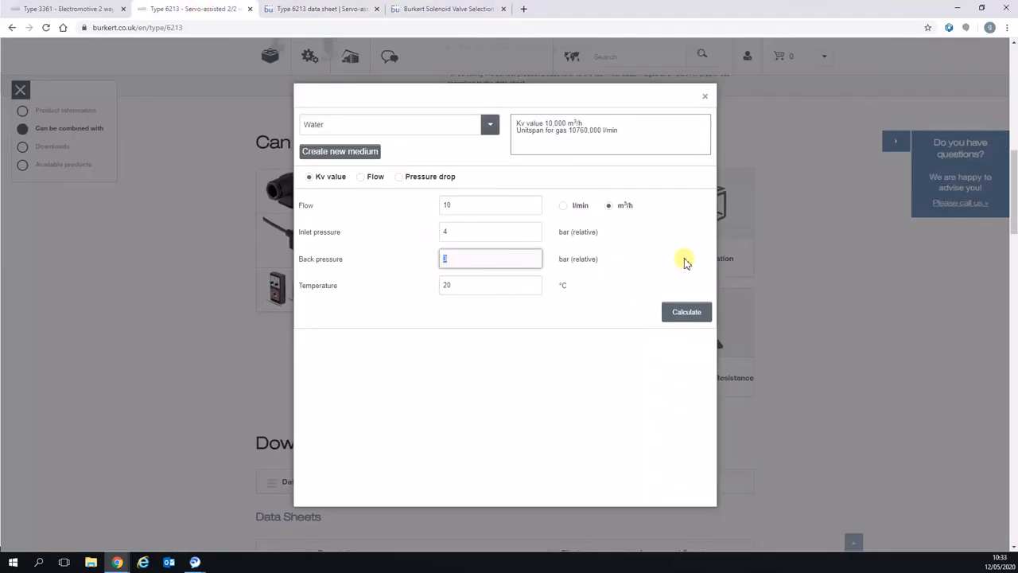
Change the back pressure to 2 bar and recalculate the Kv value.
text(2)
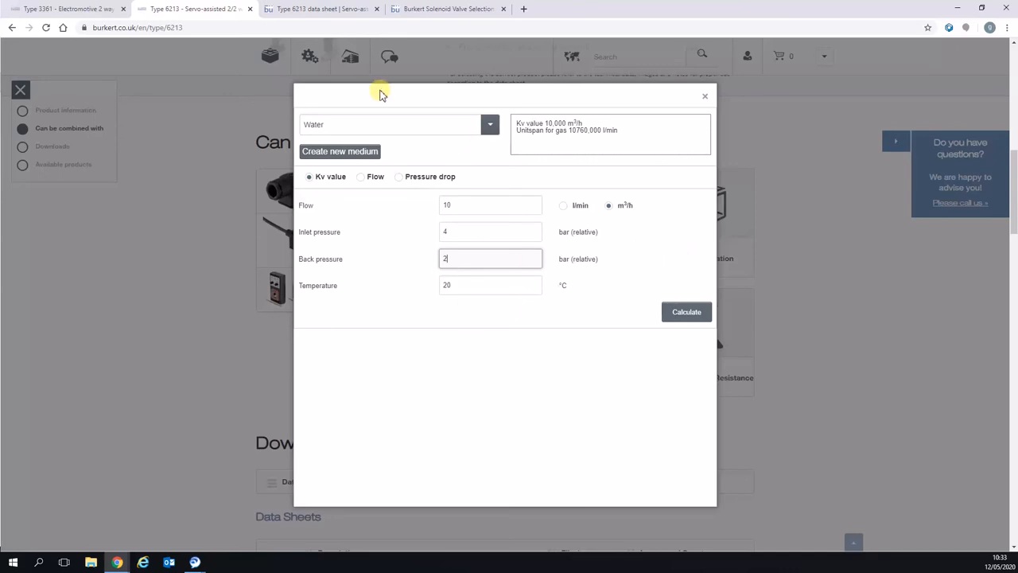
click(686, 311)
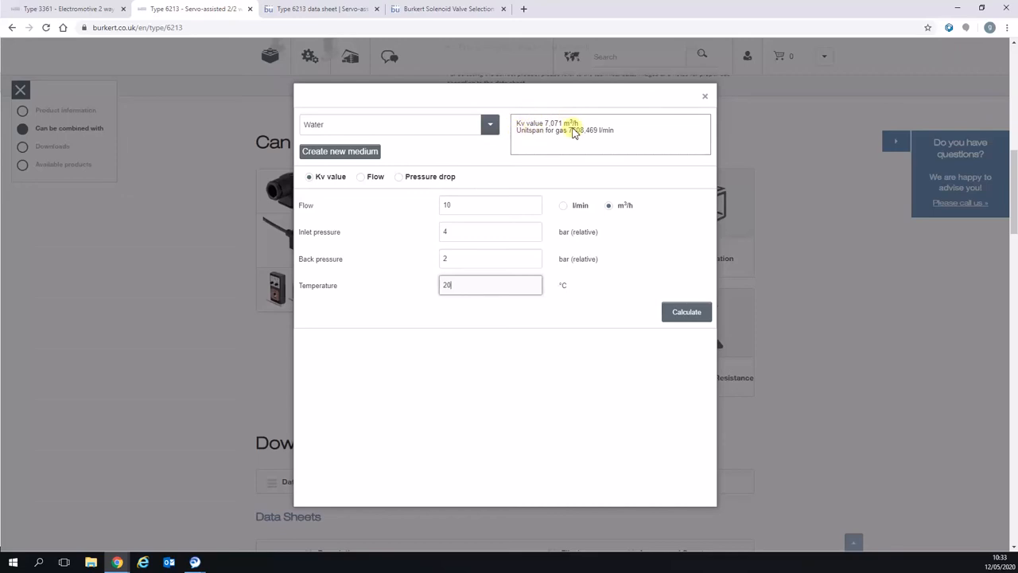
mouse_move(430, 131)
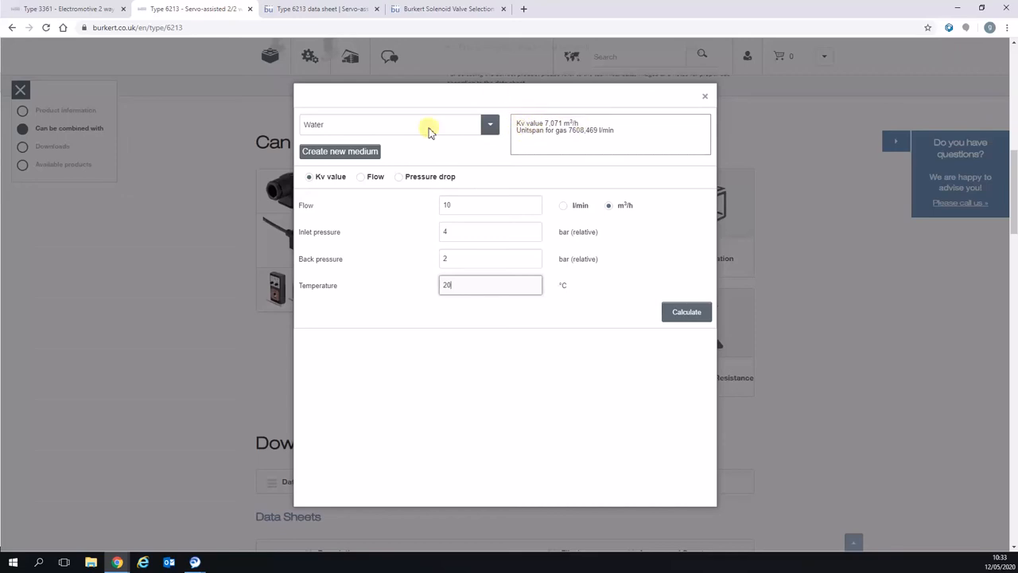
mouse_move(437, 216)
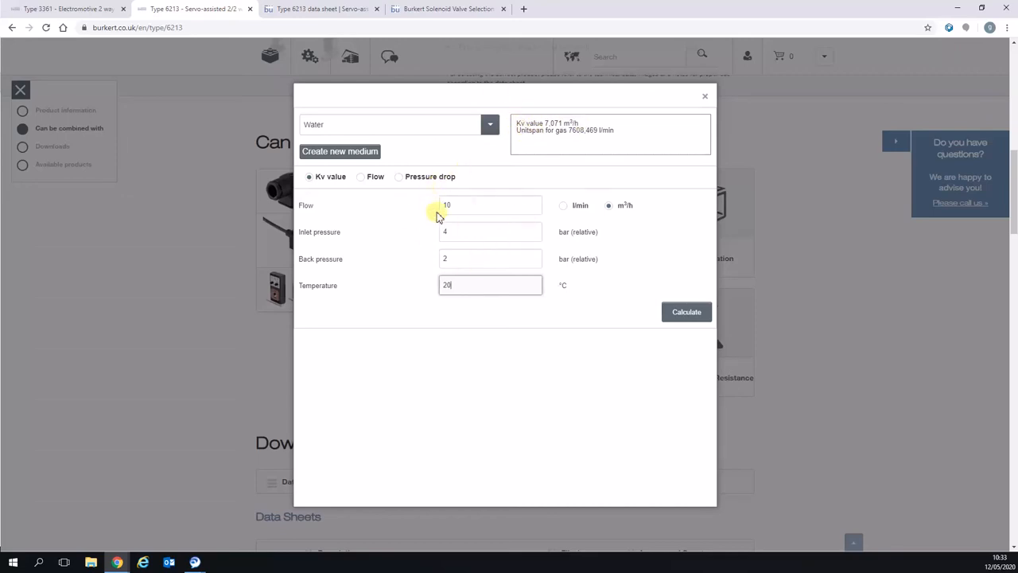
mouse_move(481, 265)
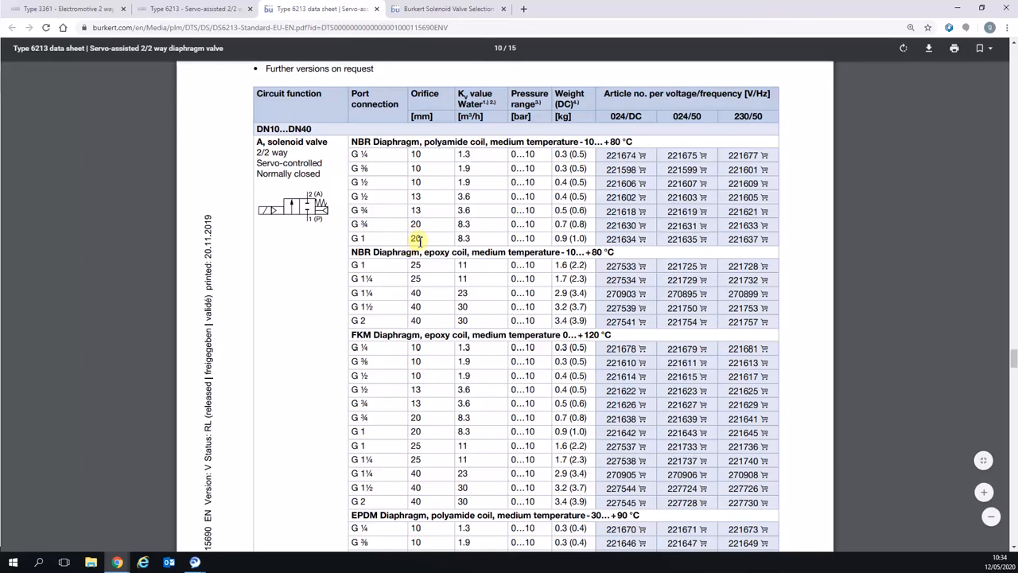
Scroll the Type 6213 data sheet back to the page 10 Kv ordering table.
scroll(up, 3)
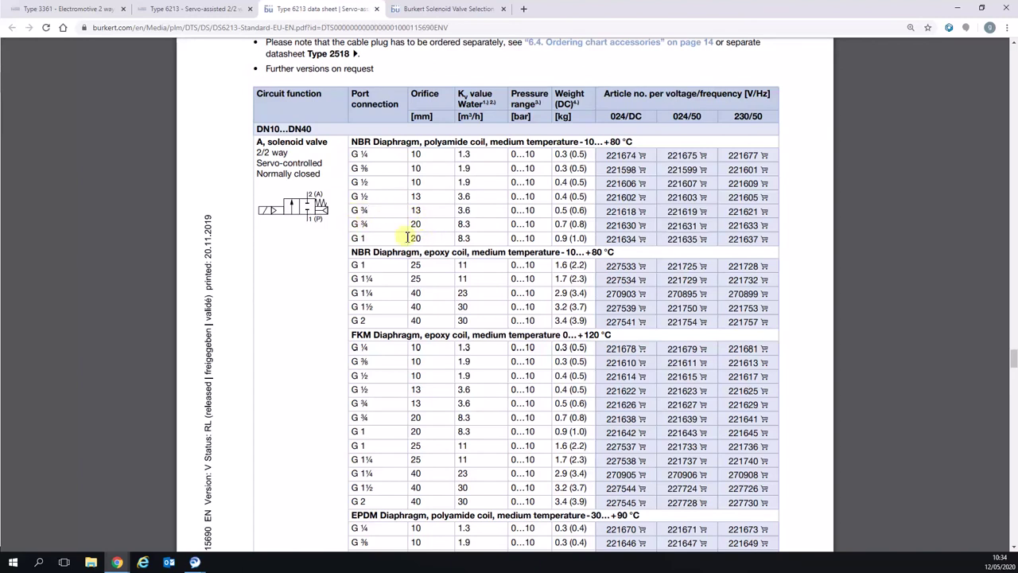
mouse_move(469, 219)
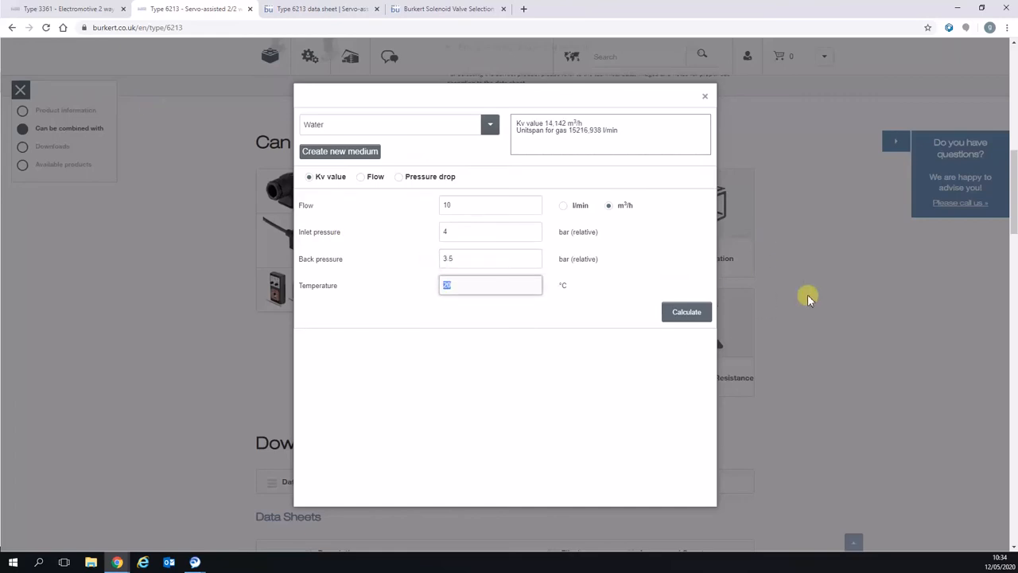
mouse_move(509, 139)
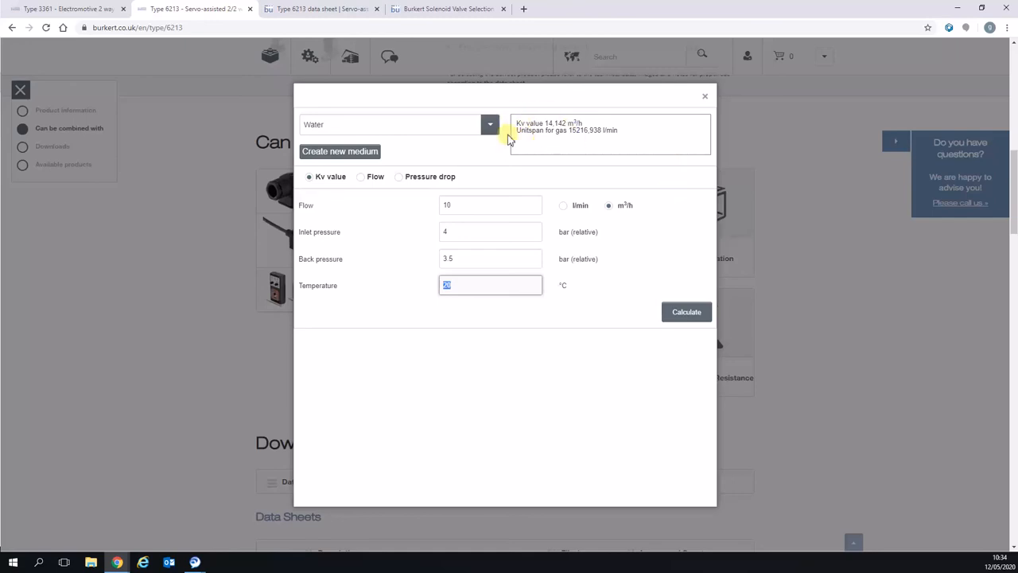
mouse_move(555, 126)
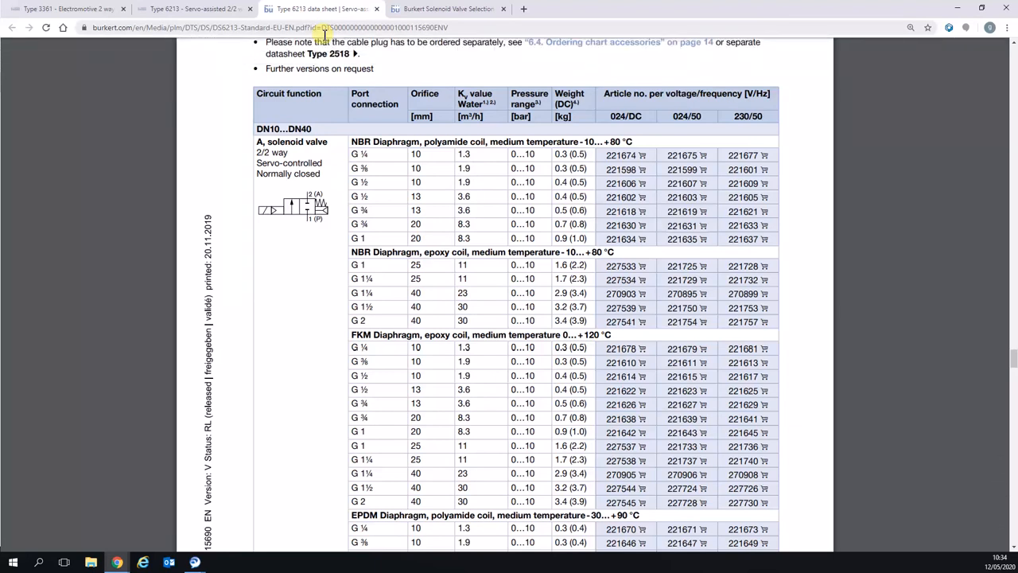
click(195, 9)
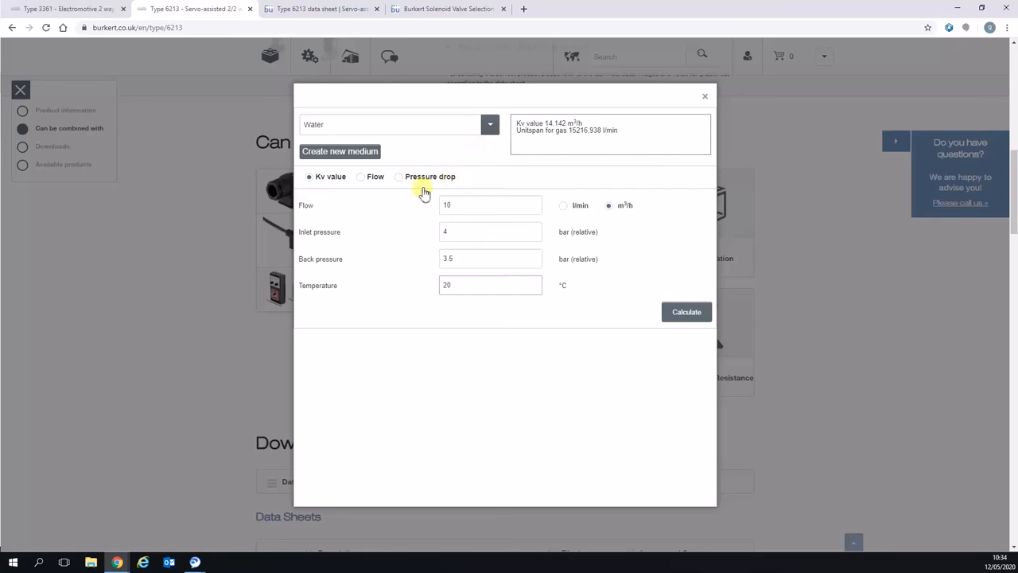
Switch the calculator to Pressure drop mode and return to the data sheet's Kv table.
click(398, 176)
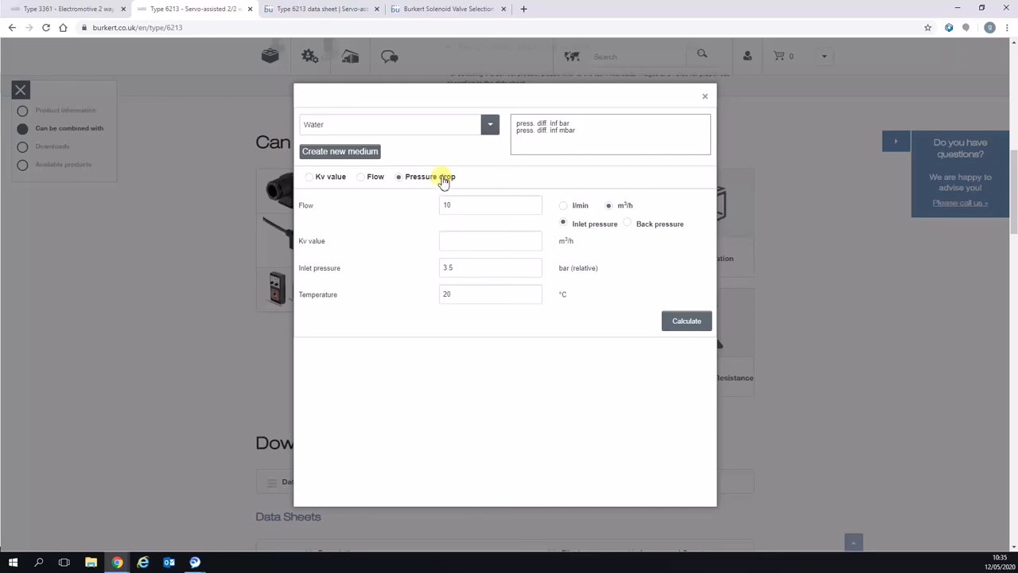
click(318, 9)
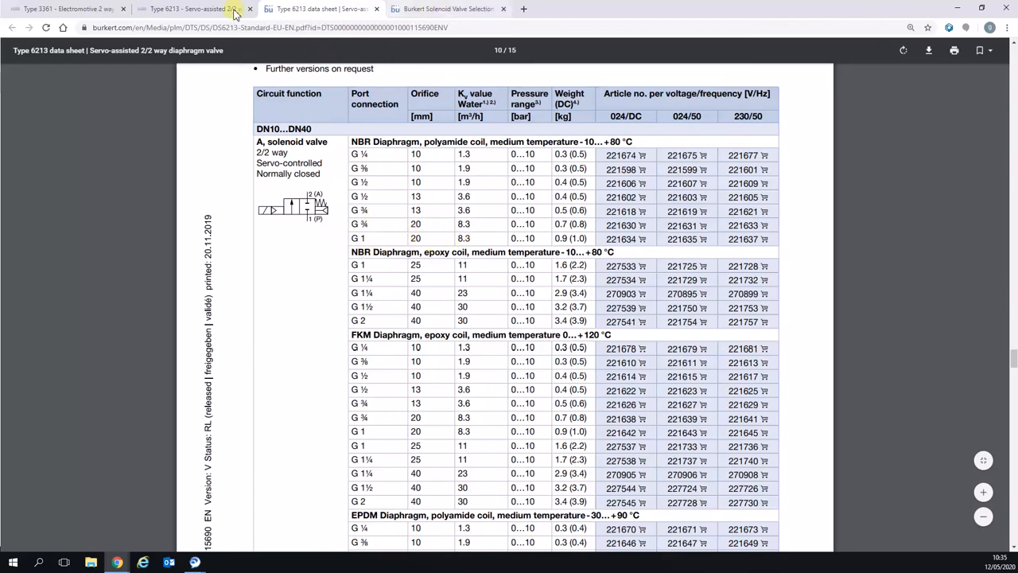
Calculate pressure drop at Kv 8.3 (1.452 bar), dismiss the medium popup, then recalculate at Kv 30.
click(194, 9)
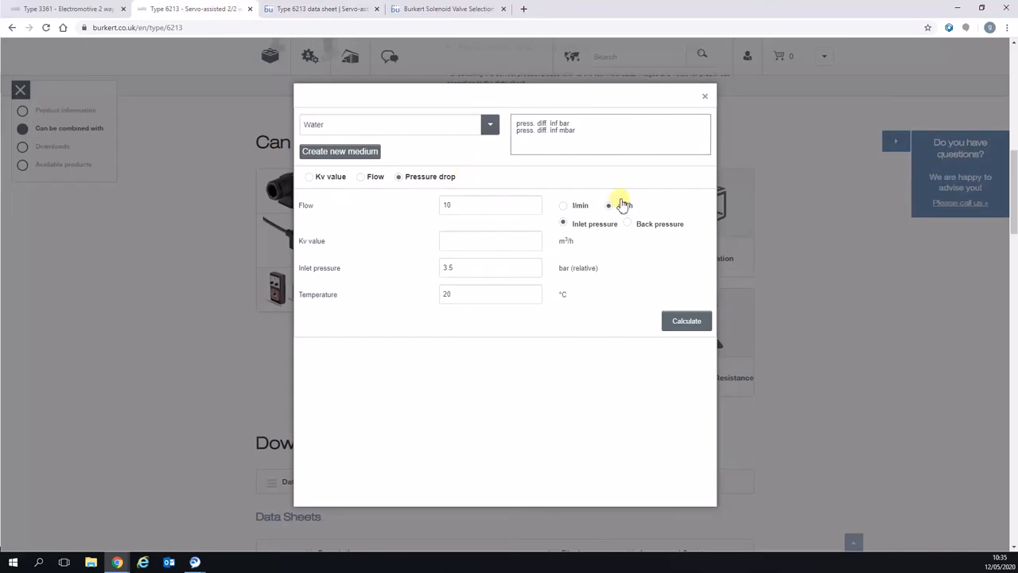
click(609, 205)
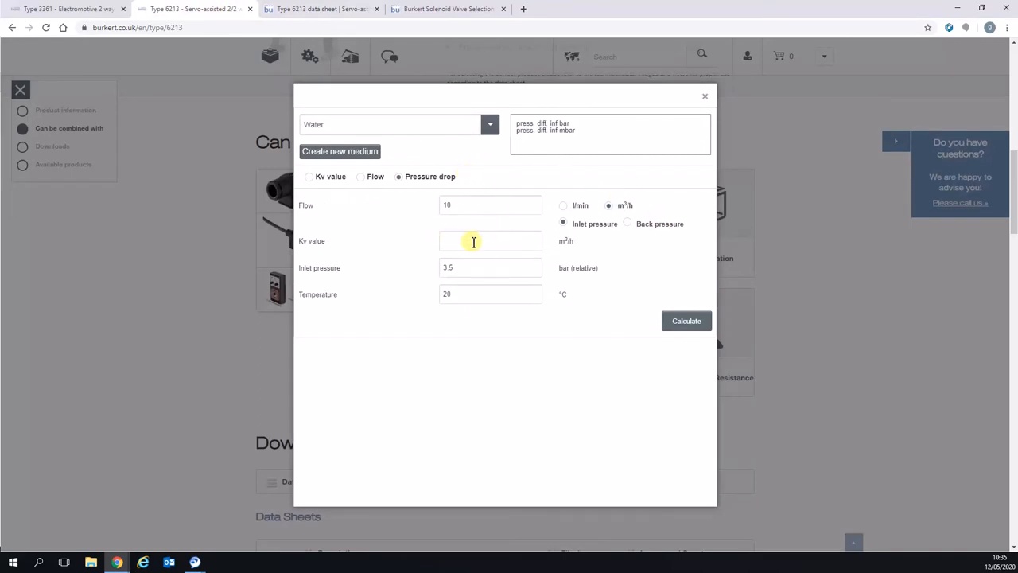
text(8.)
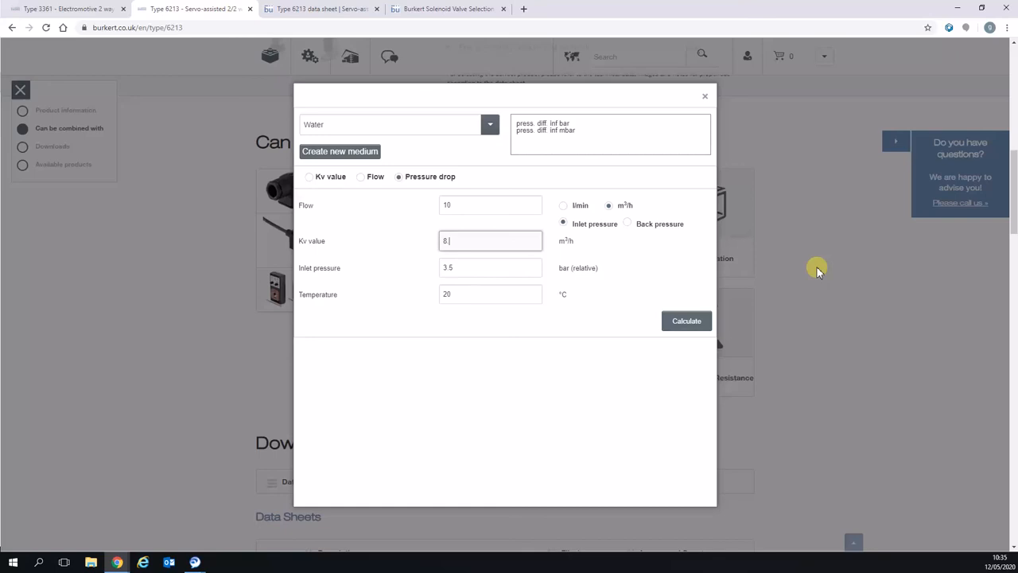
click(340, 151)
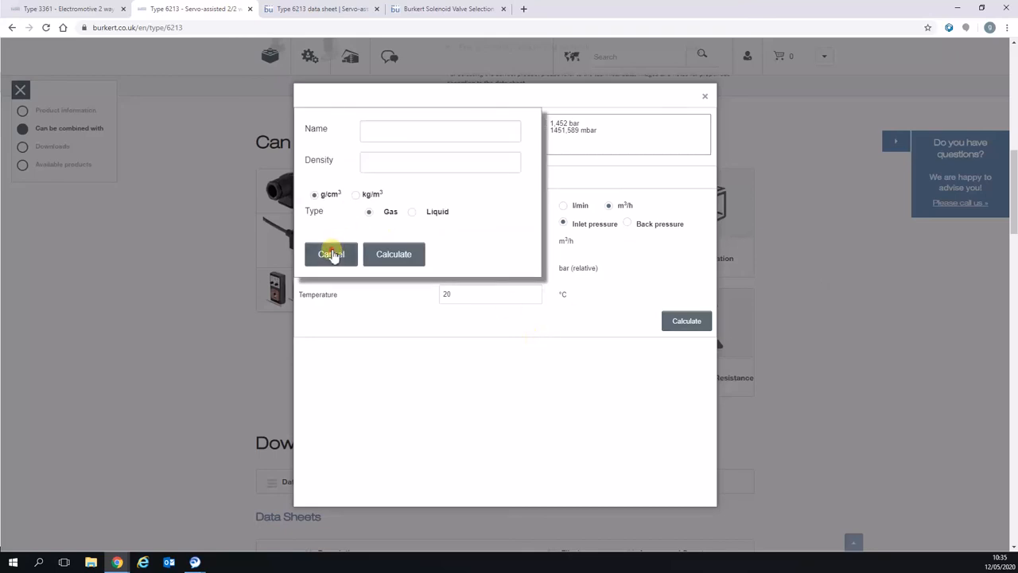
click(332, 253)
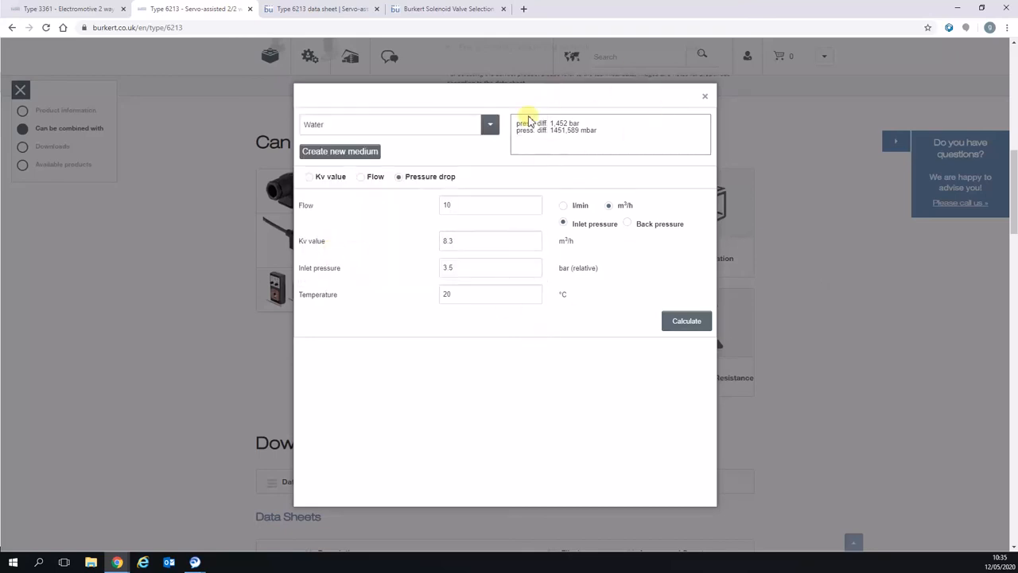
mouse_move(430, 204)
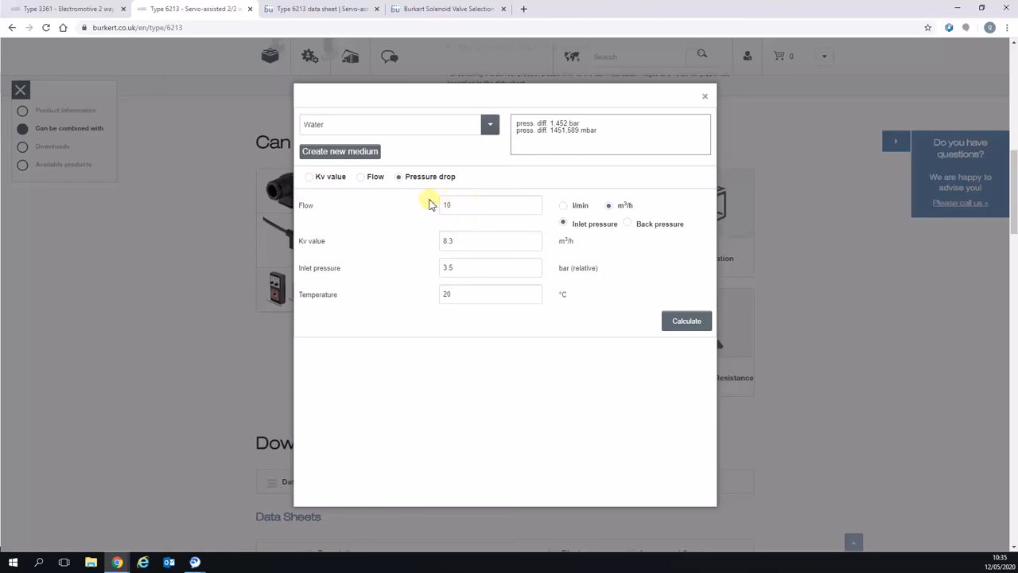
mouse_move(516, 232)
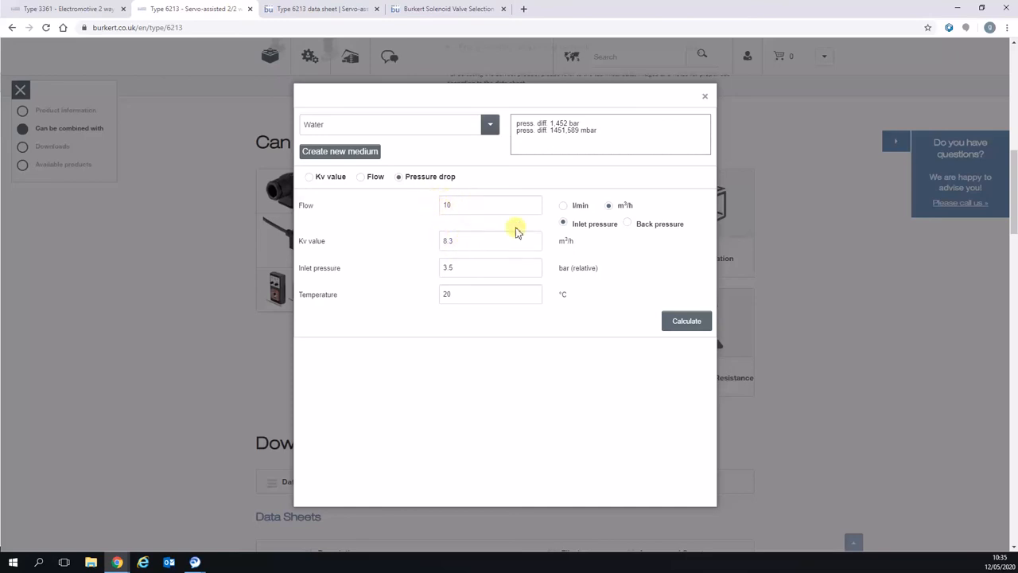
mouse_move(561, 110)
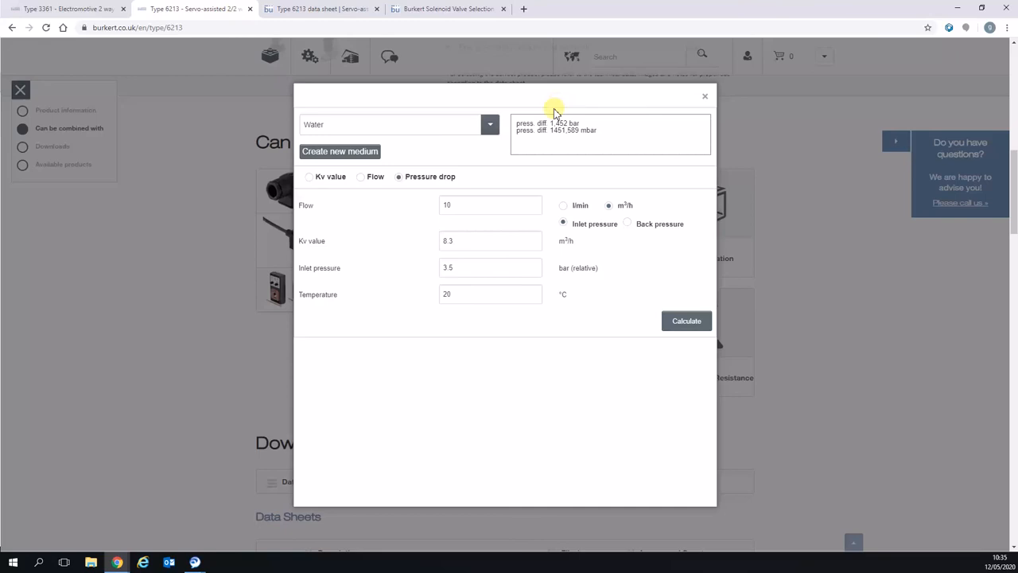
mouse_move(449, 53)
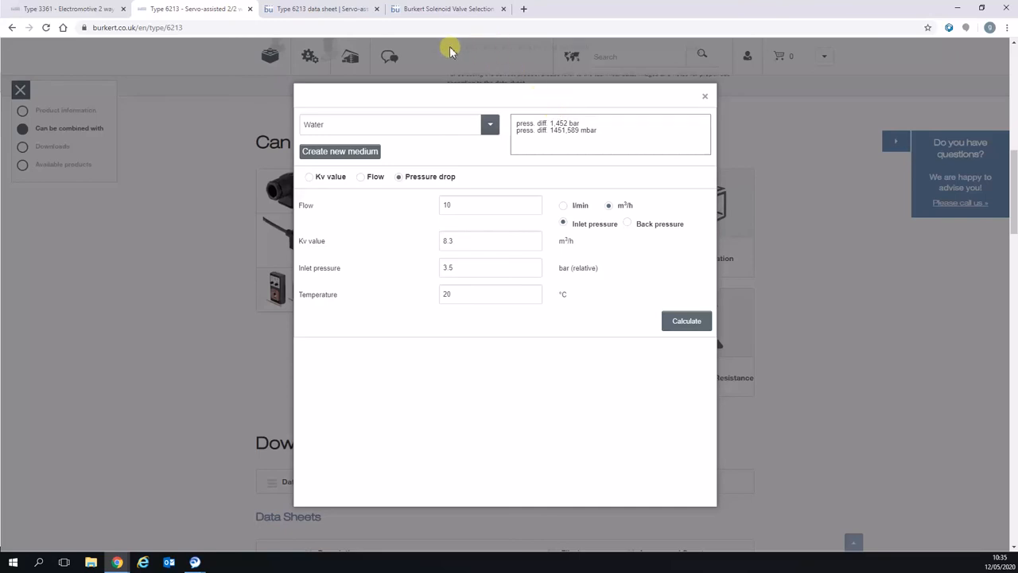
mouse_move(523, 159)
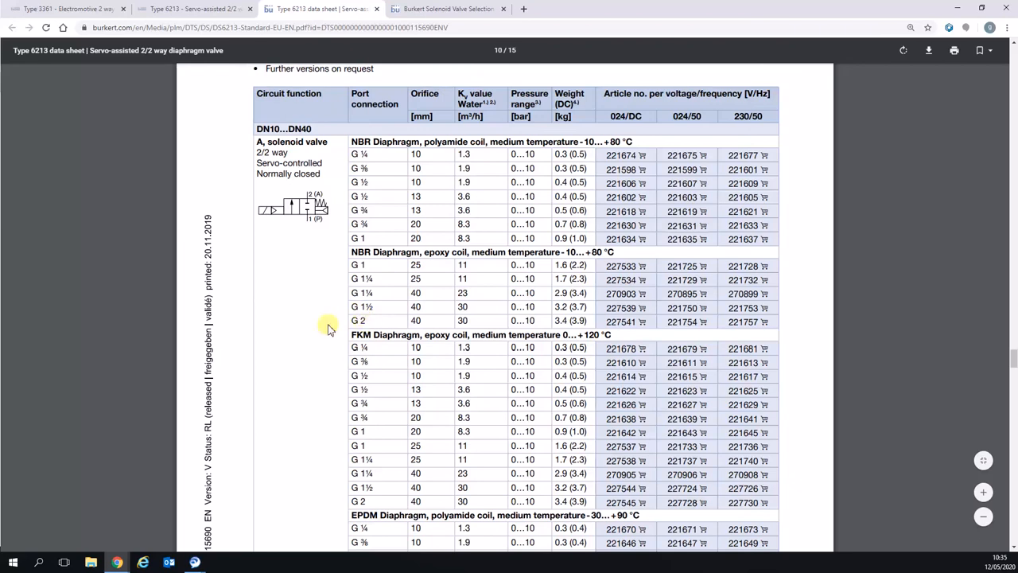
mouse_move(457, 329)
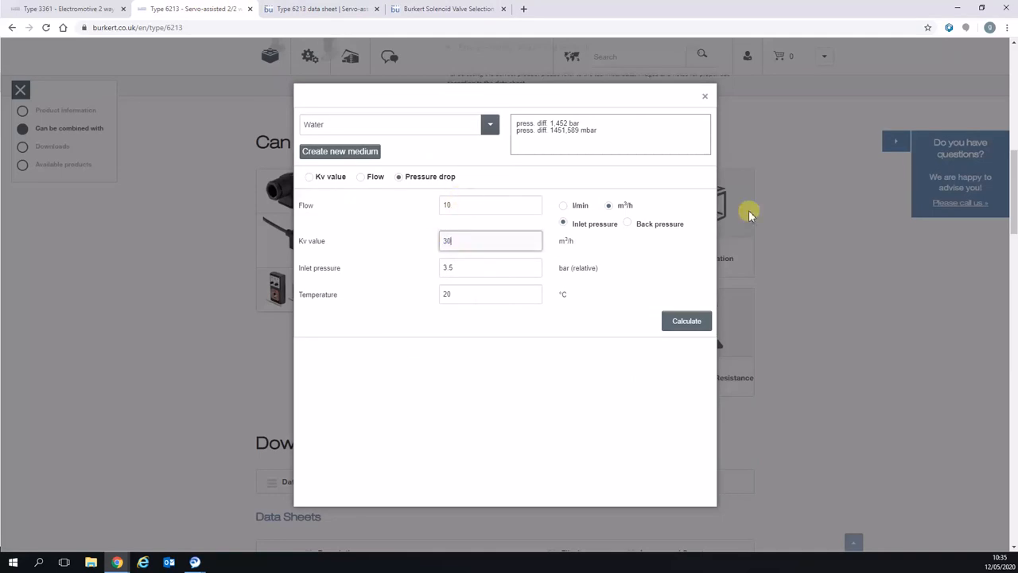
click(686, 321)
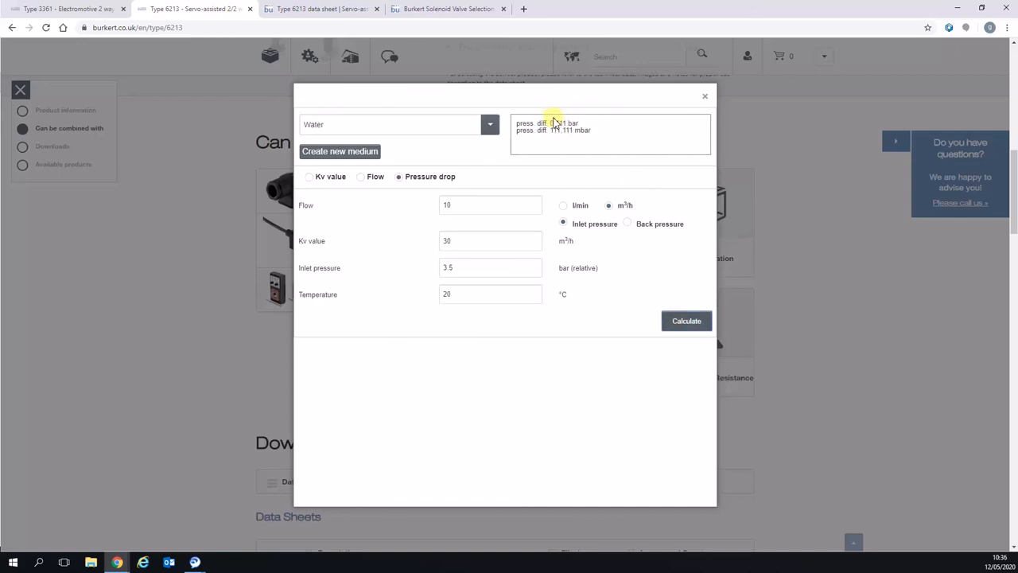
mouse_move(565, 111)
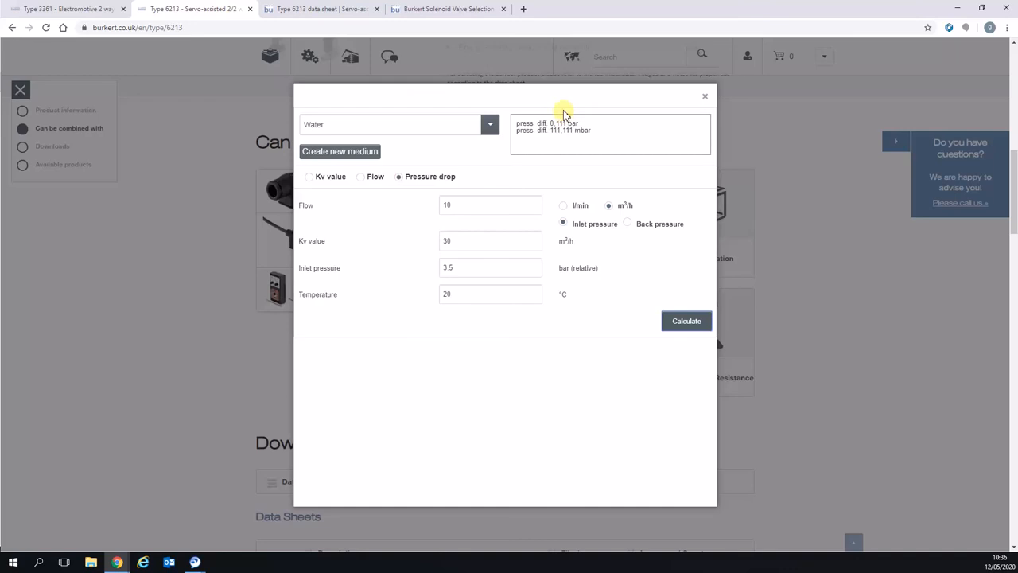
mouse_move(620, 20)
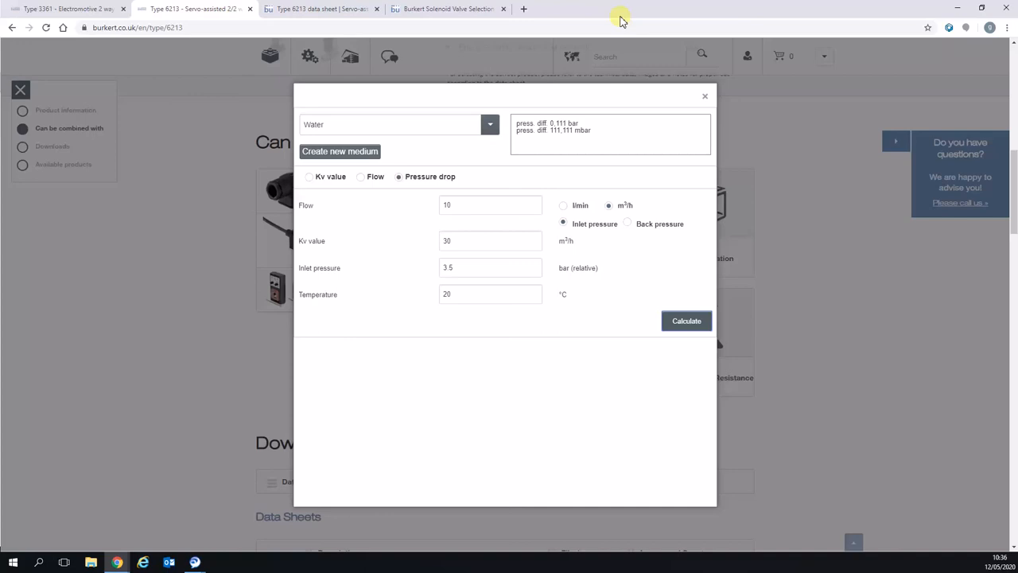
mouse_move(556, 214)
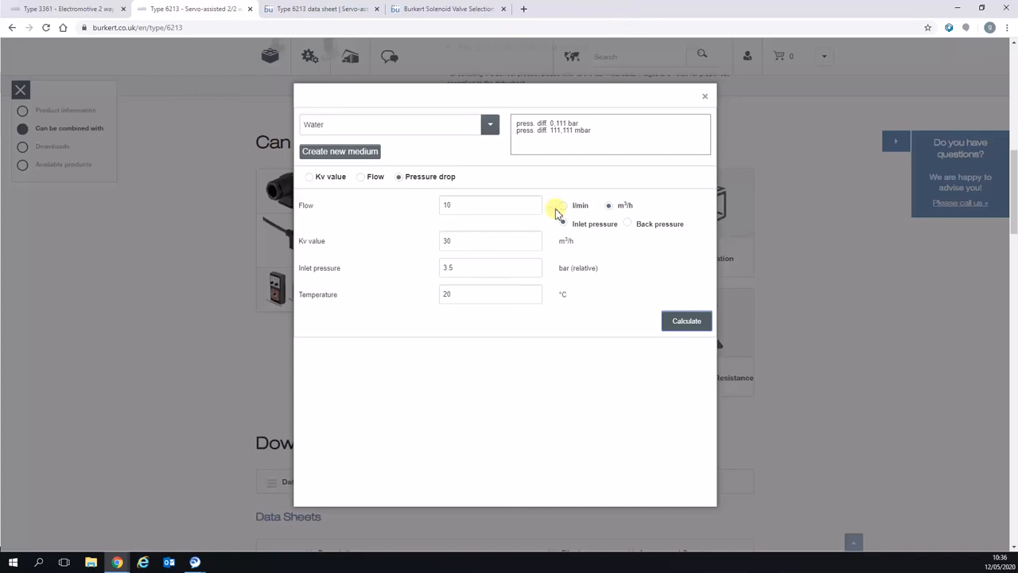
mouse_move(577, 115)
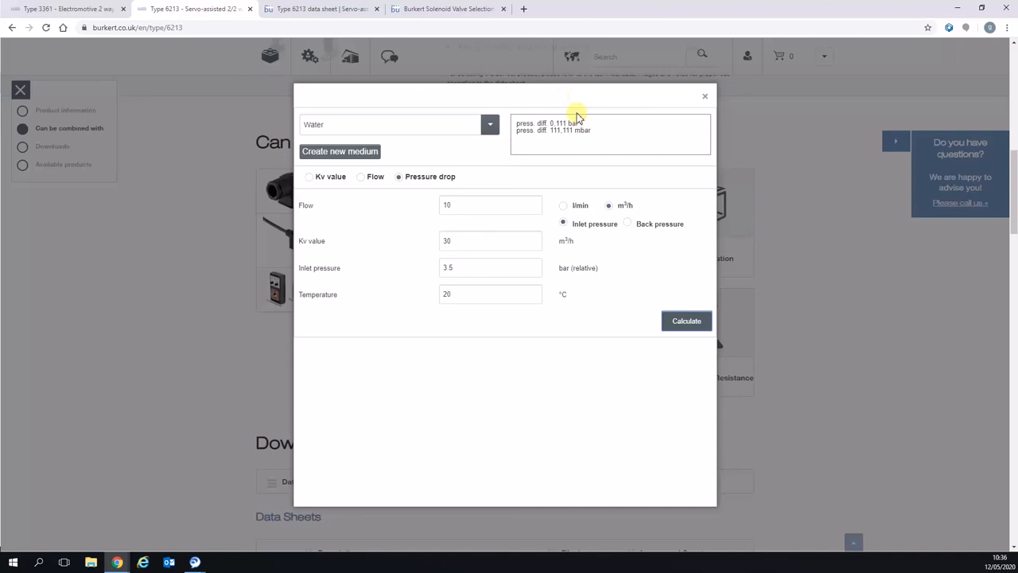
mouse_move(477, 55)
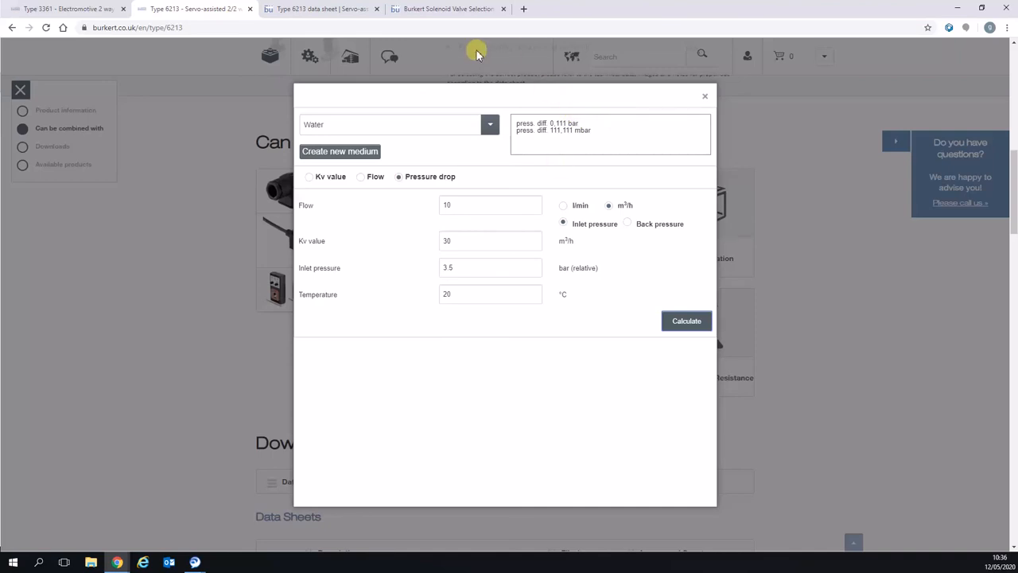
mouse_move(472, 60)
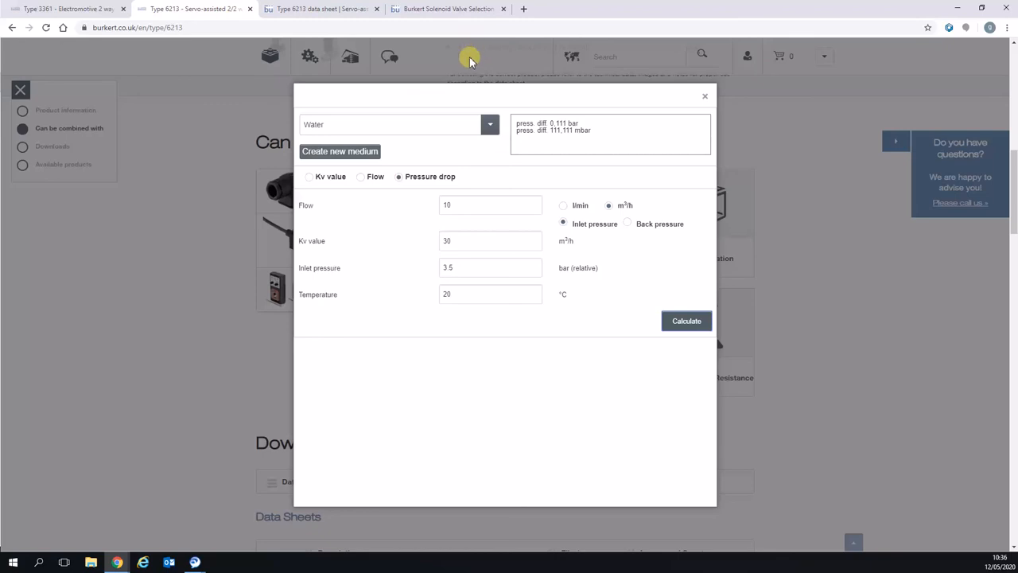
mouse_move(455, 94)
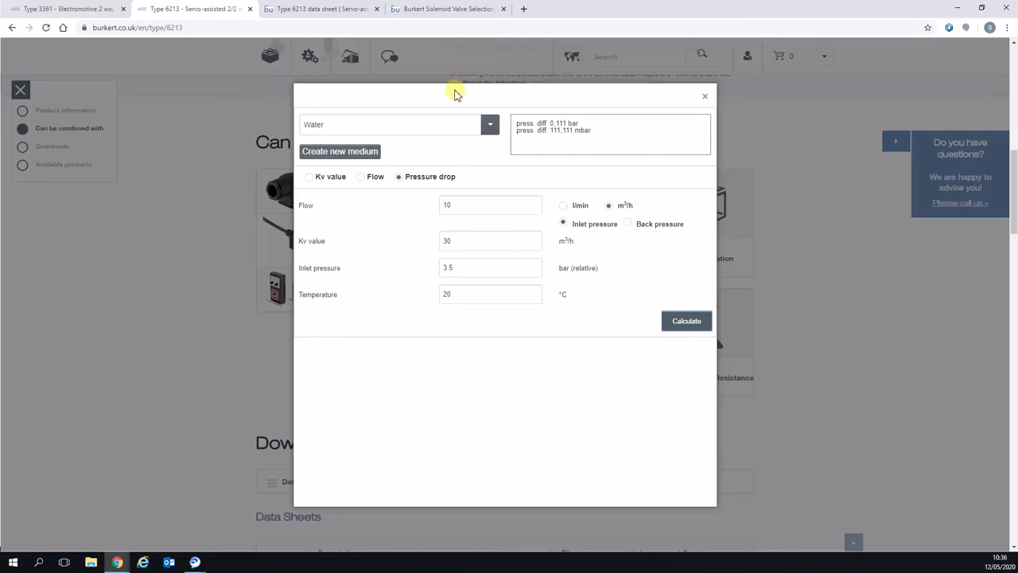
mouse_move(457, 168)
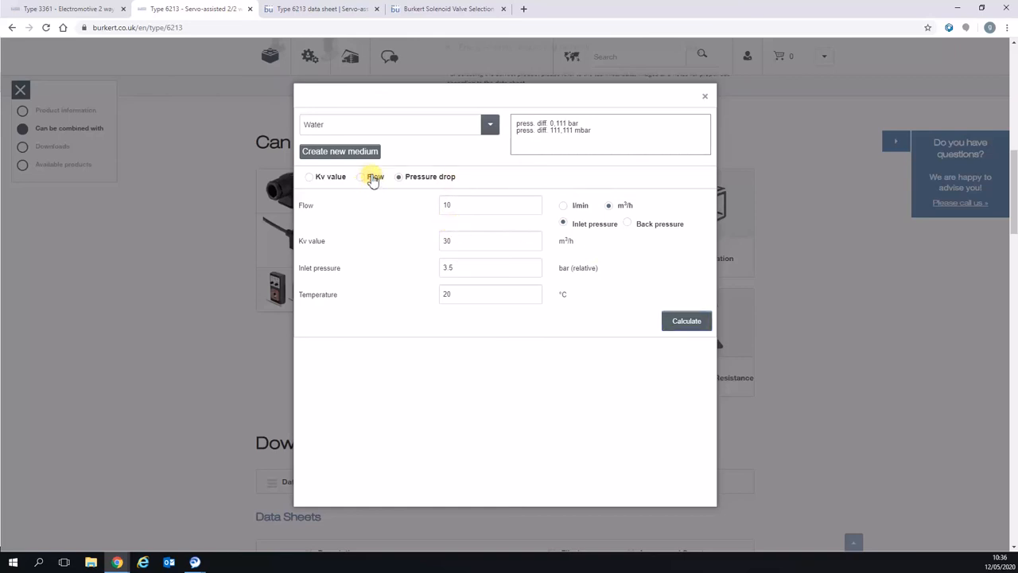
mouse_move(362, 185)
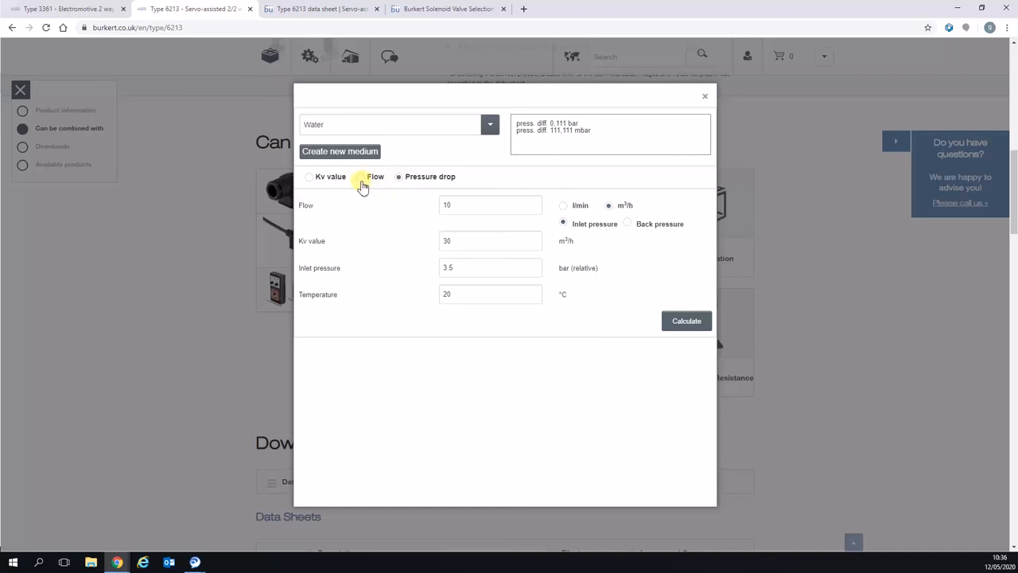
Calculate flow with 8 bar inlet and 7.5 bar back pressure, giving 21.213 m³/h.
click(361, 176)
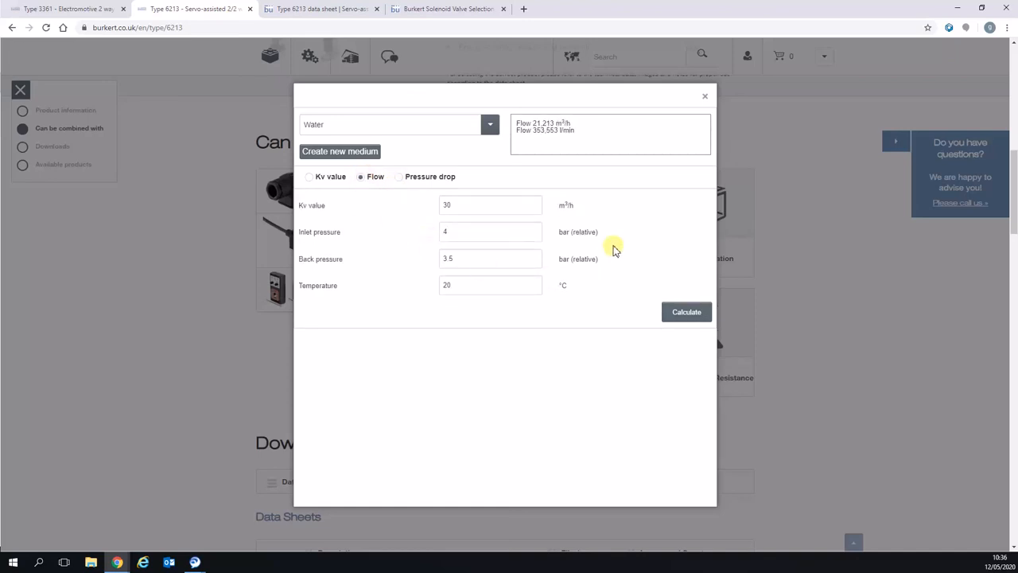
mouse_move(531, 33)
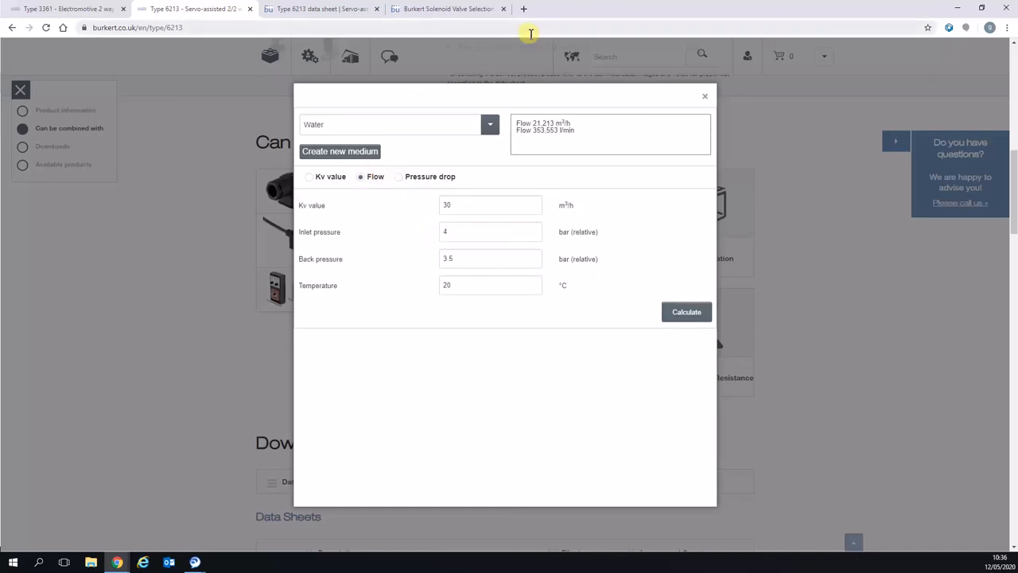
mouse_move(429, 219)
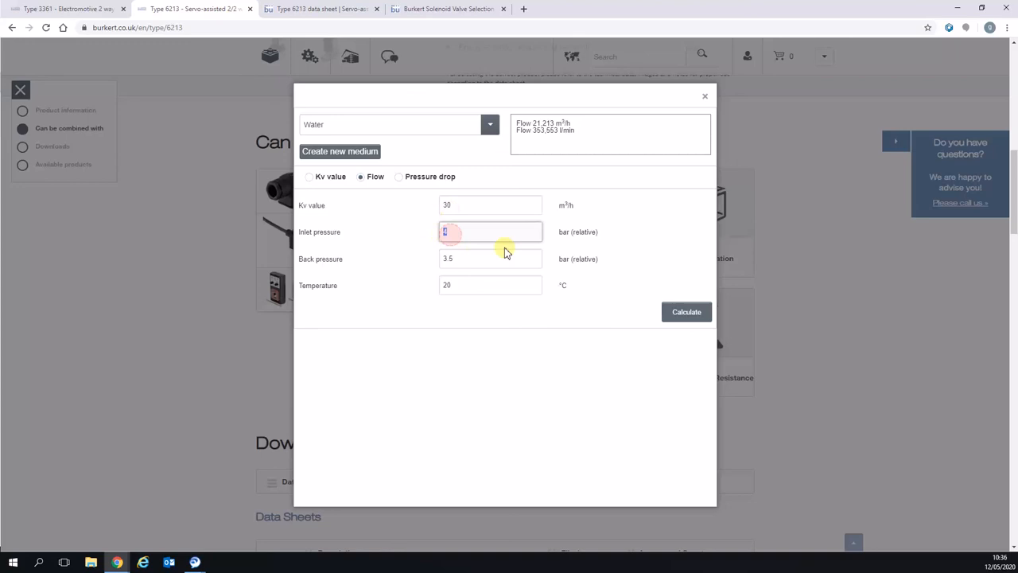
text(8)
click(491, 258)
text(7)
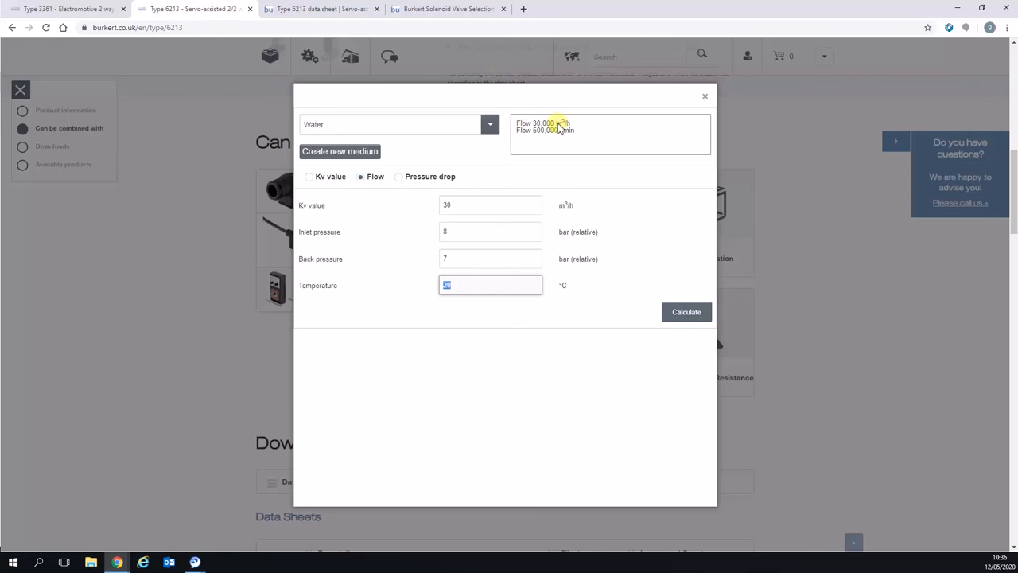
mouse_move(434, 210)
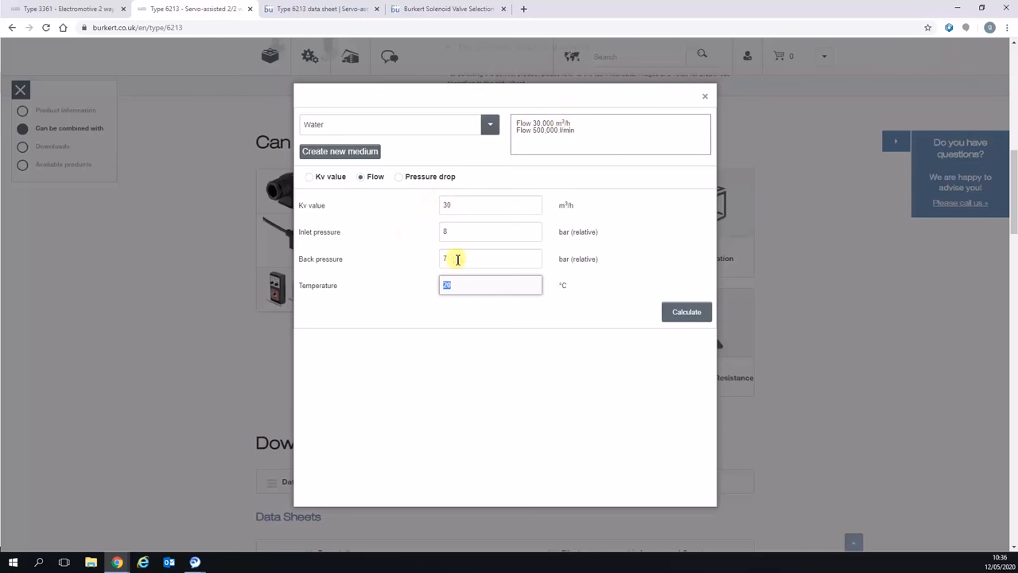
click(489, 259)
text(.5)
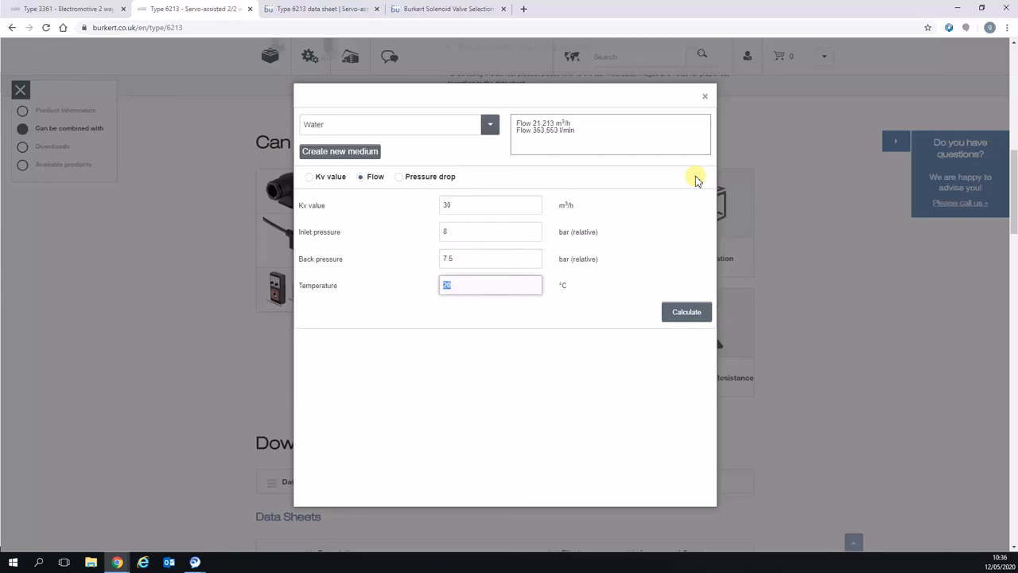
mouse_move(440, 197)
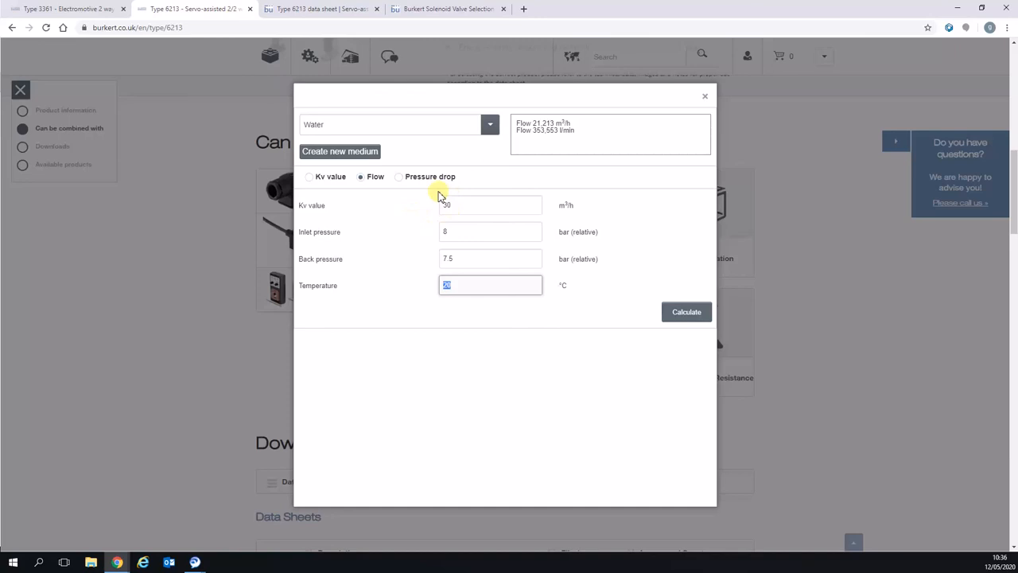
mouse_move(517, 117)
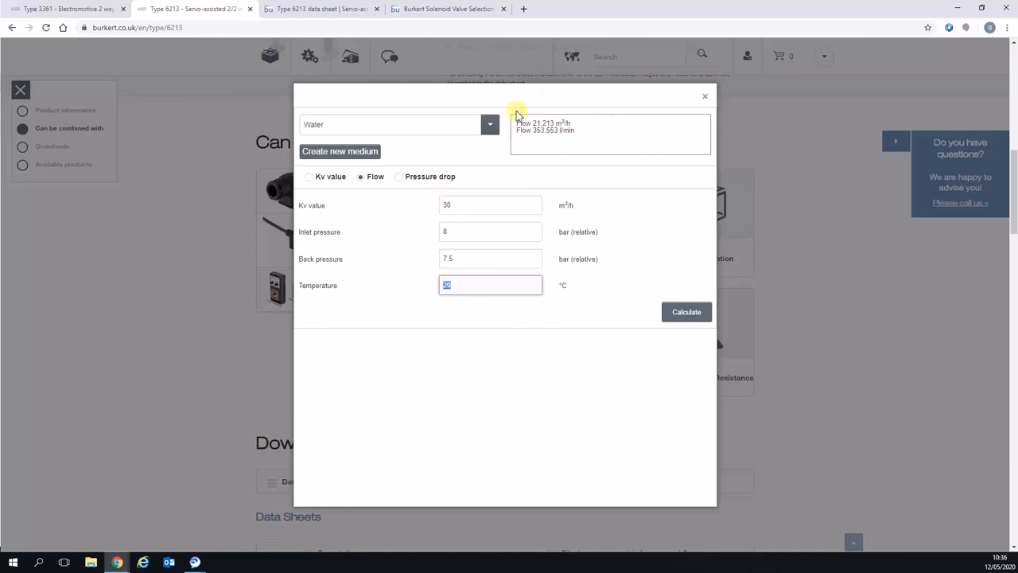
mouse_move(533, 112)
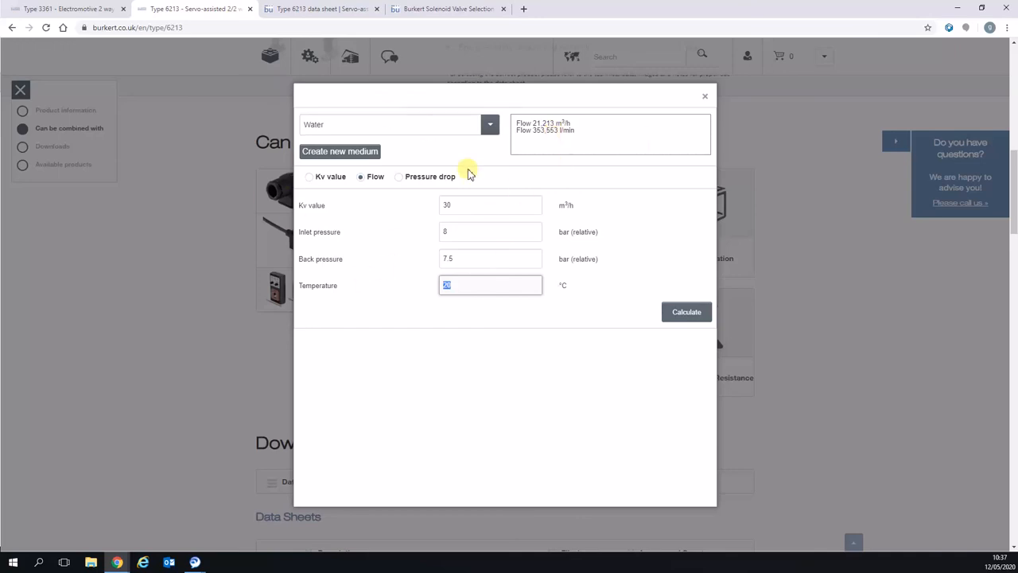
mouse_move(364, 190)
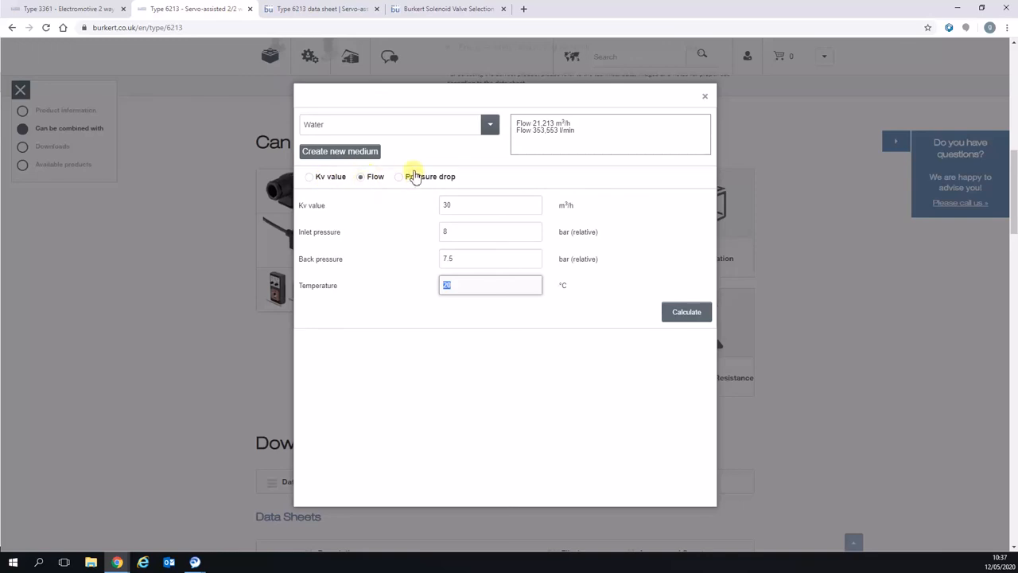
mouse_move(417, 173)
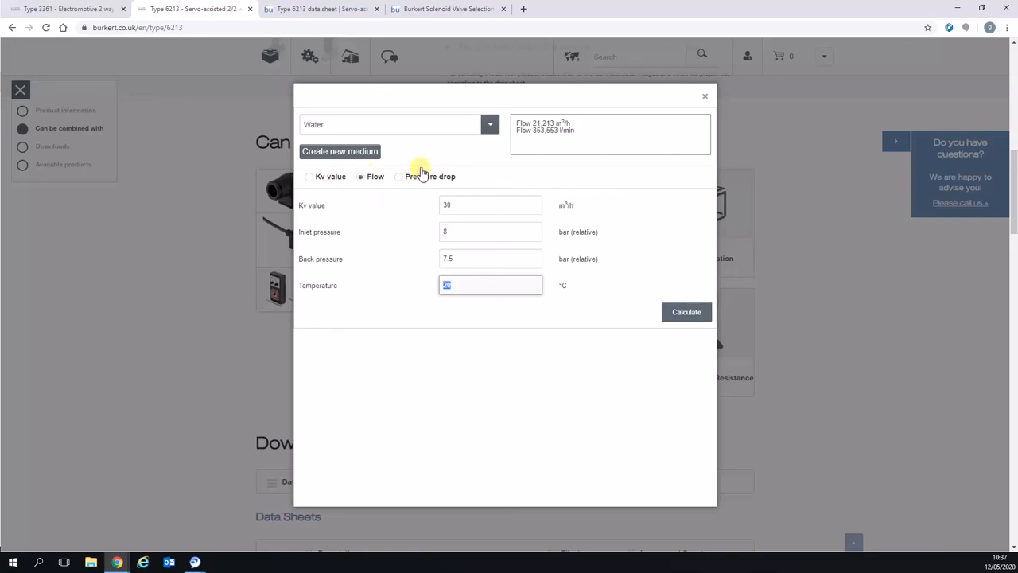
mouse_move(372, 95)
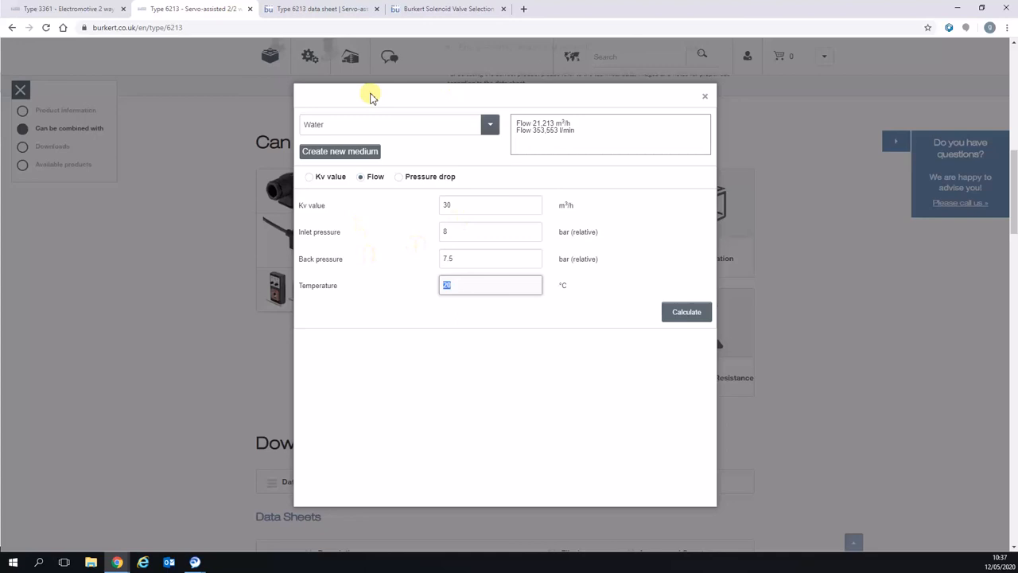
mouse_move(340, 152)
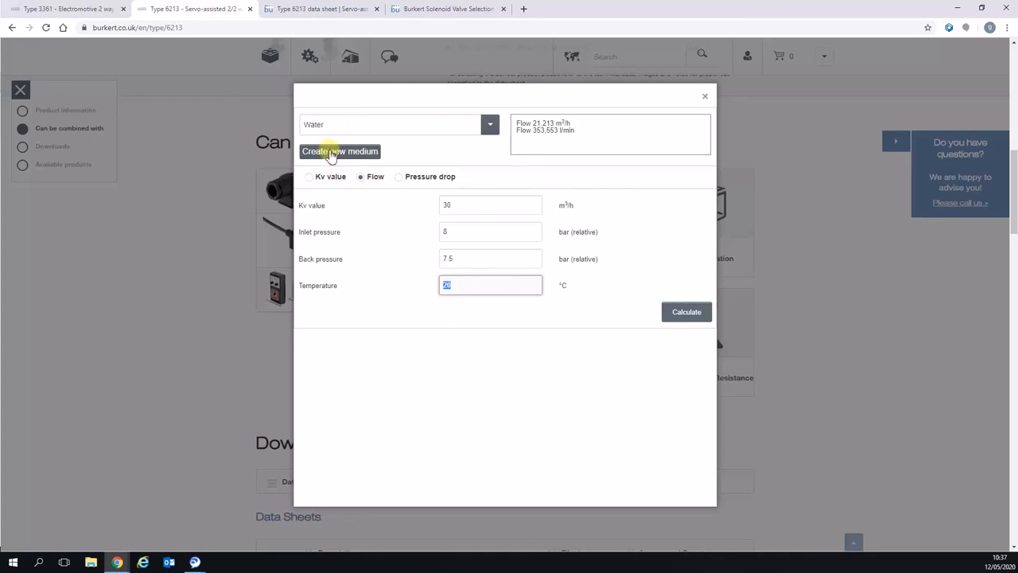
click(340, 151)
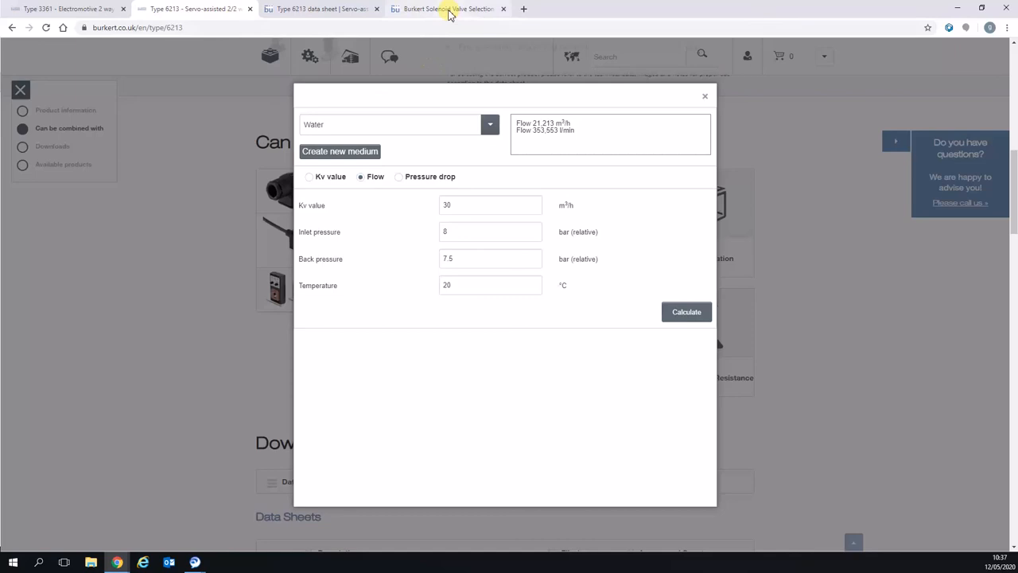
Switch to the Solenoid Valve Selection Chart PDF and scroll to the 'Solenoid valves at a glance' table.
click(448, 8)
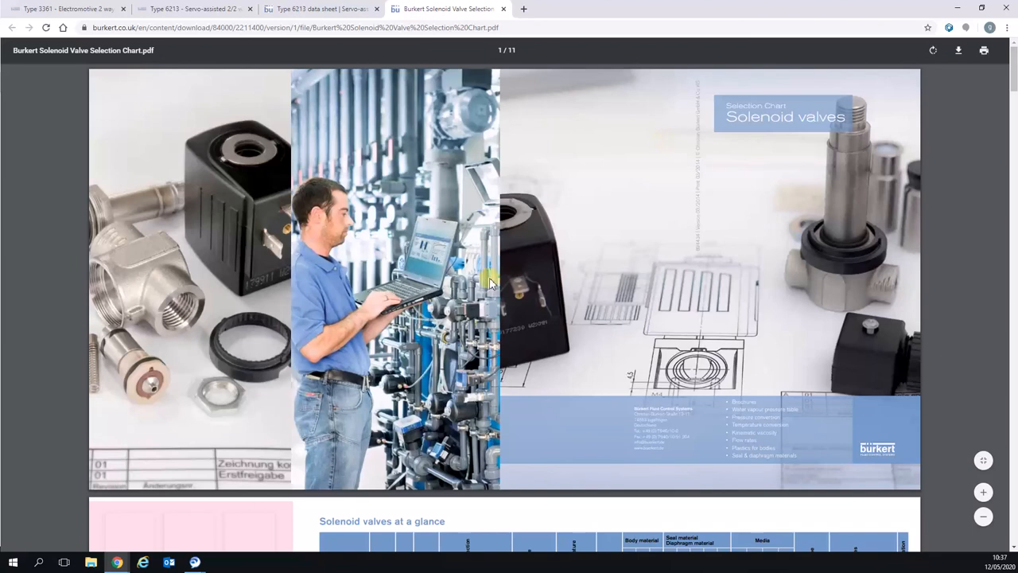
scroll(down, 3)
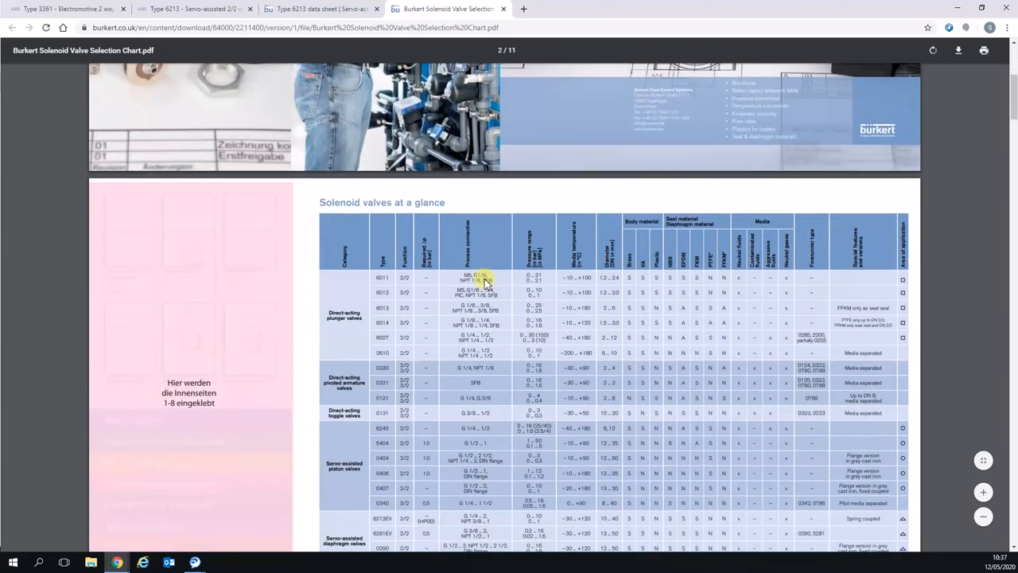
scroll(down, 3)
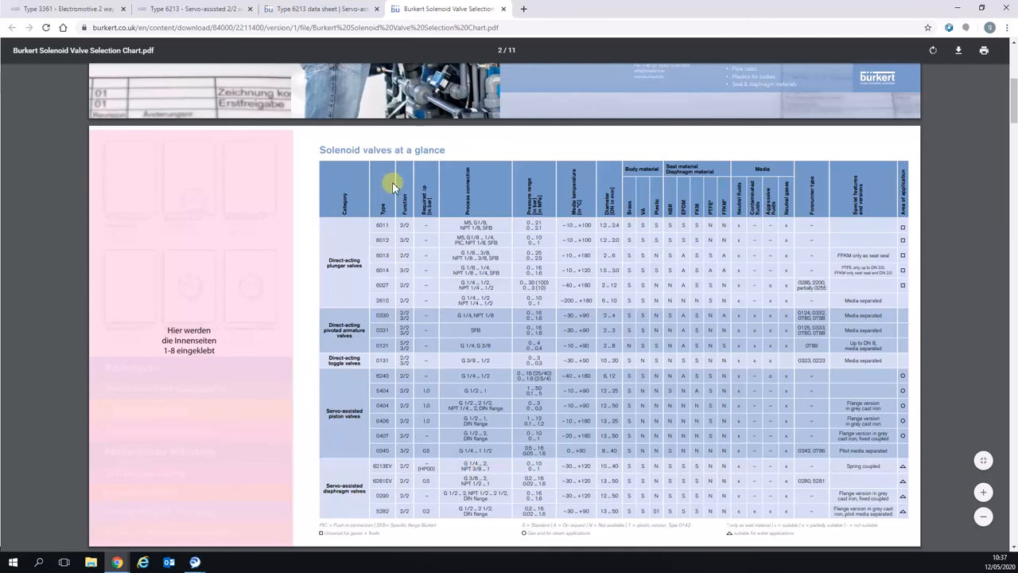
mouse_move(447, 380)
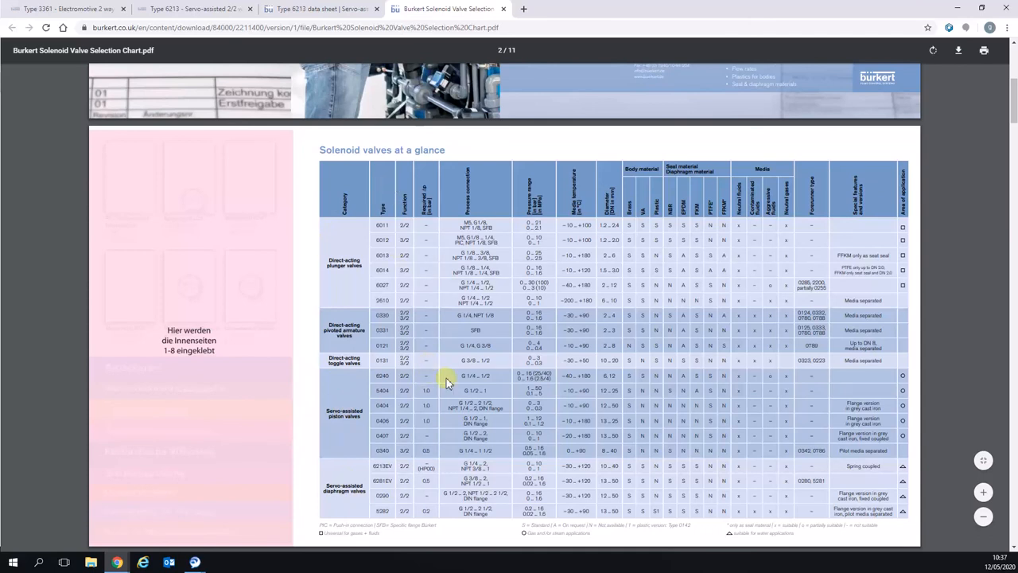
mouse_move(461, 301)
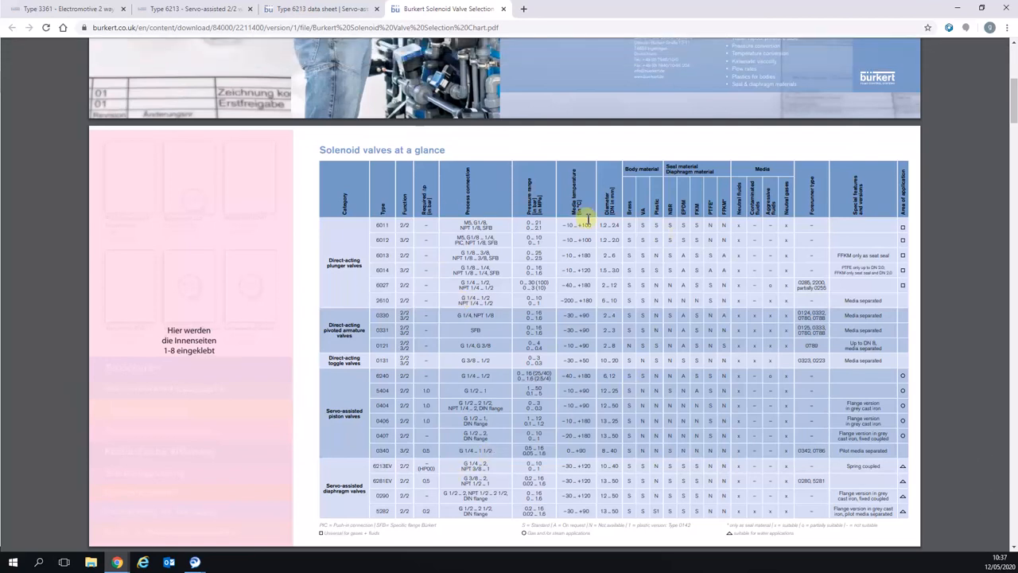
mouse_move(760, 288)
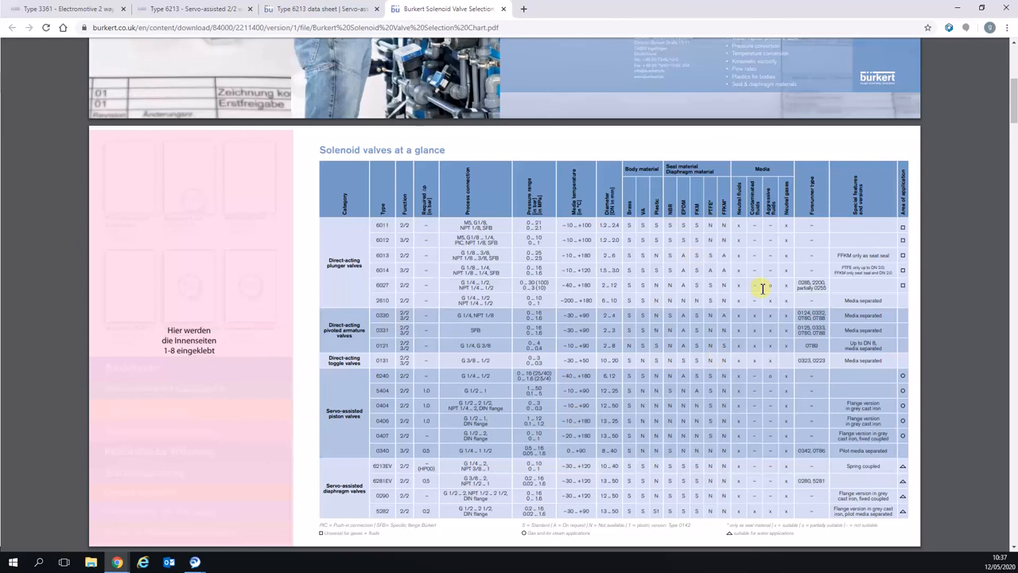
mouse_move(409, 563)
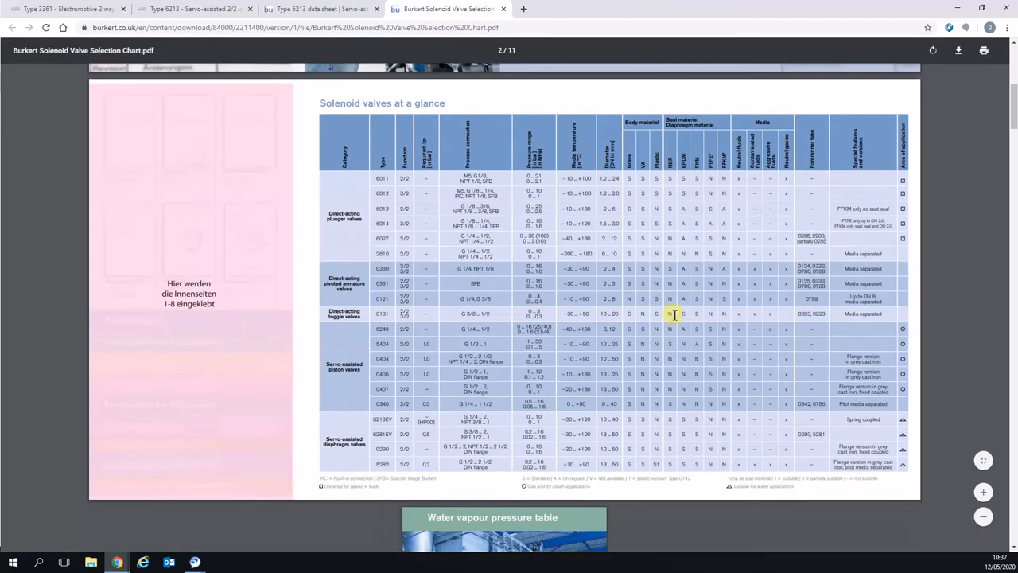
Scroll past the water vapour pressure and temperature tables to the kinematic viscosity page.
scroll(down, 3)
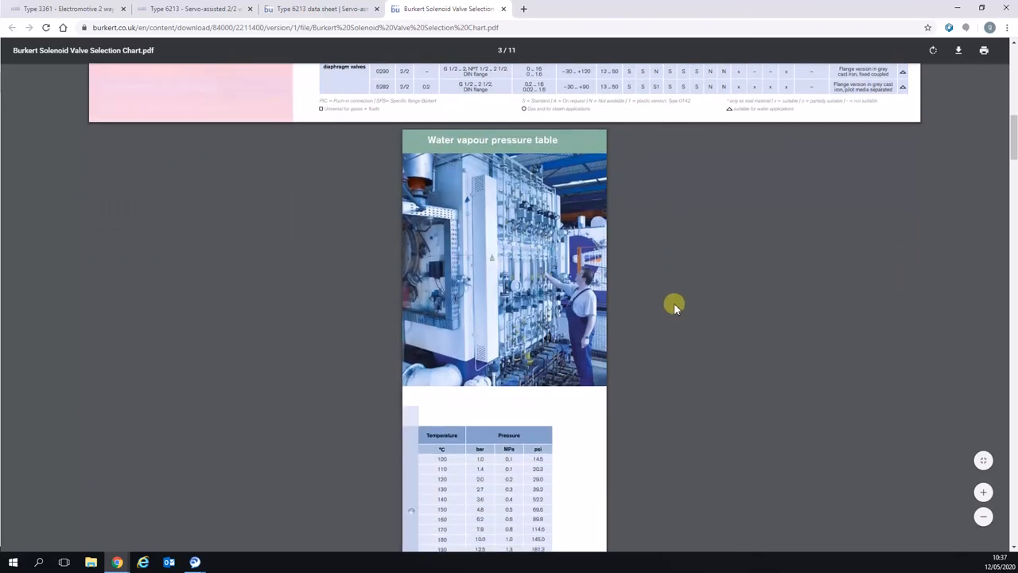
scroll(down, 3)
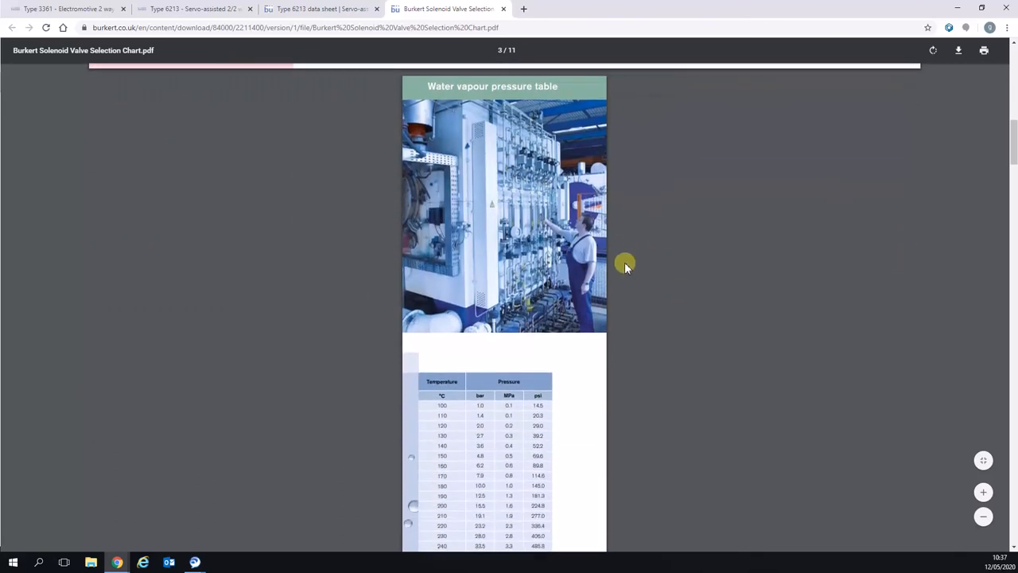
scroll(down, 3)
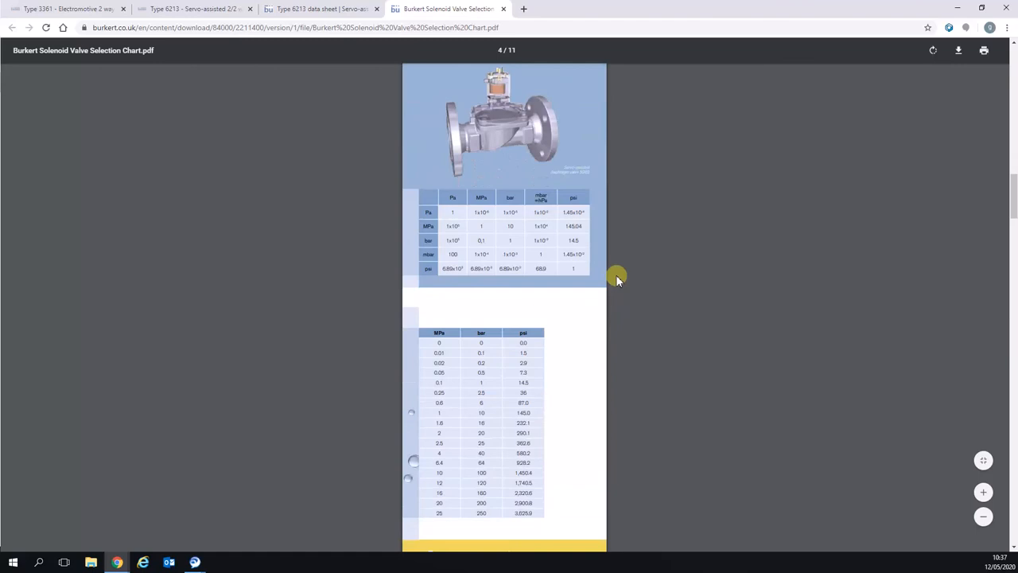
scroll(down, 3)
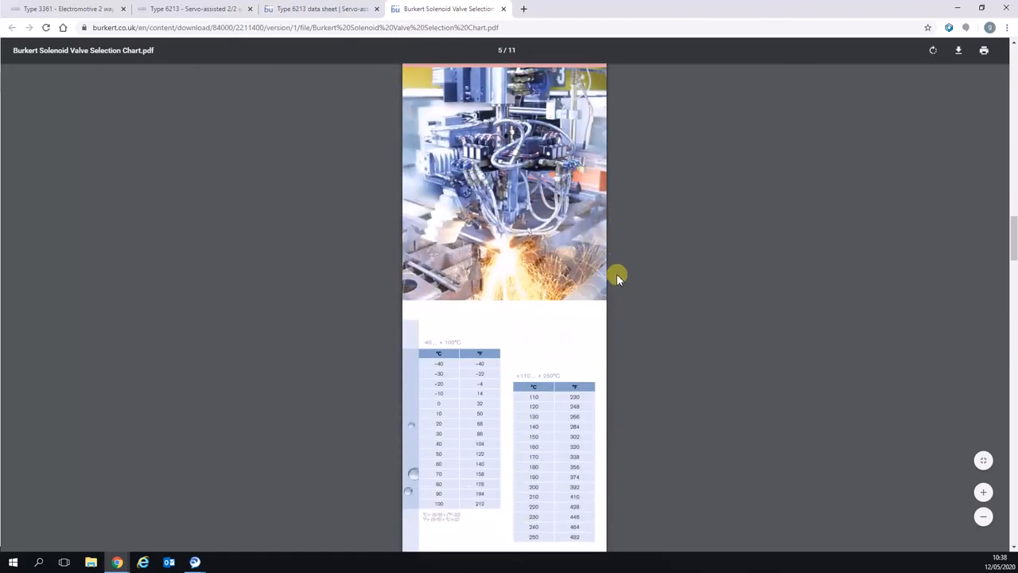
scroll(down, 3)
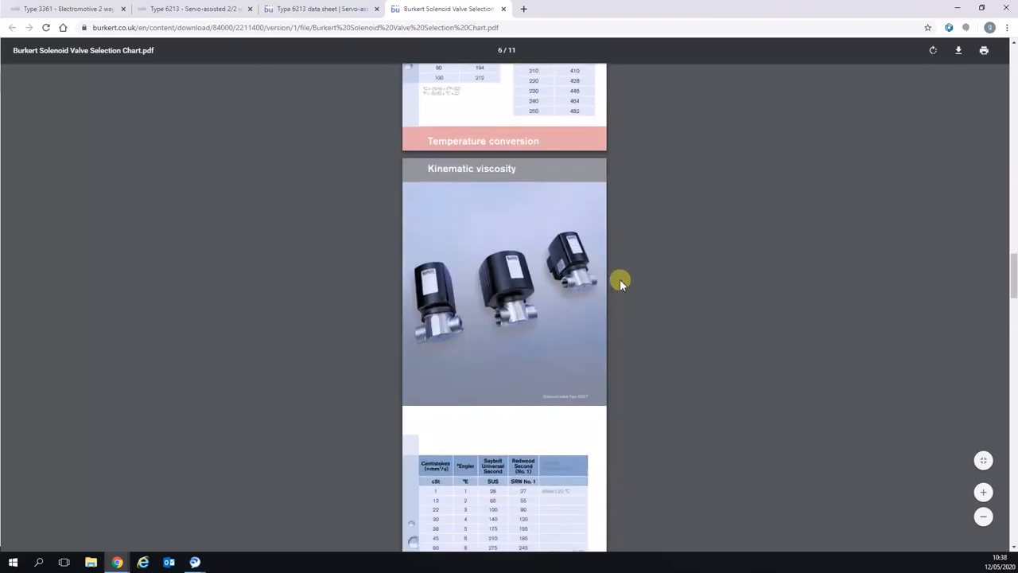
scroll(down, 3)
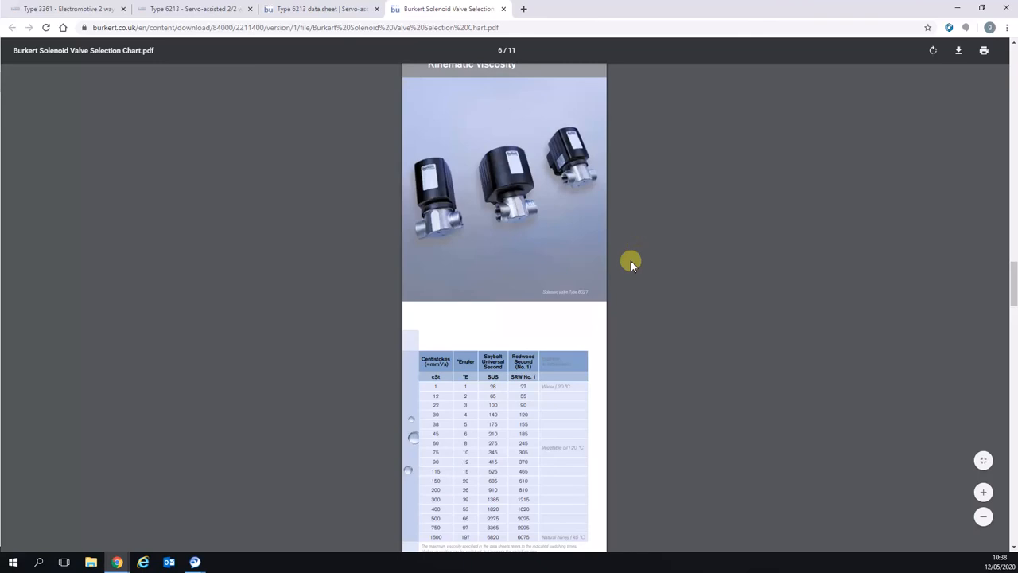
mouse_move(325, 243)
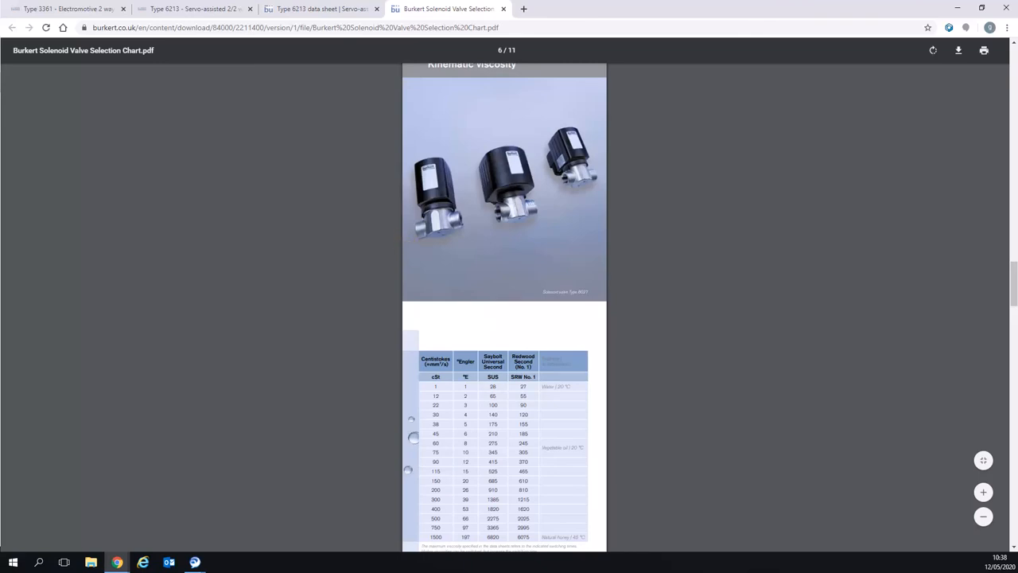
scroll(up, 3)
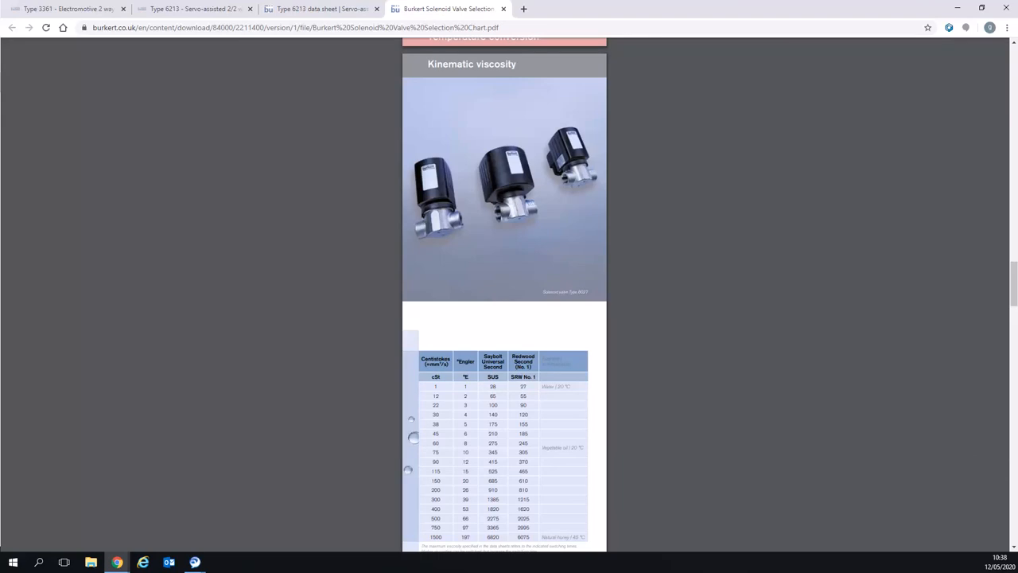